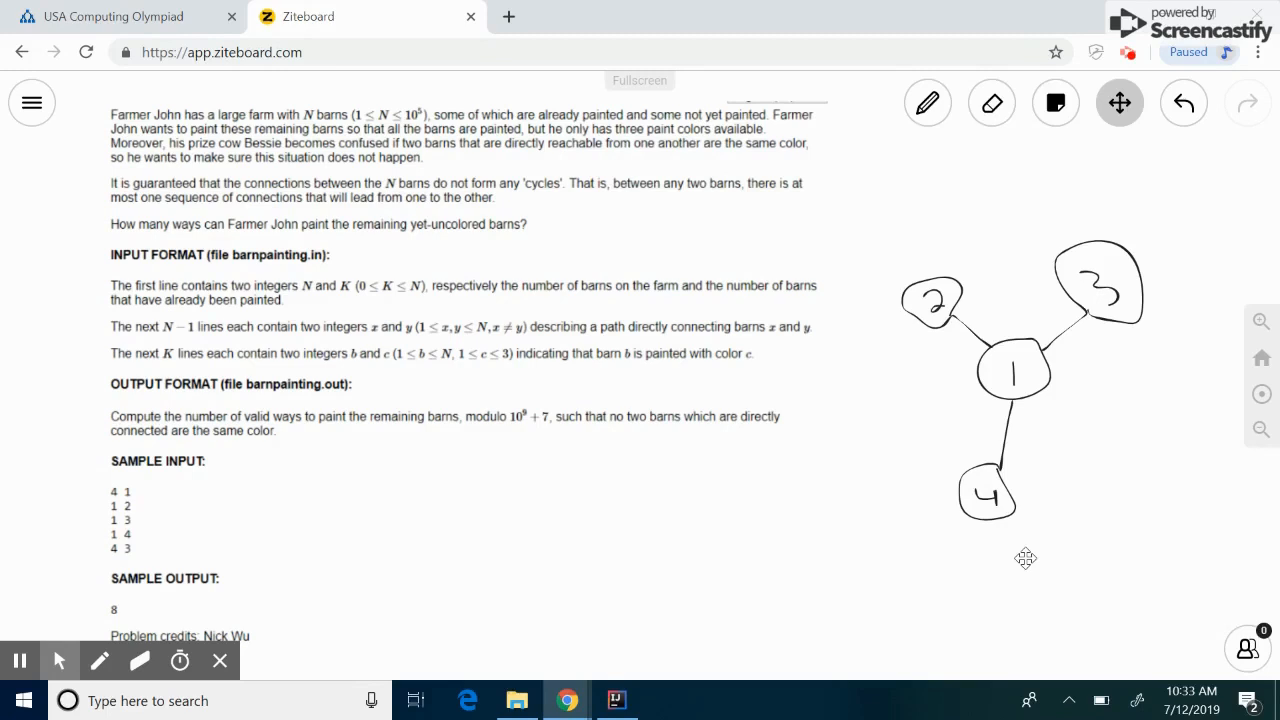
mouse_move(197, 223)
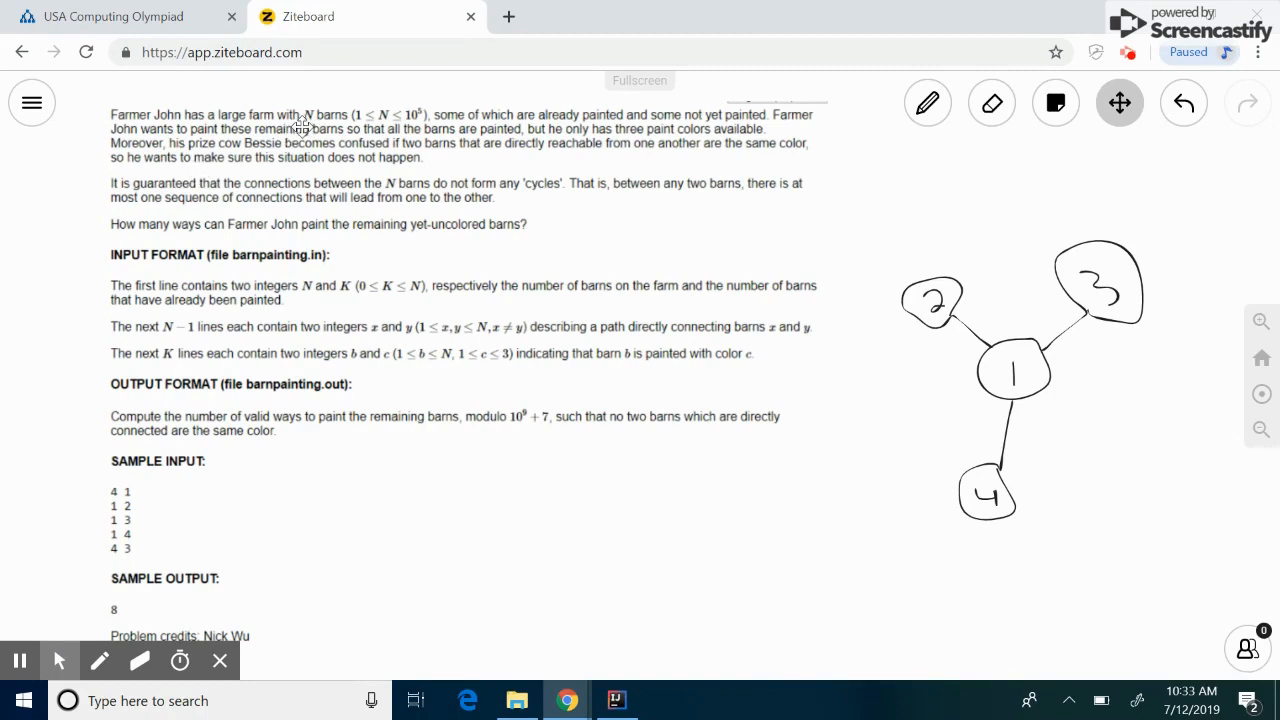
mouse_move(600, 124)
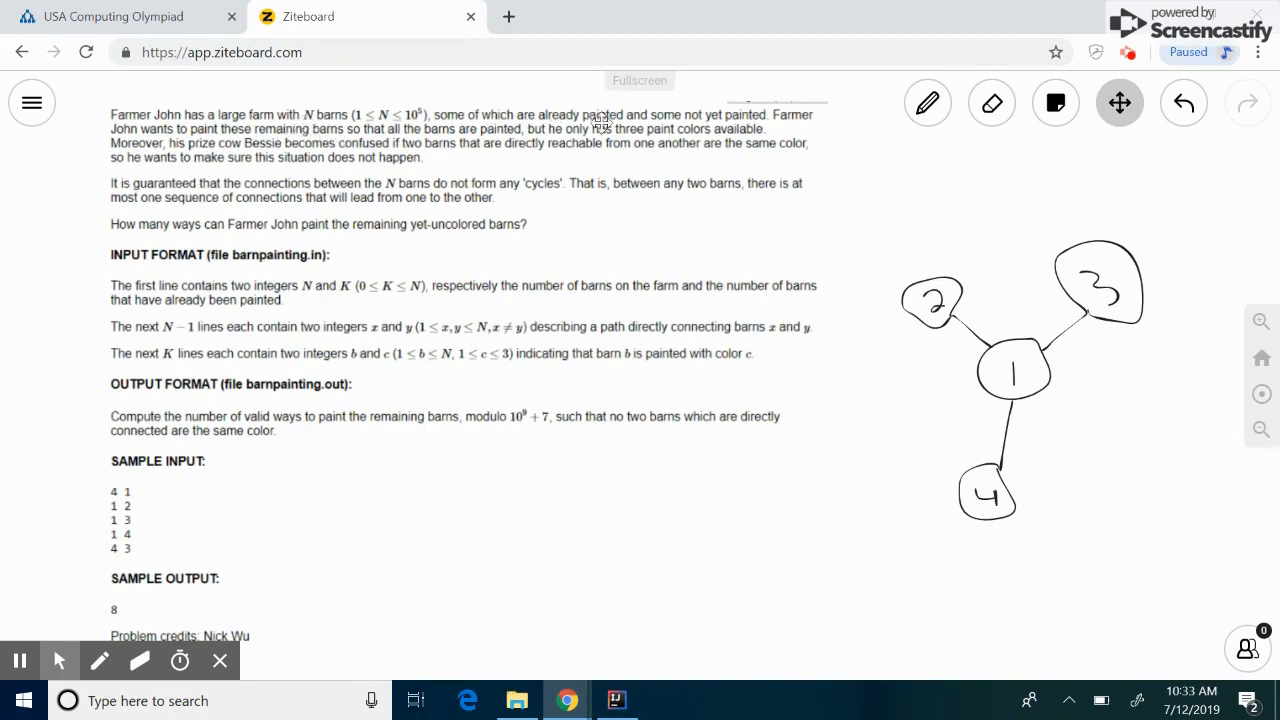
mouse_move(715, 122)
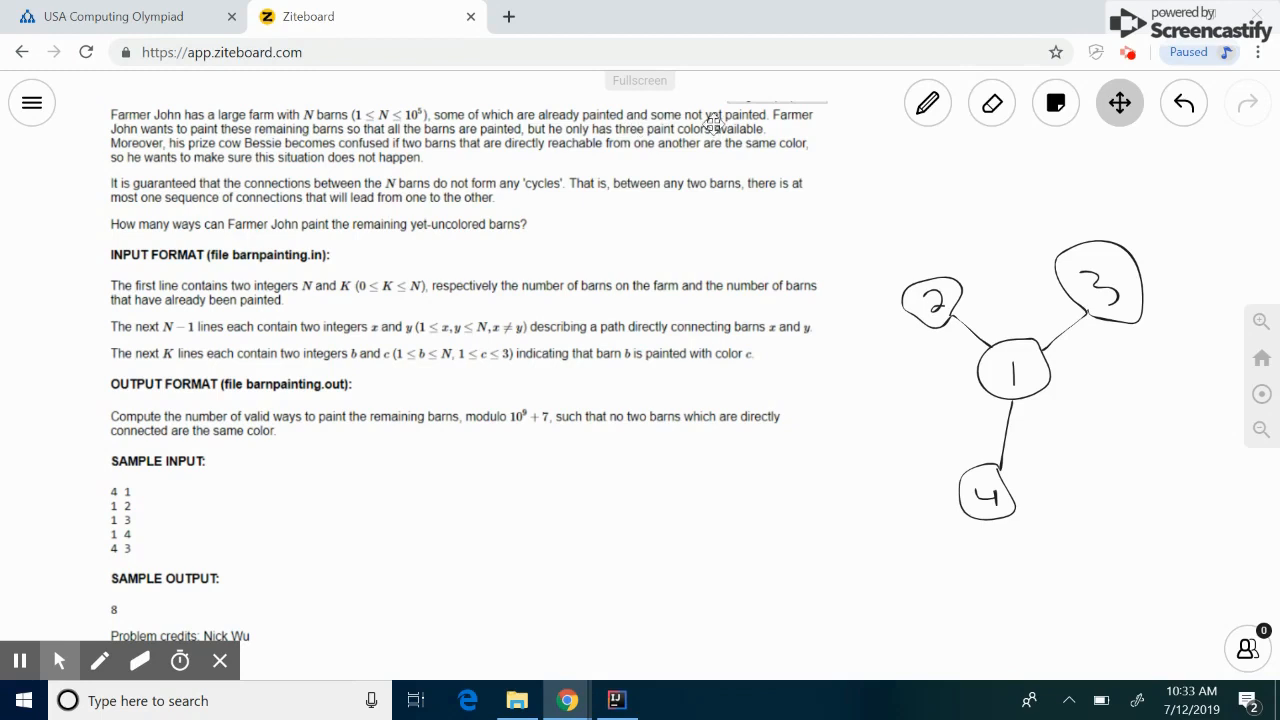
mouse_move(713, 160)
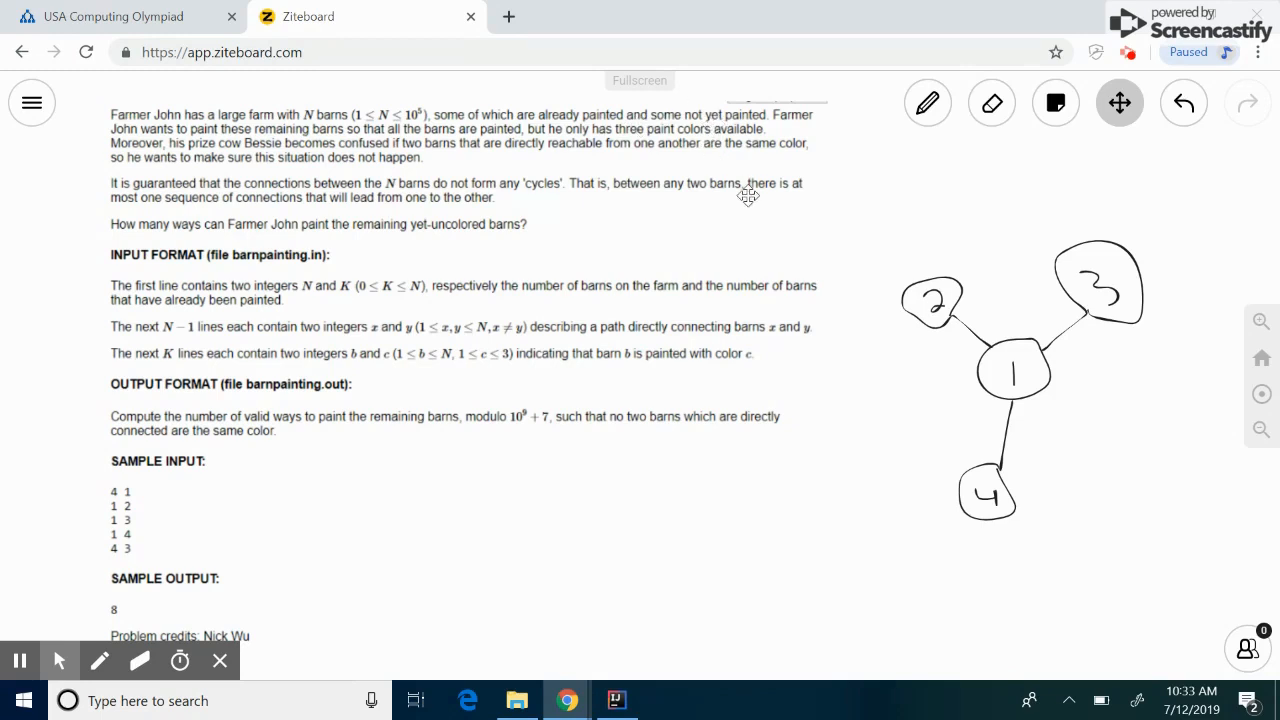
mouse_move(1131, 199)
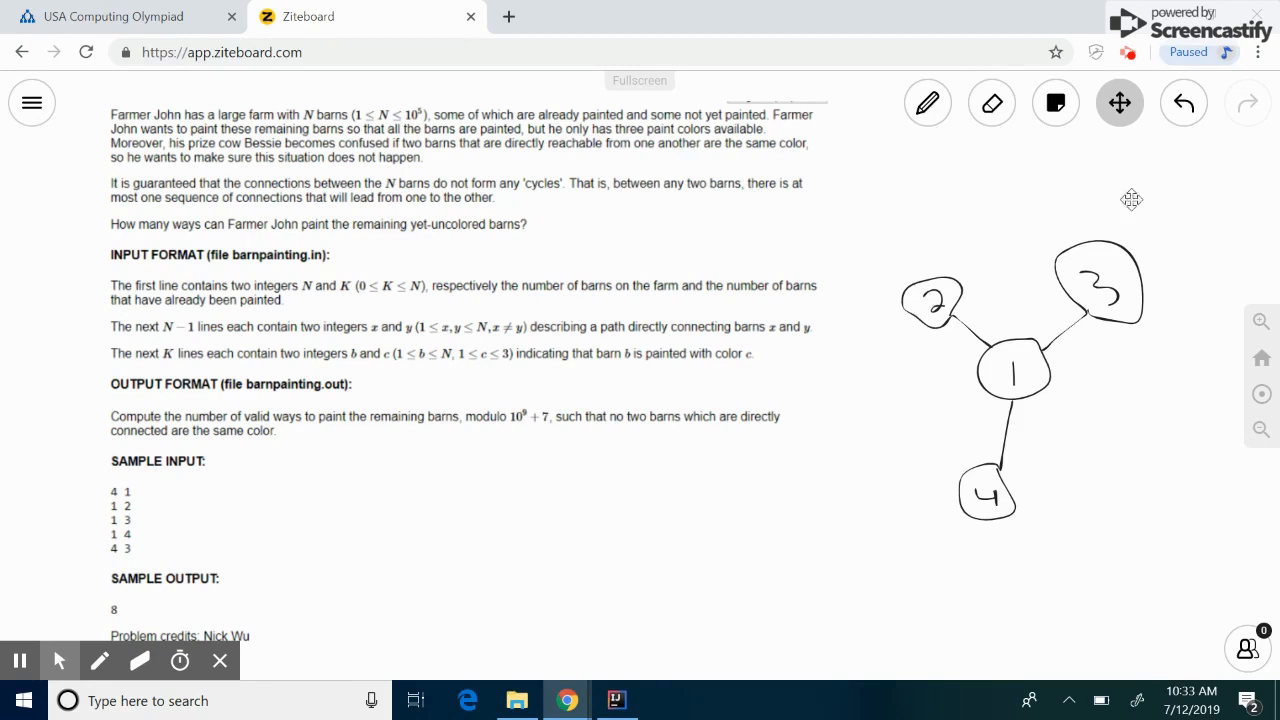
mouse_move(1078, 328)
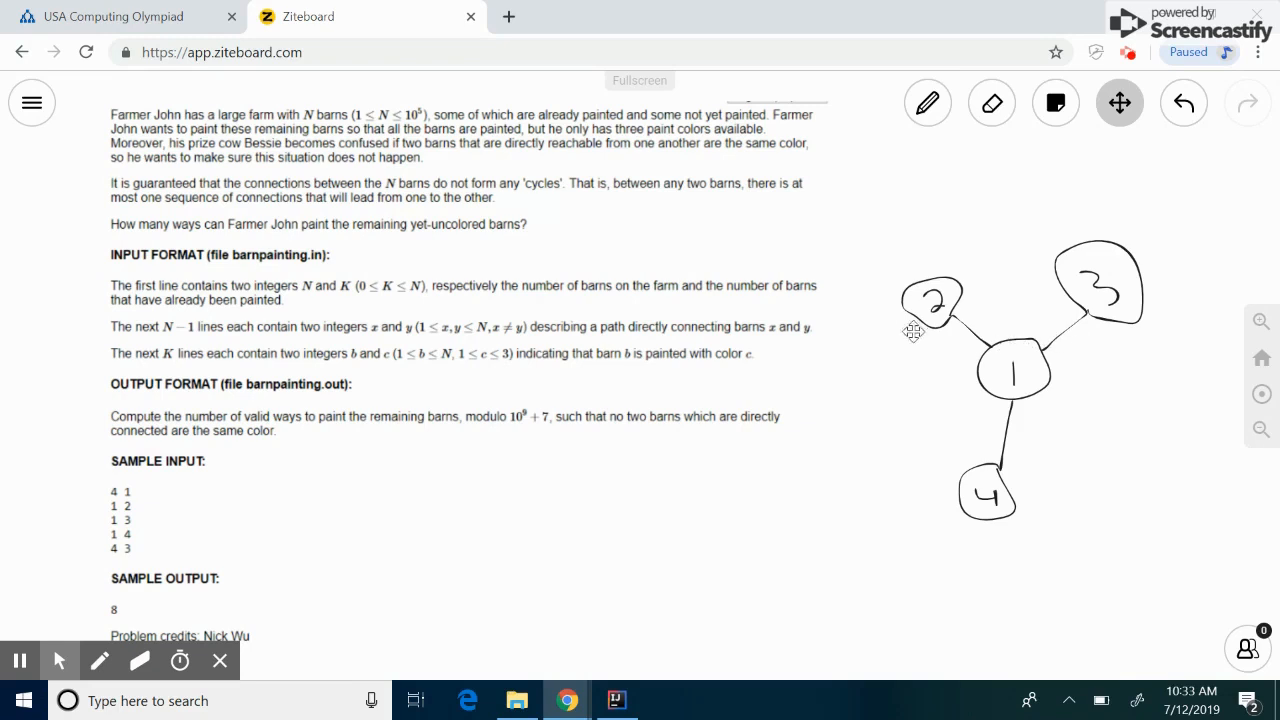
mouse_move(665, 139)
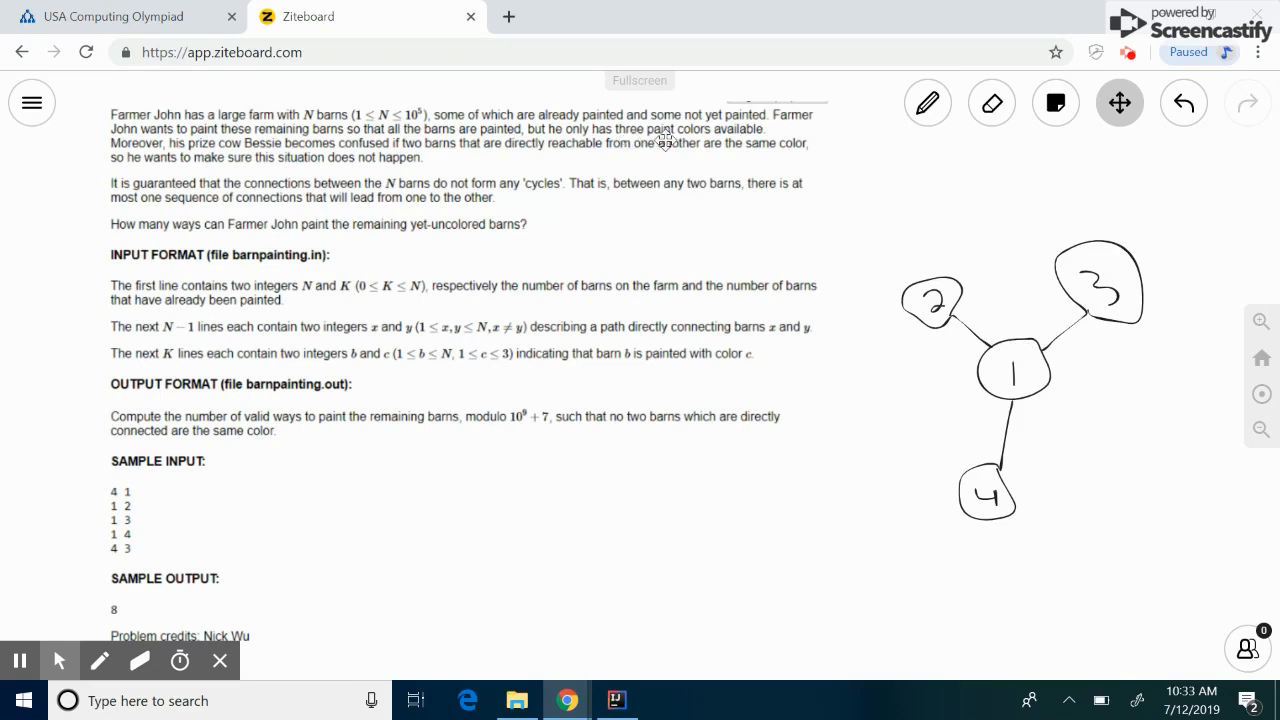
mouse_move(942, 394)
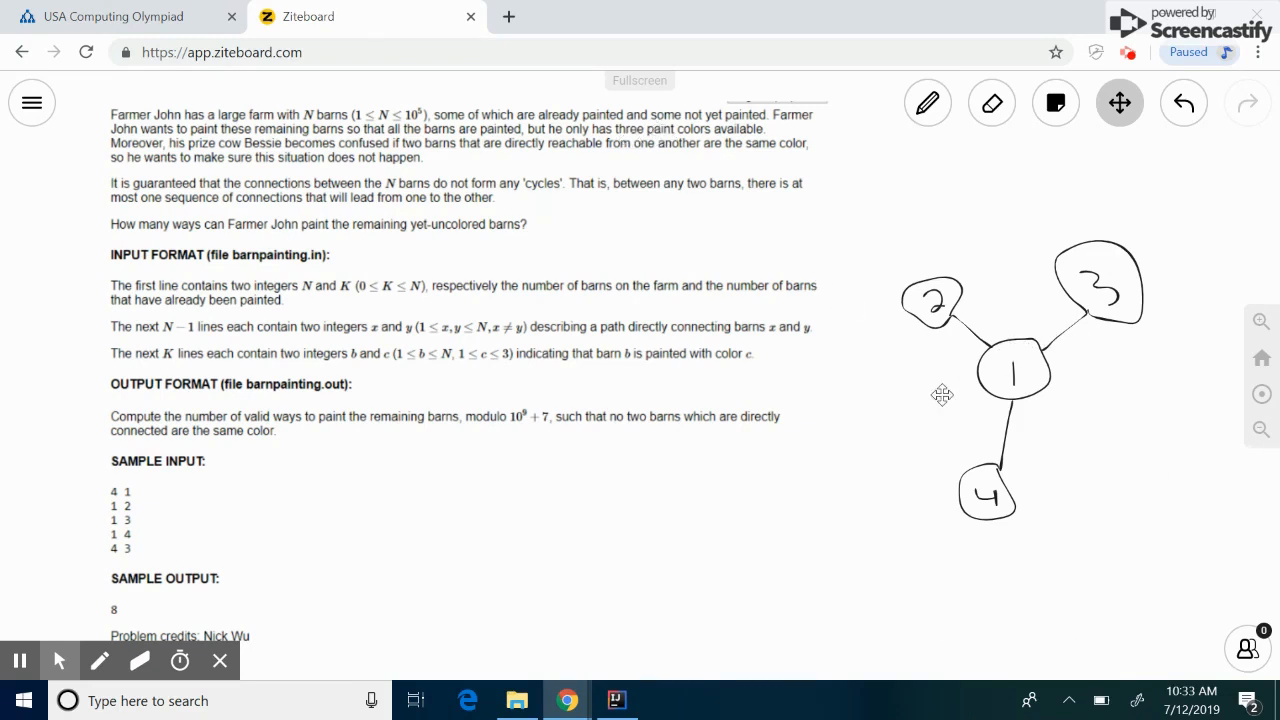
mouse_move(940, 324)
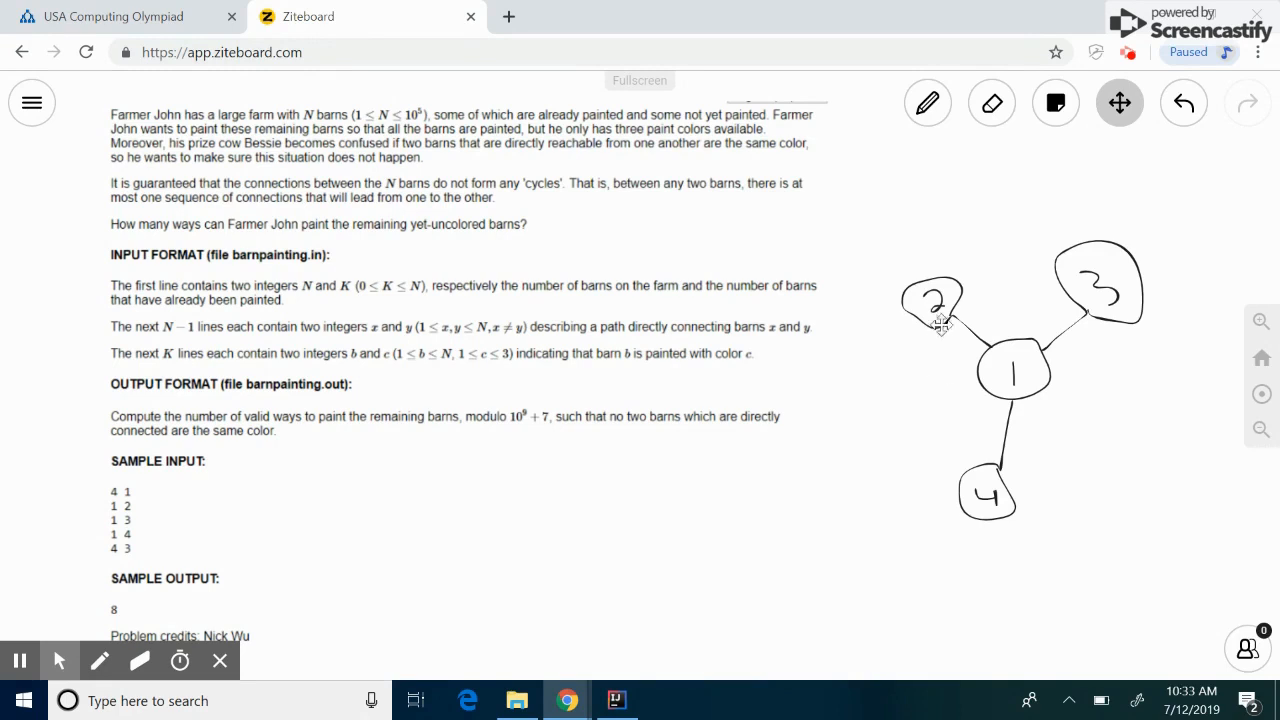
mouse_move(915, 355)
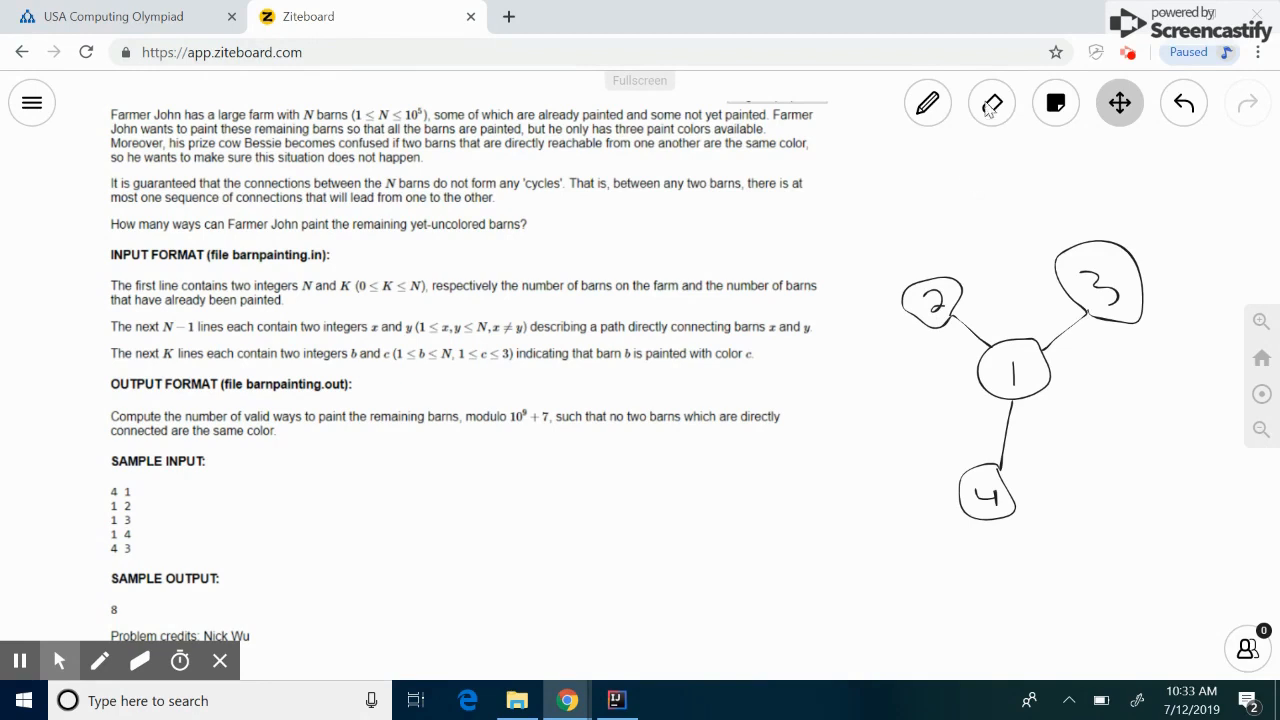
With the pen, underline 'modulo 10^9+7' and circle the sample input's edge lines
left_click(926, 102)
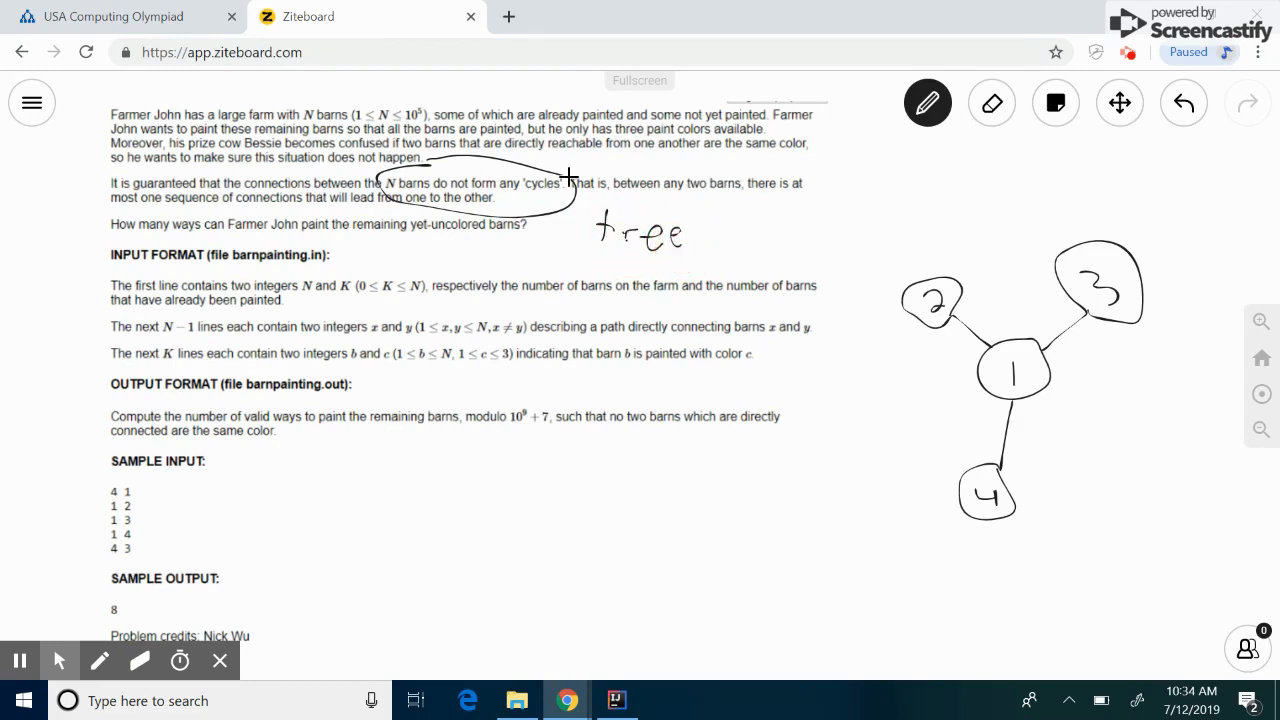
mouse_move(1076, 446)
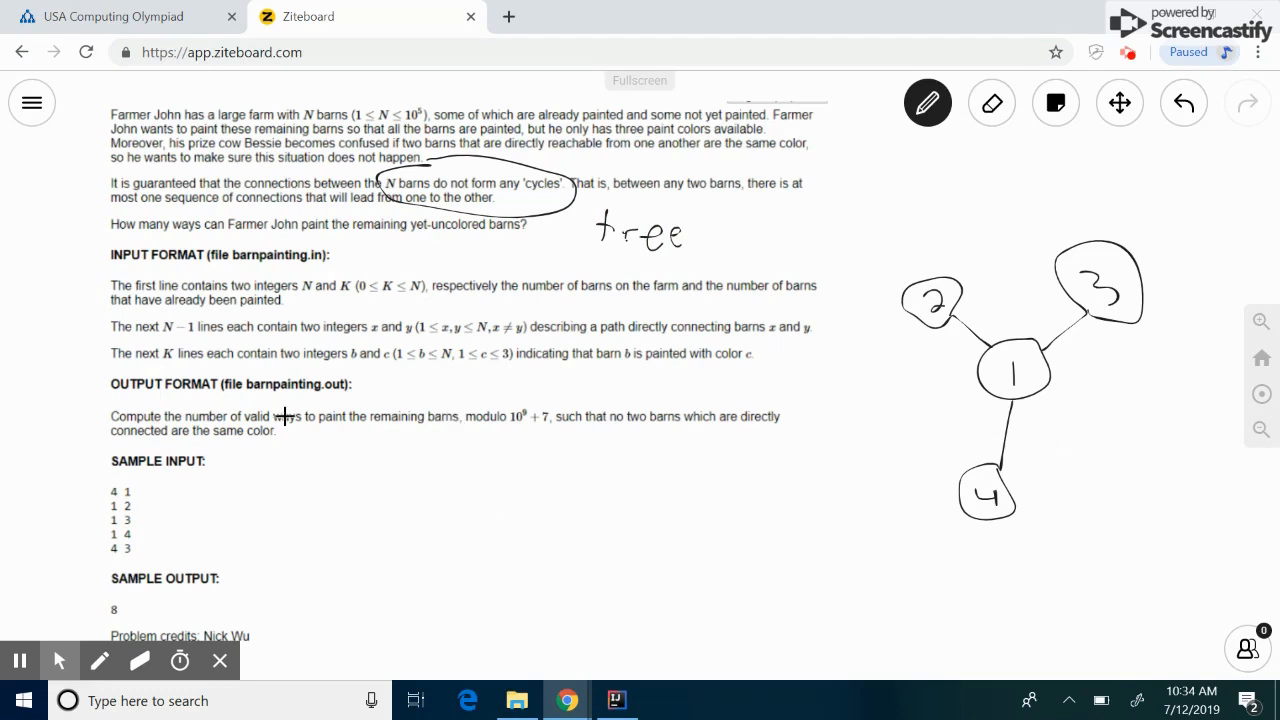
left_click(464, 428)
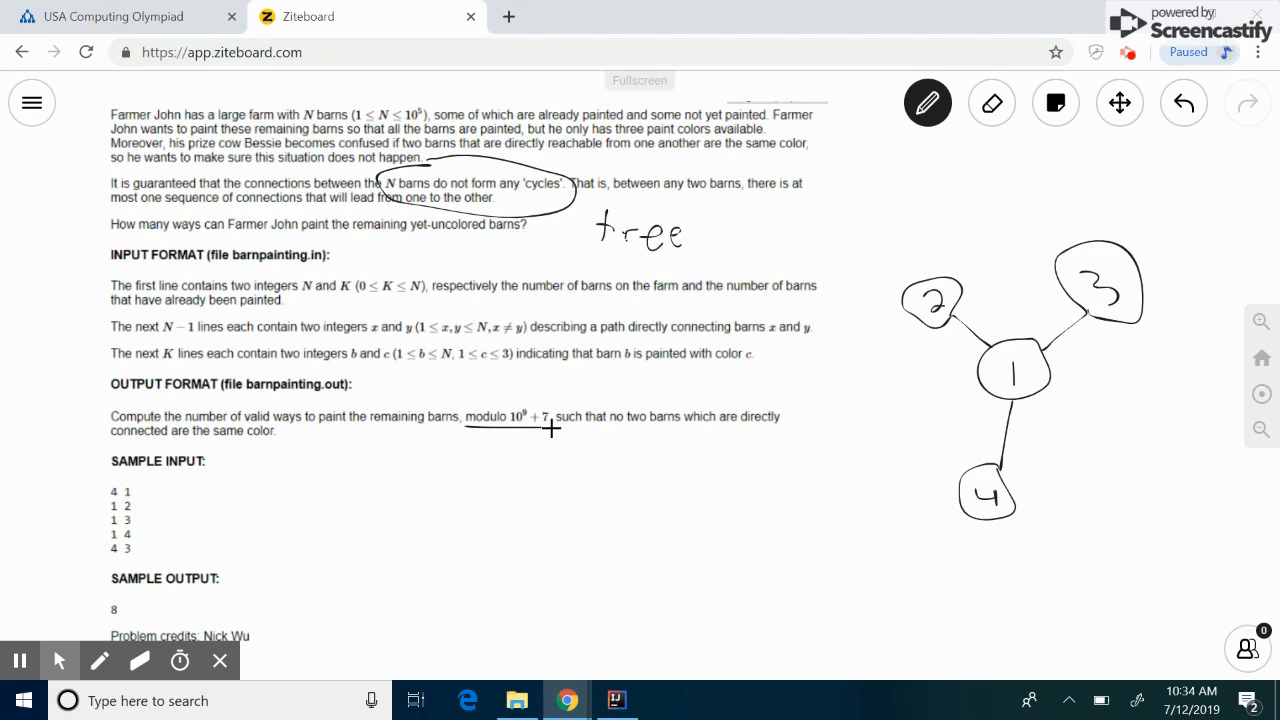
left_click(550, 428)
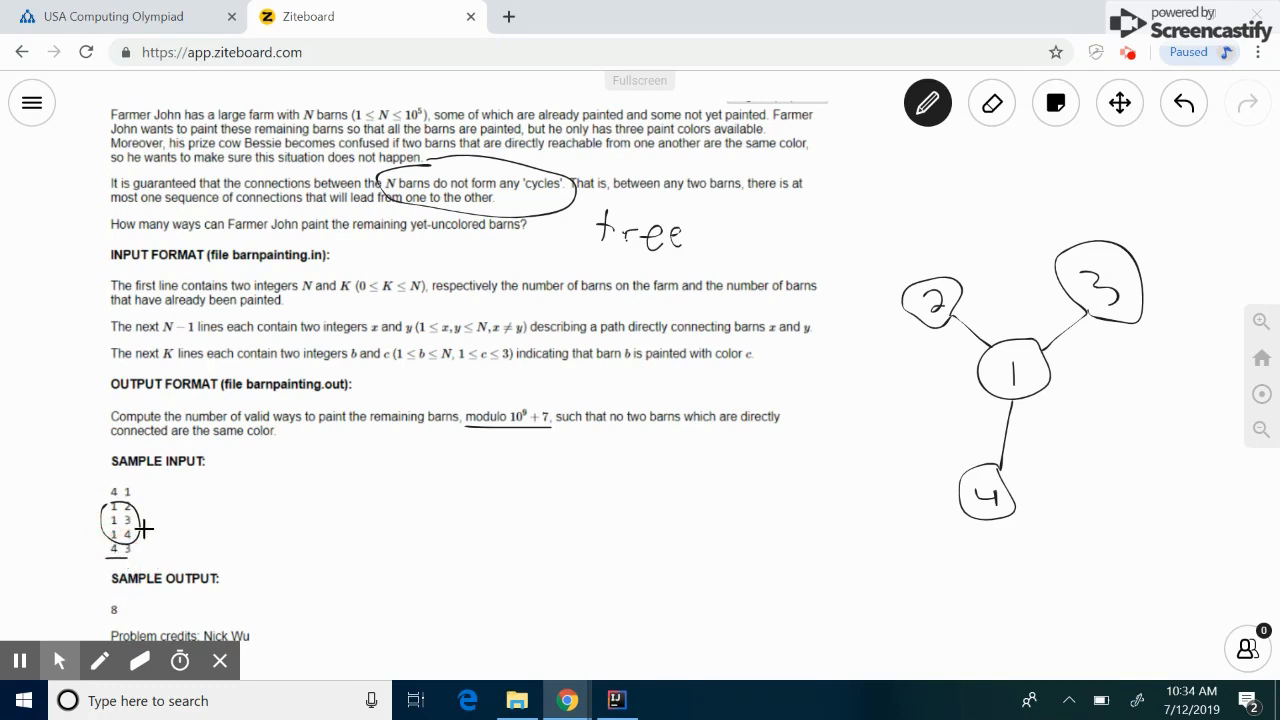
mouse_move(1018, 493)
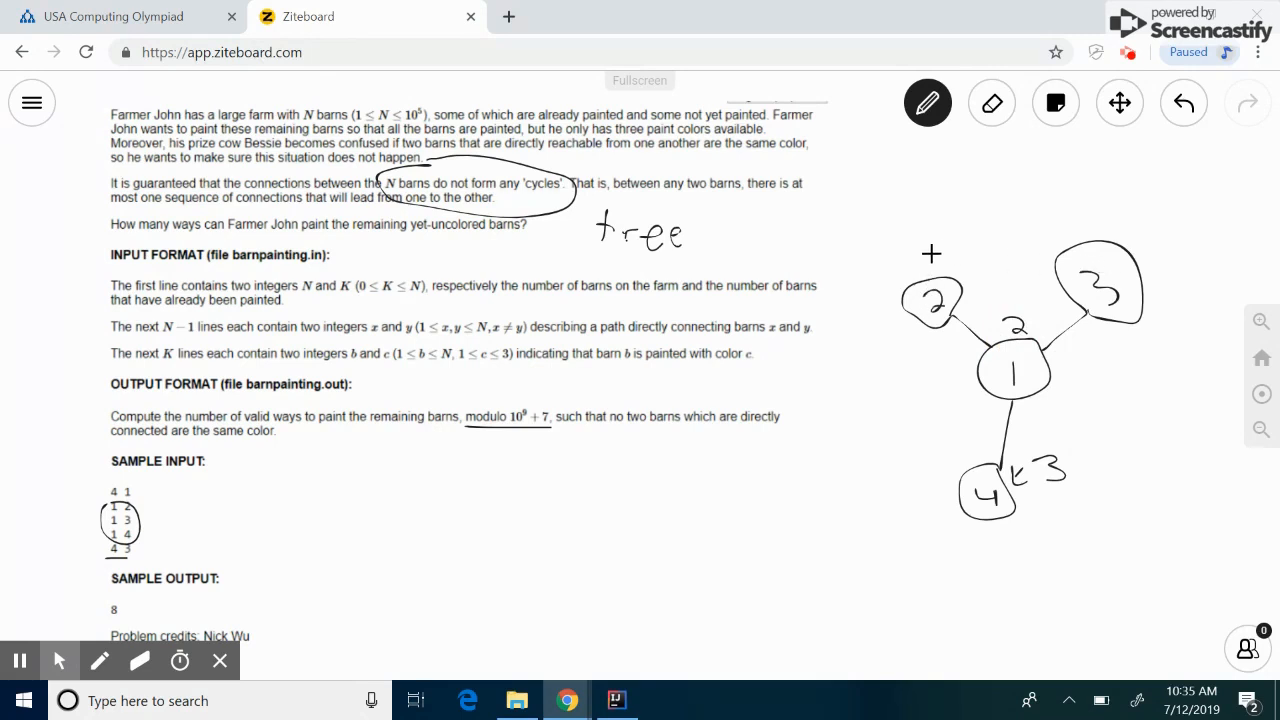
Handwrite 2 above barns 2 and 3, 2 near barn 1, and 3 beside barn 4
left_click_drag(910, 265, 945, 250)
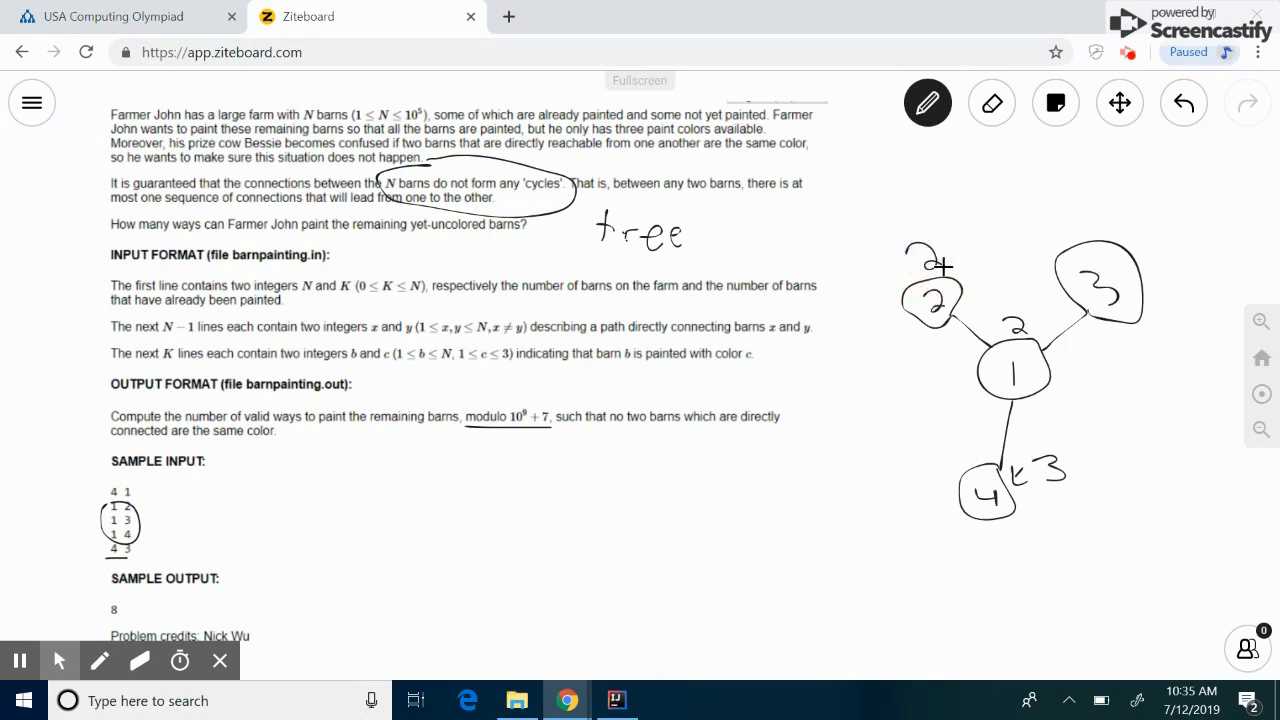
left_click_drag(1070, 210, 1140, 290)
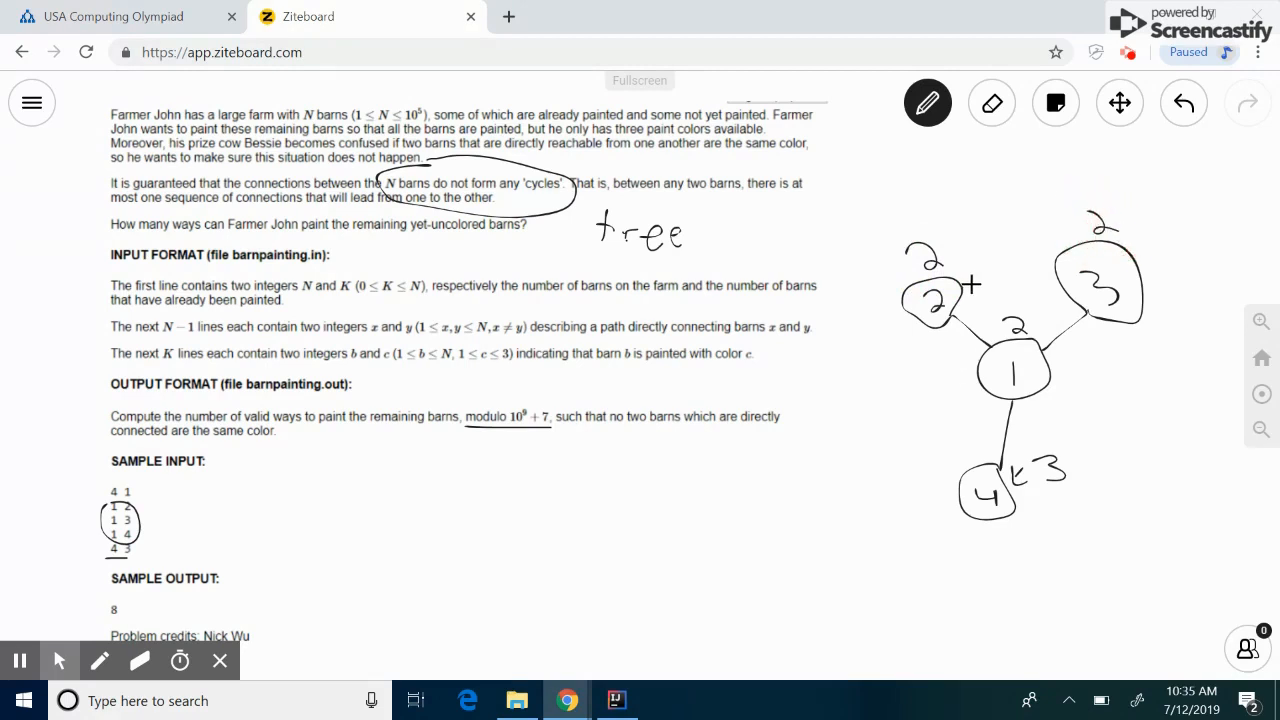
mouse_move(938, 267)
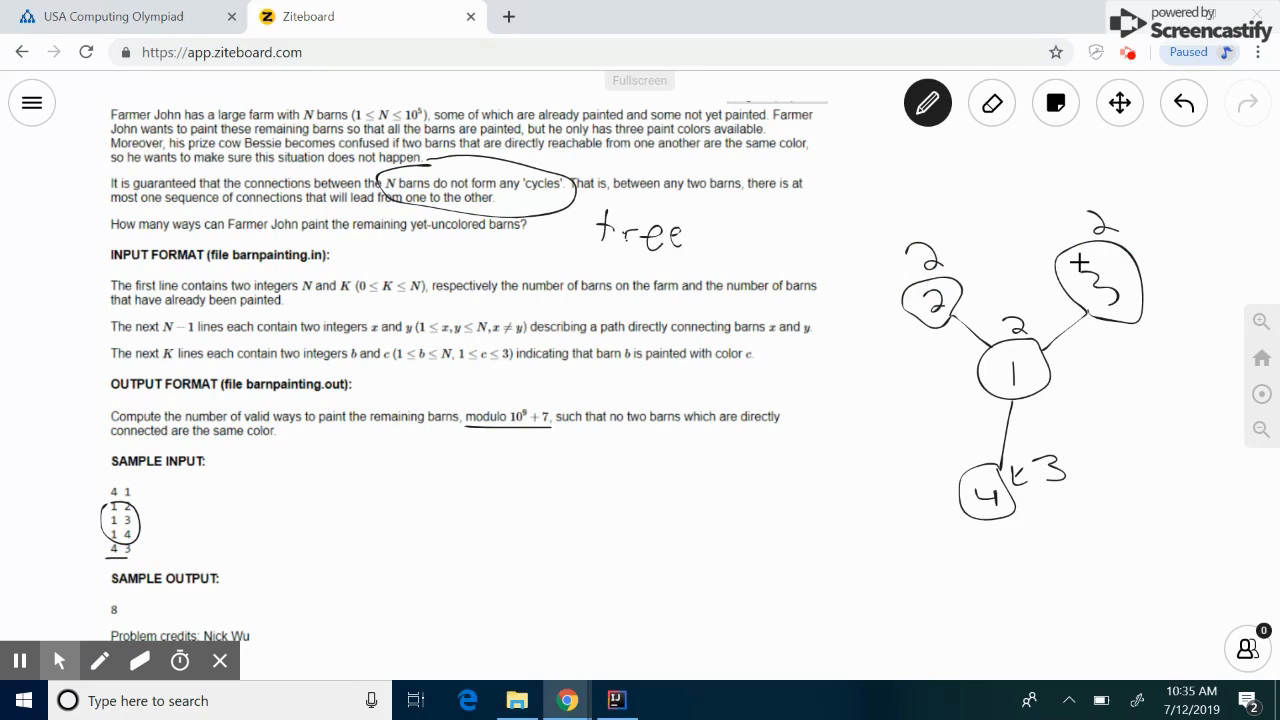
left_click(1015, 370)
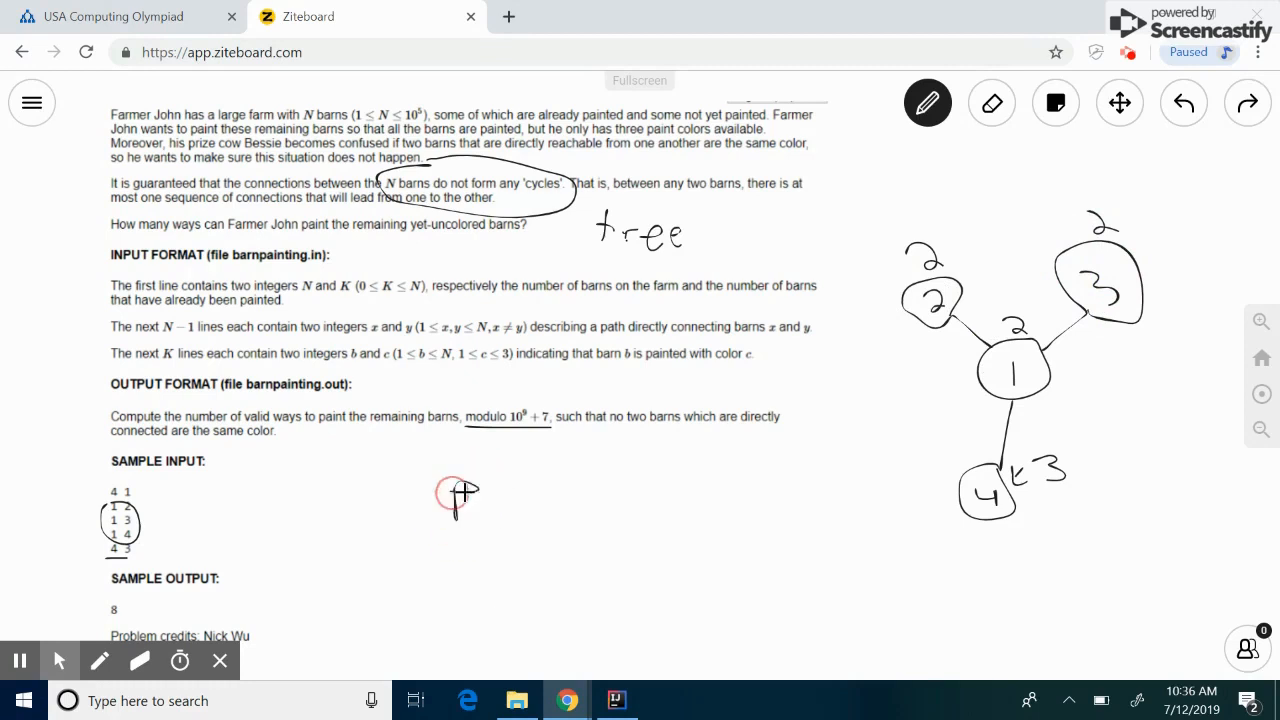
Write ∏ paint(v) below the output description and undo the circle around 'tree'
left_click_drag(470, 505, 500, 495)
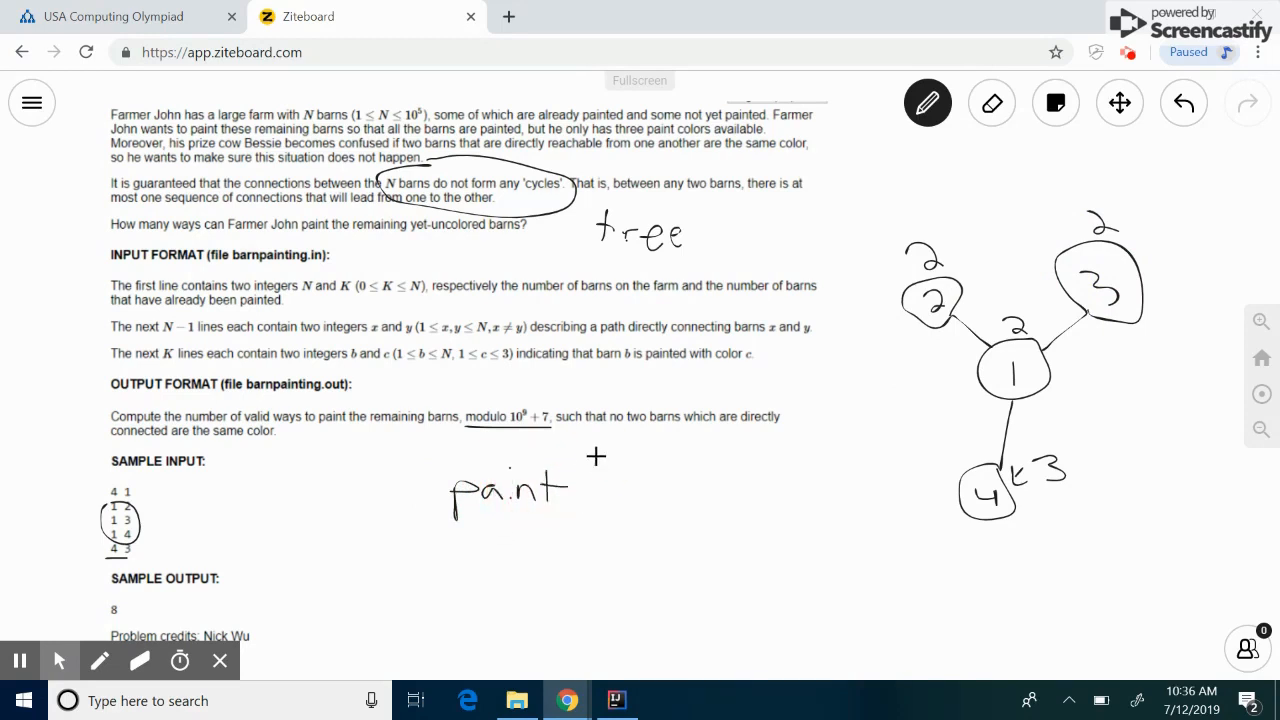
left_click_drag(585, 460, 645, 520)
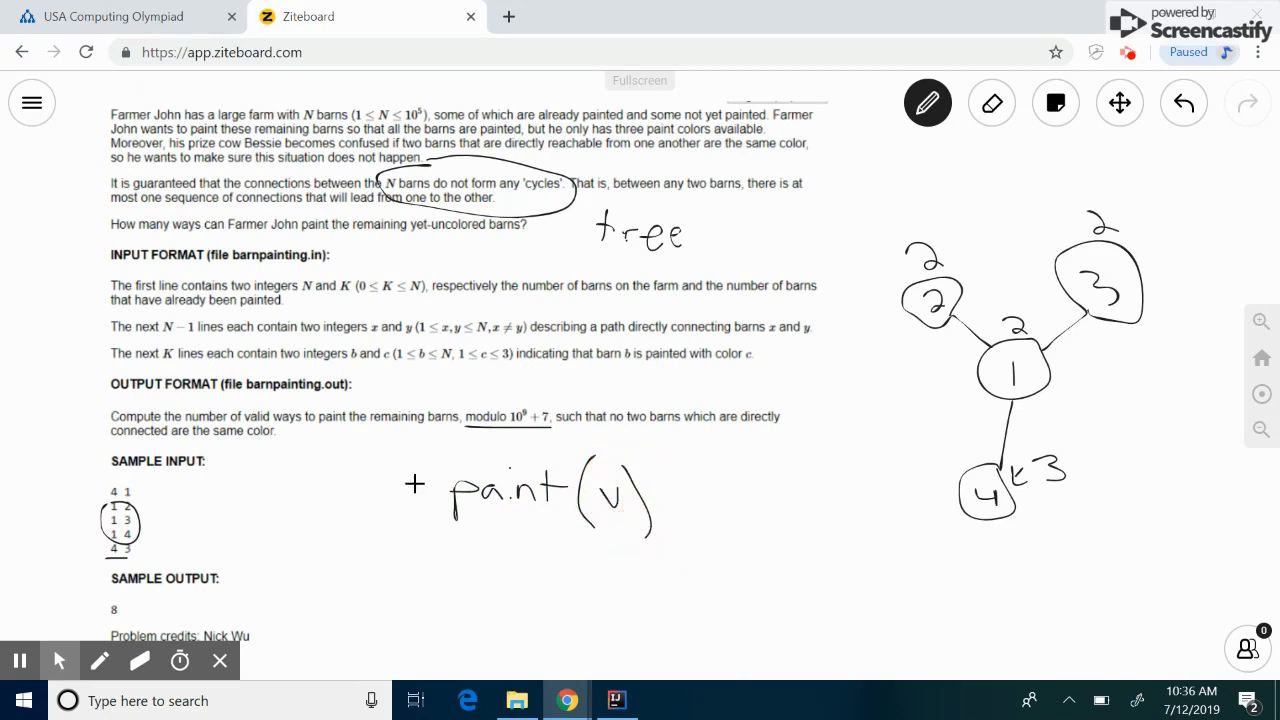
left_click_drag(408, 470, 425, 515)
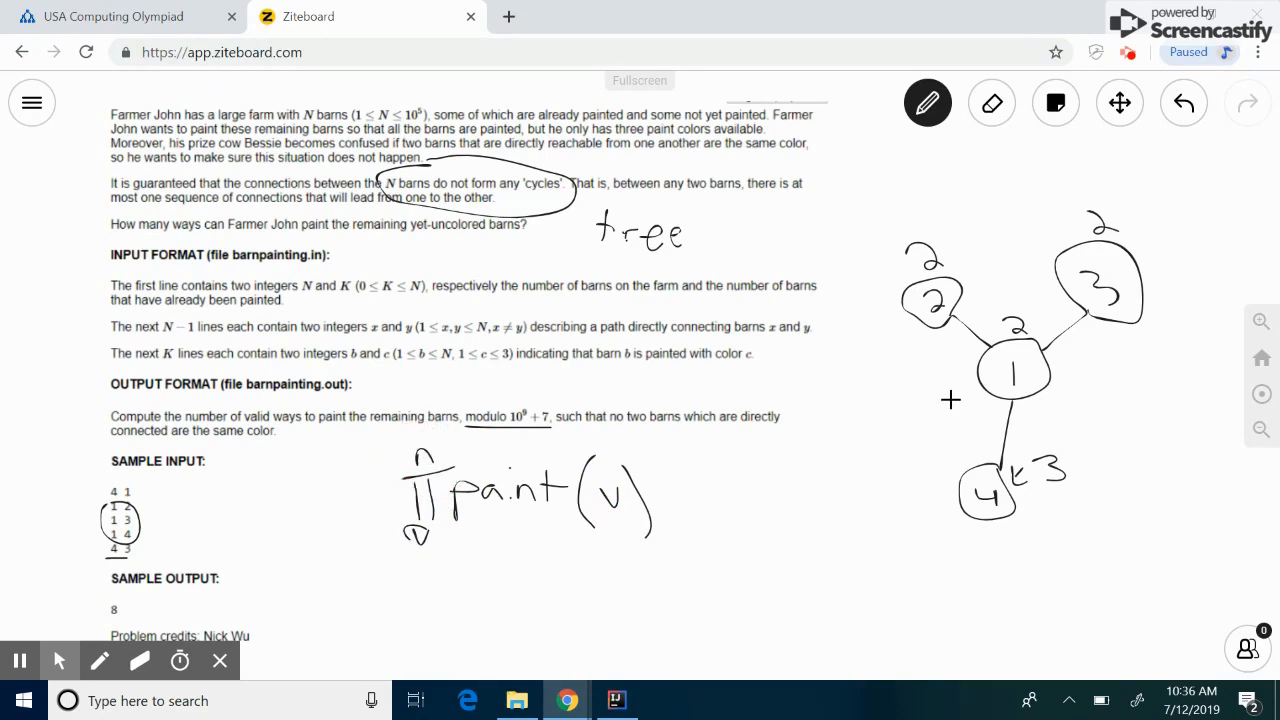
mouse_move(947, 393)
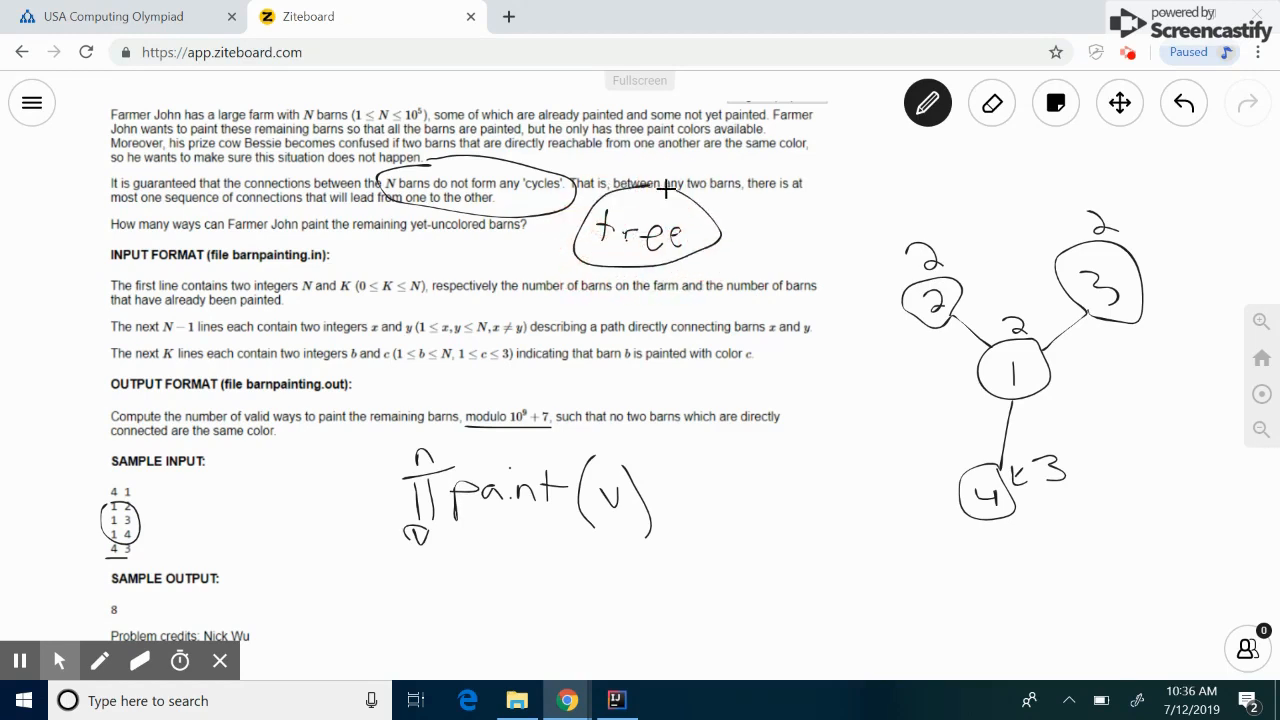
left_click(1182, 102)
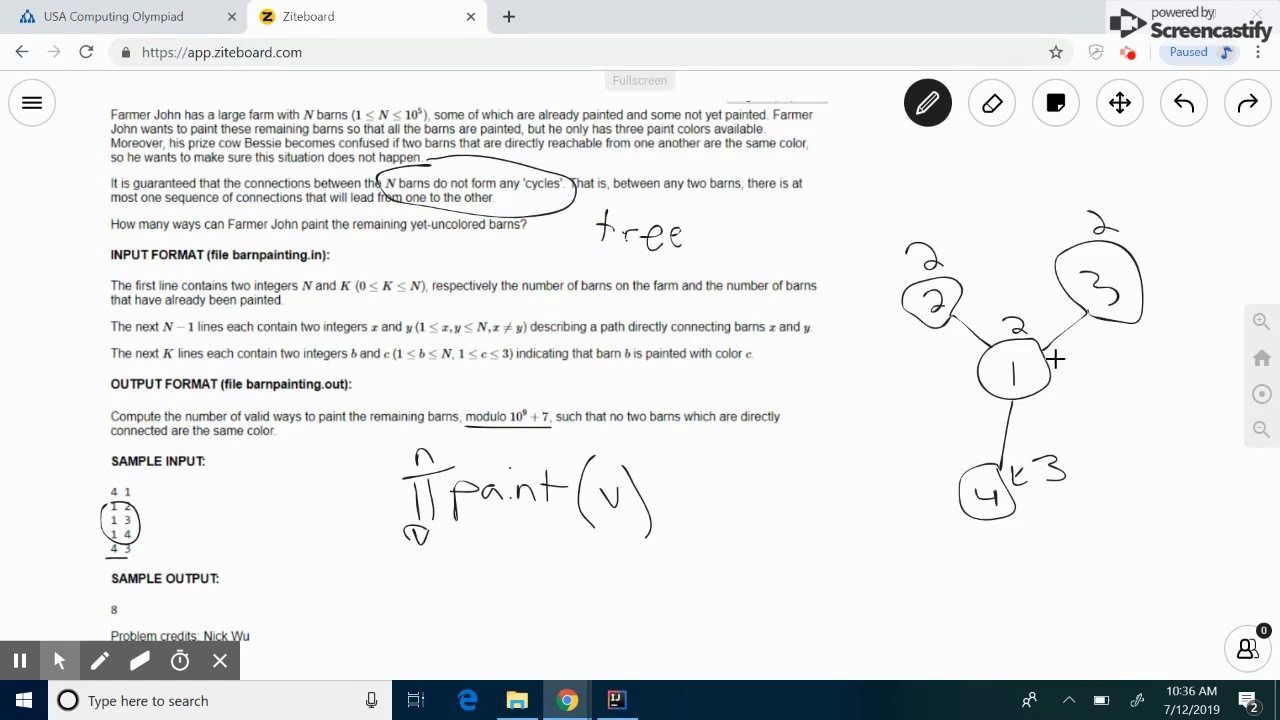
mouse_move(1044, 388)
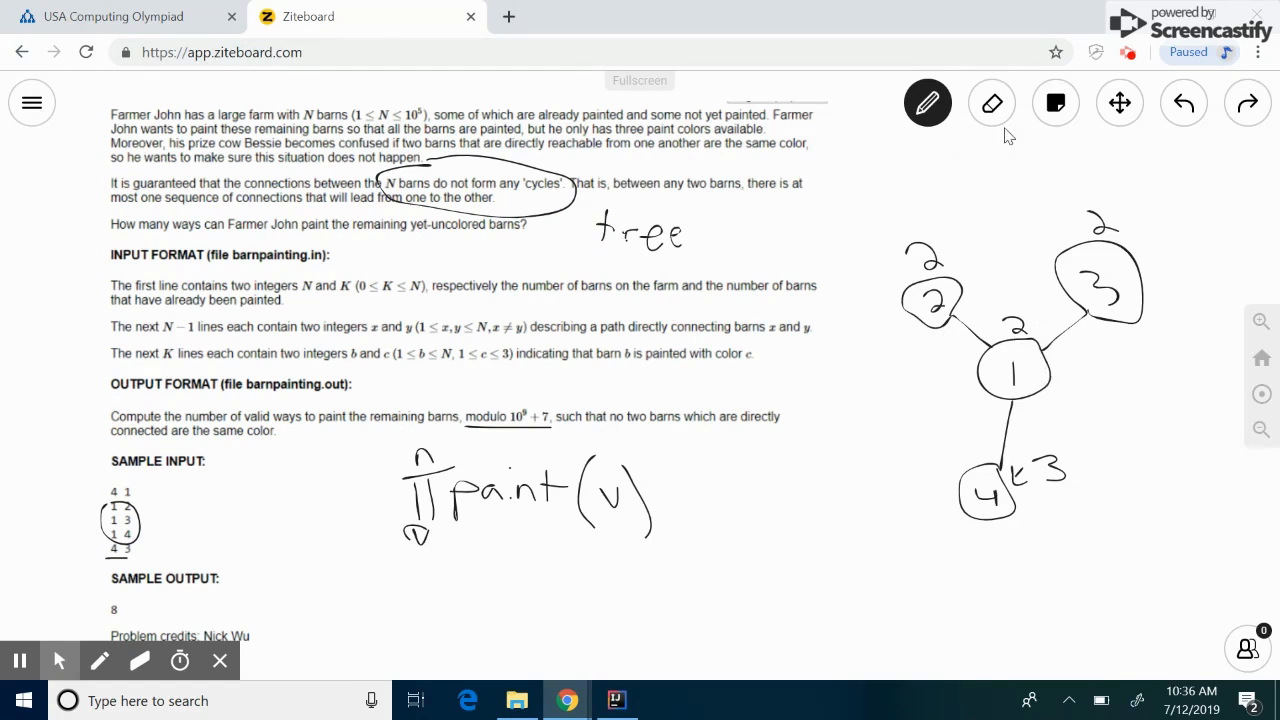
mouse_move(990, 148)
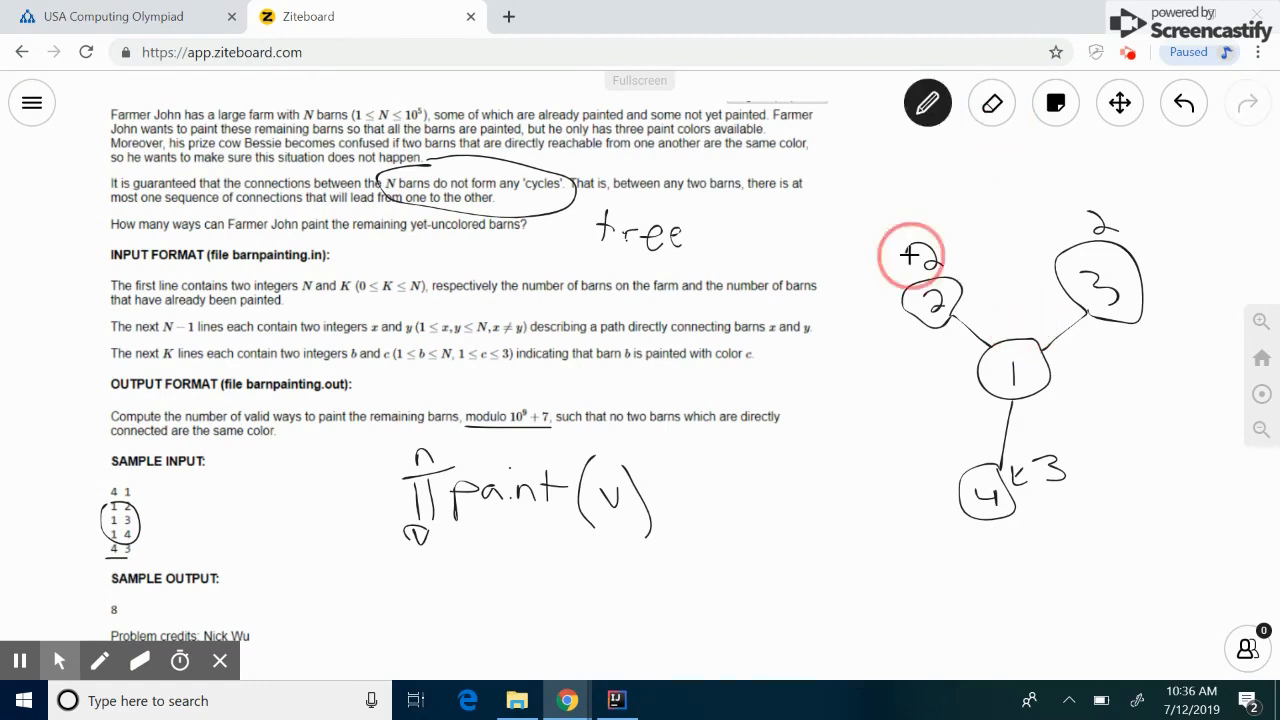
Erase the 2 above barn 3 and undo the loops around barns 2, 3 and 4
left_click(991, 103)
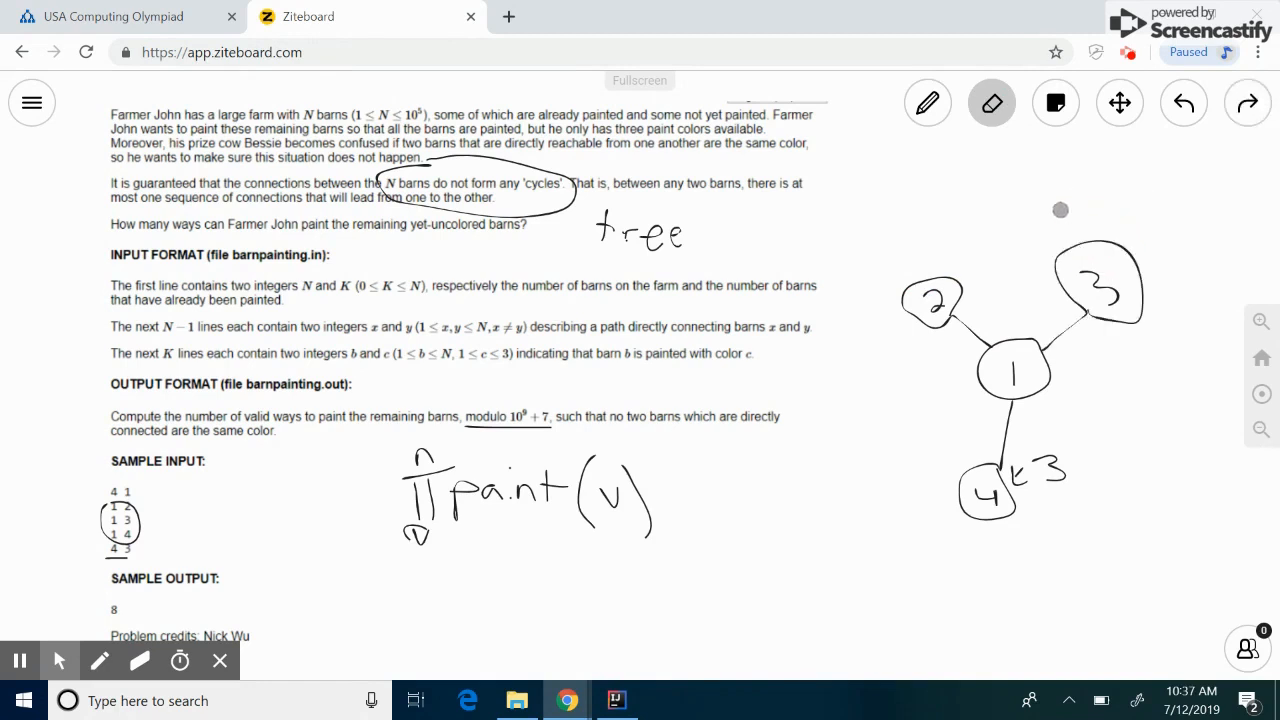
left_click(927, 103)
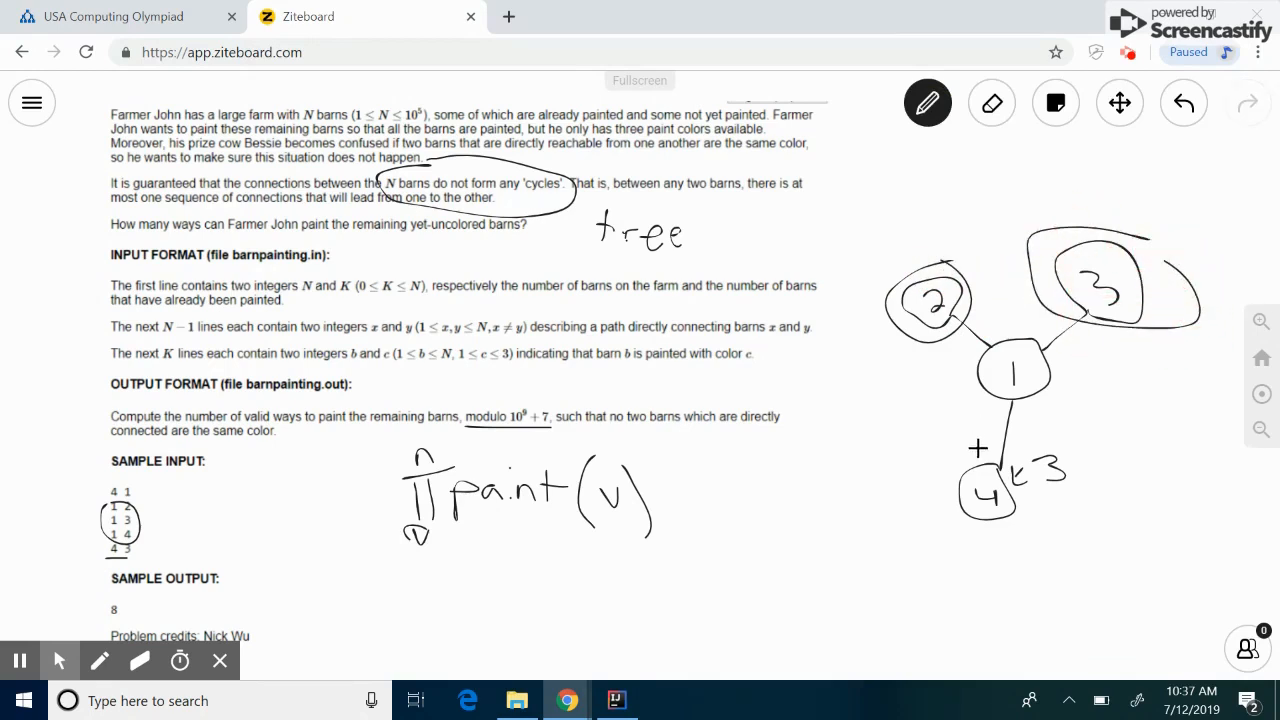
left_click_drag(950, 460, 990, 530)
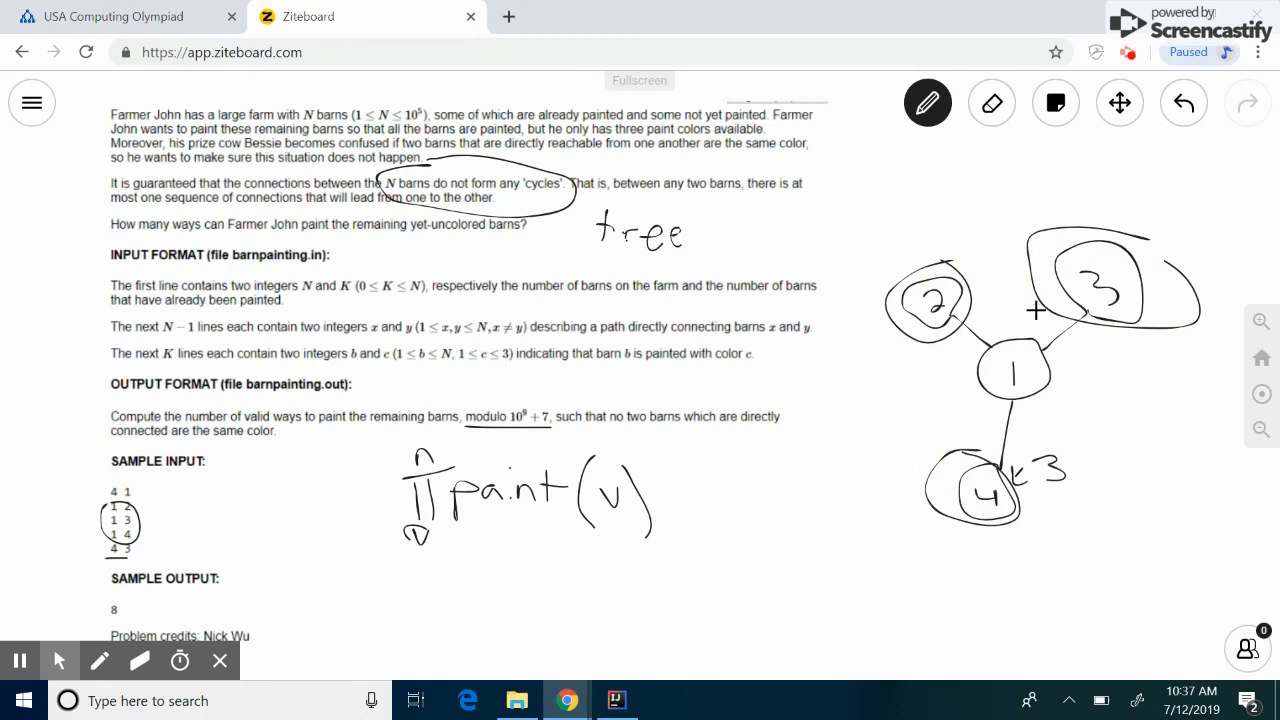
mouse_move(1004, 152)
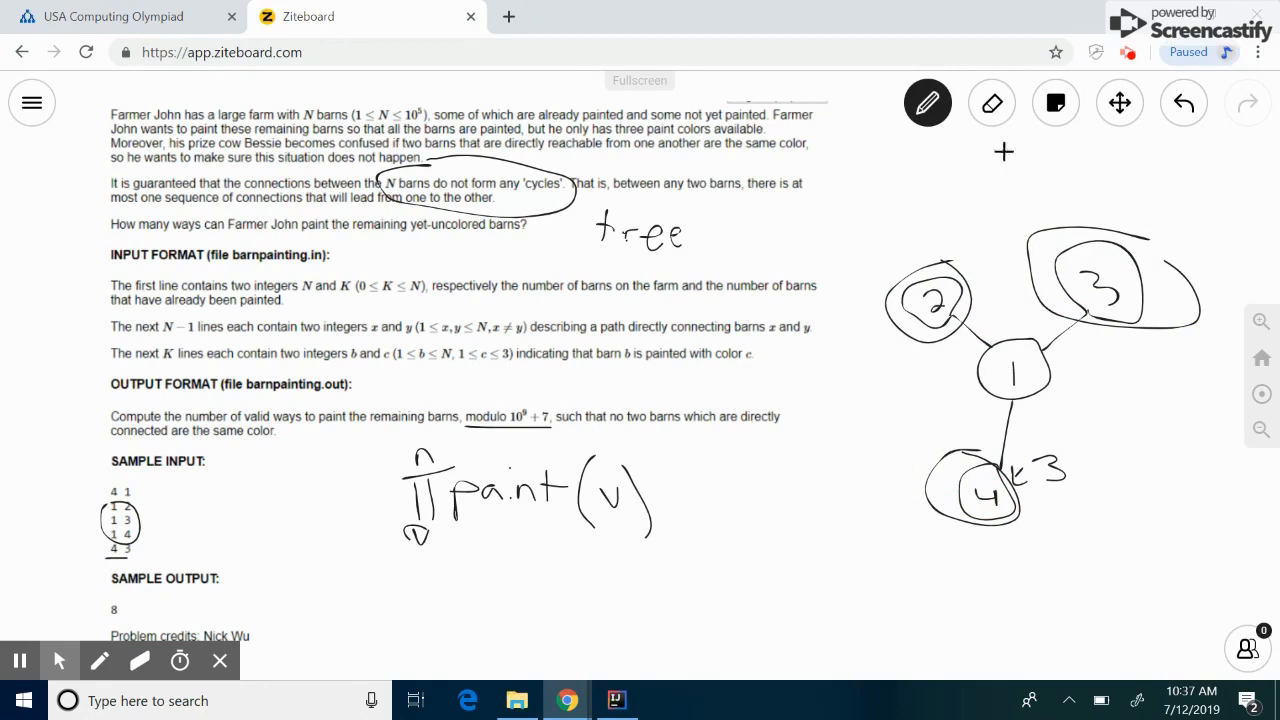
left_click(1183, 102)
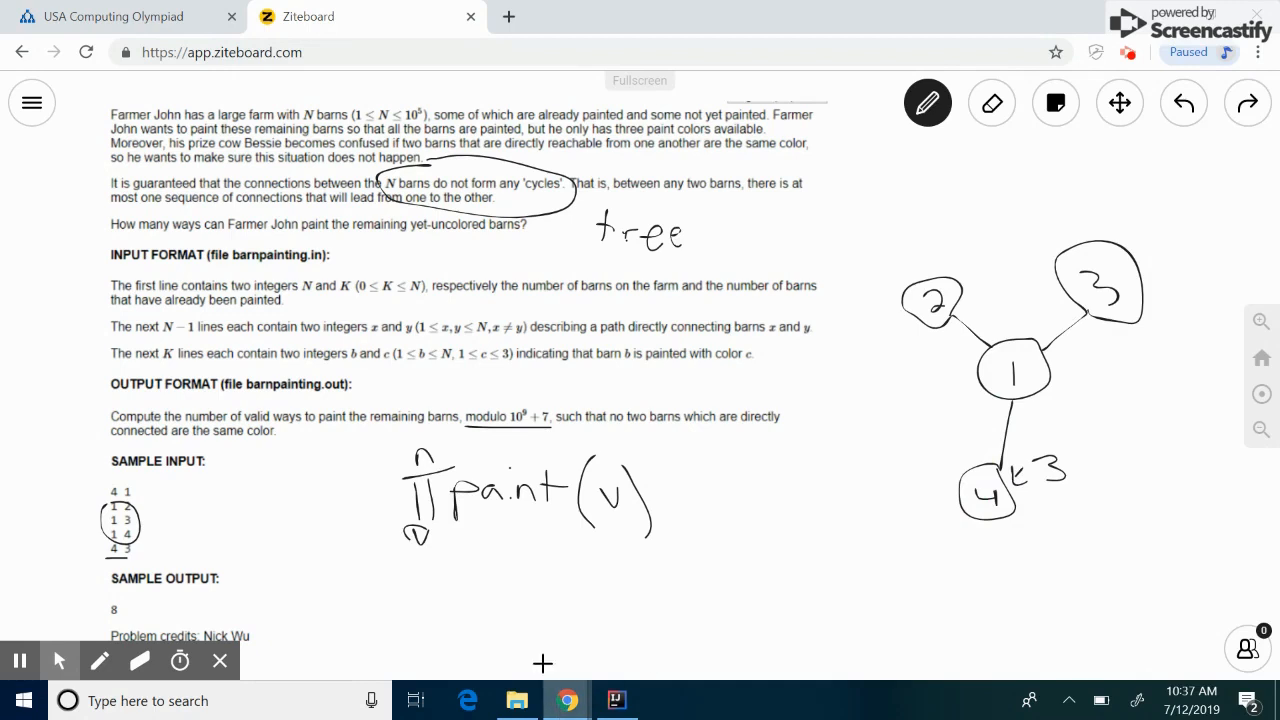
mouse_move(495, 568)
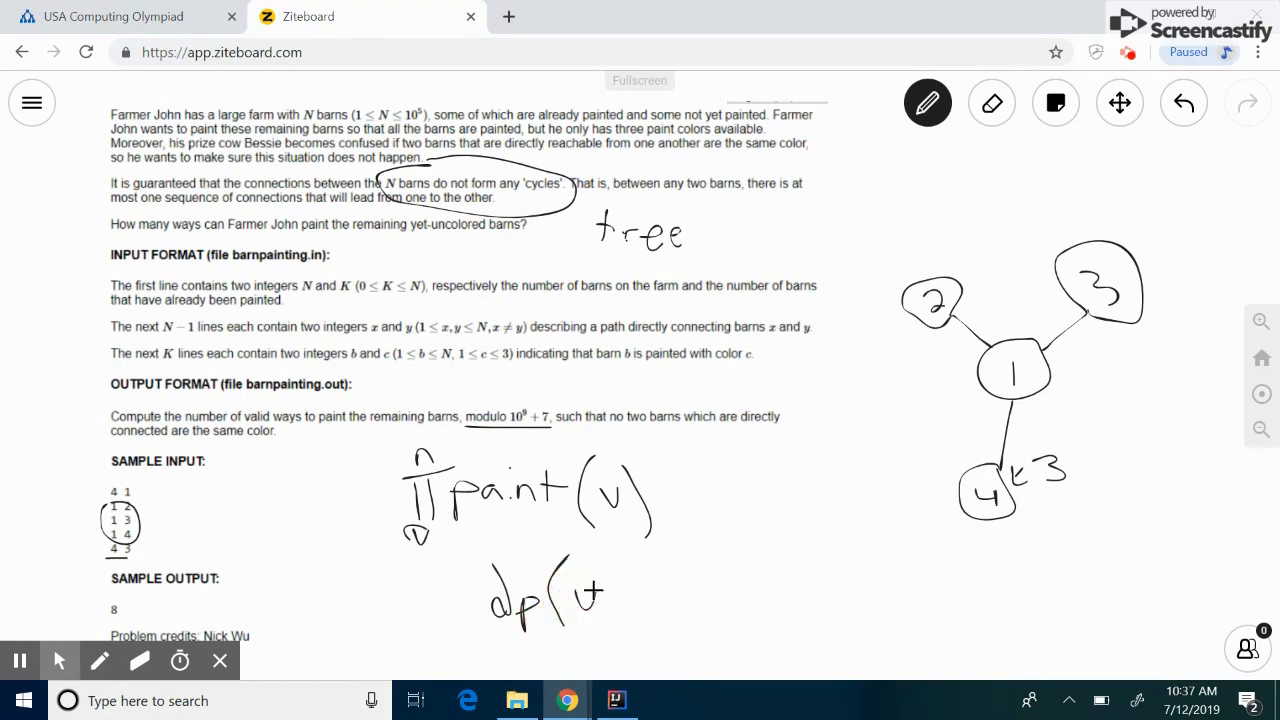
Write dp(v,c) → dp(v,c+1 beneath the product formula
left_click_drag(620, 600, 650, 635)
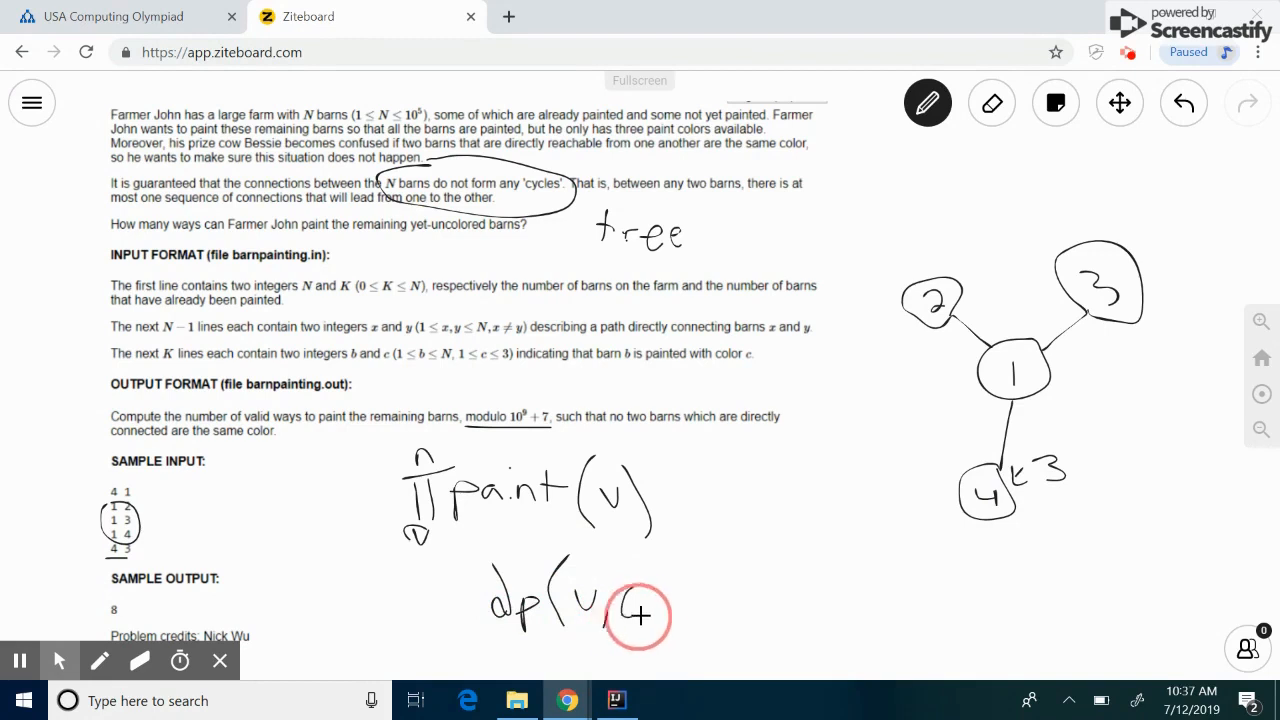
left_click_drag(638, 616, 694, 595)
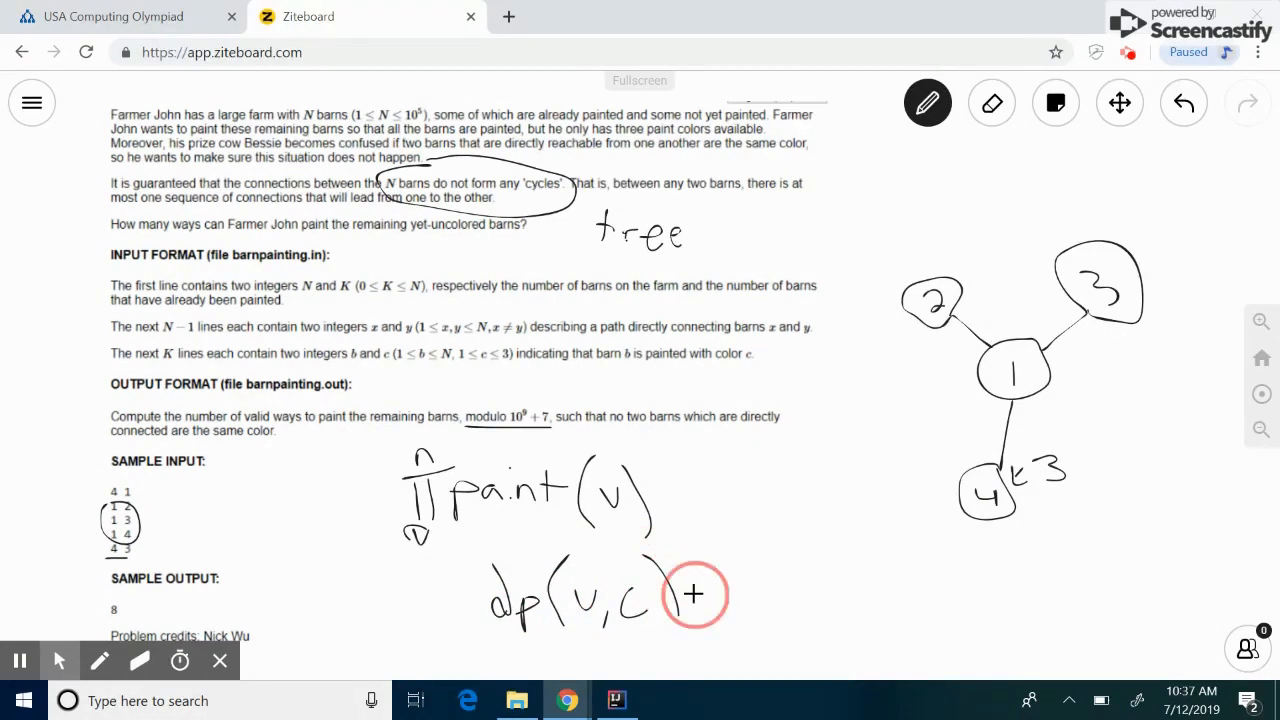
left_click_drag(690, 595, 740, 595)
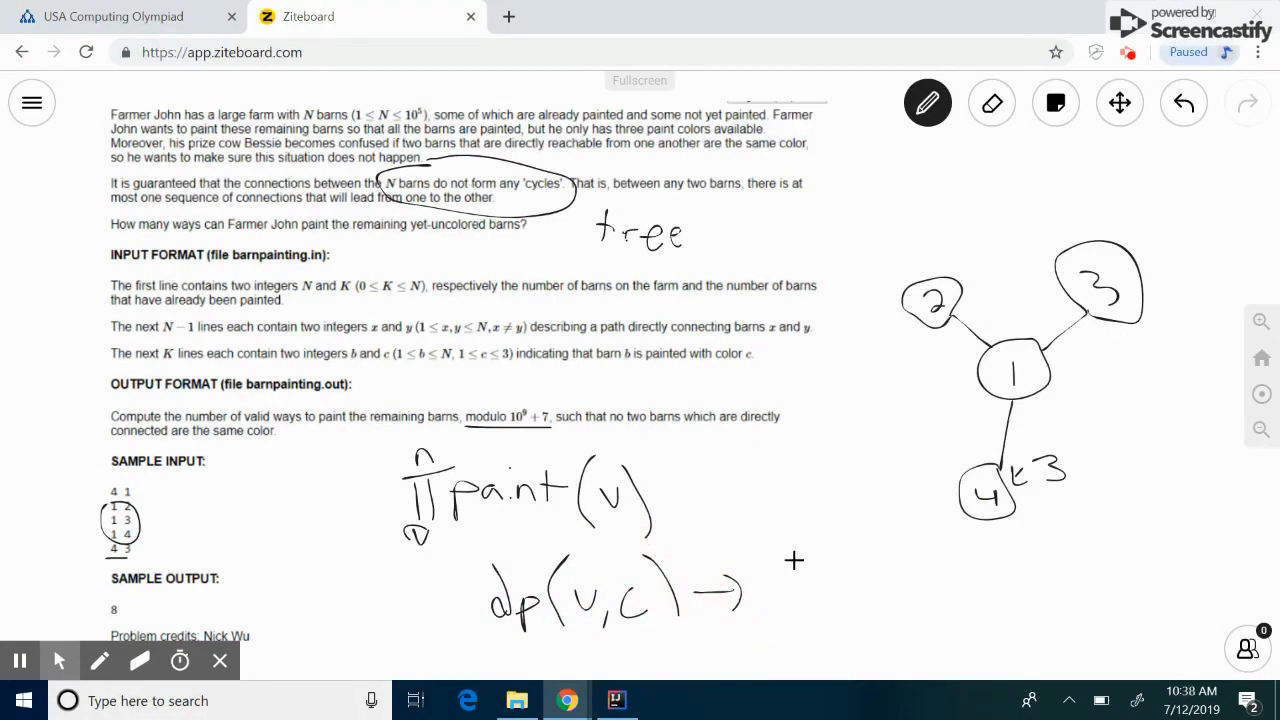
left_click_drag(810, 575, 800, 620)
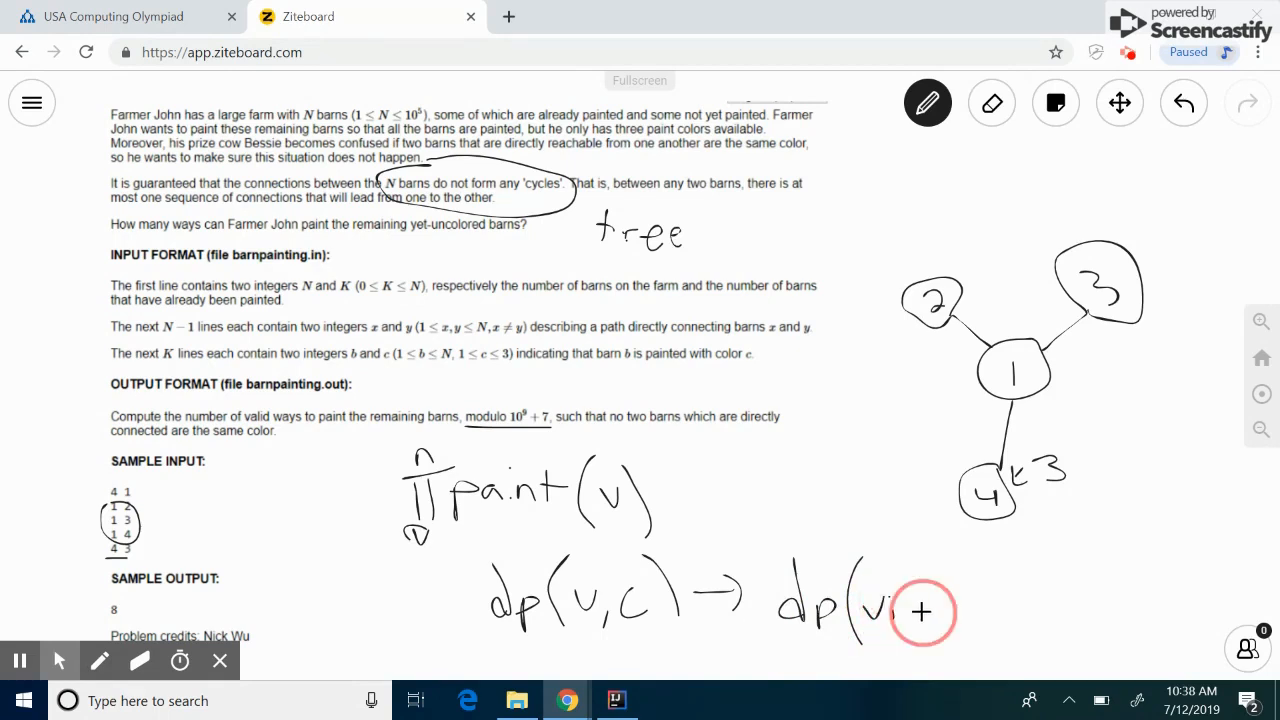
left_click_drag(905, 620, 945, 585)
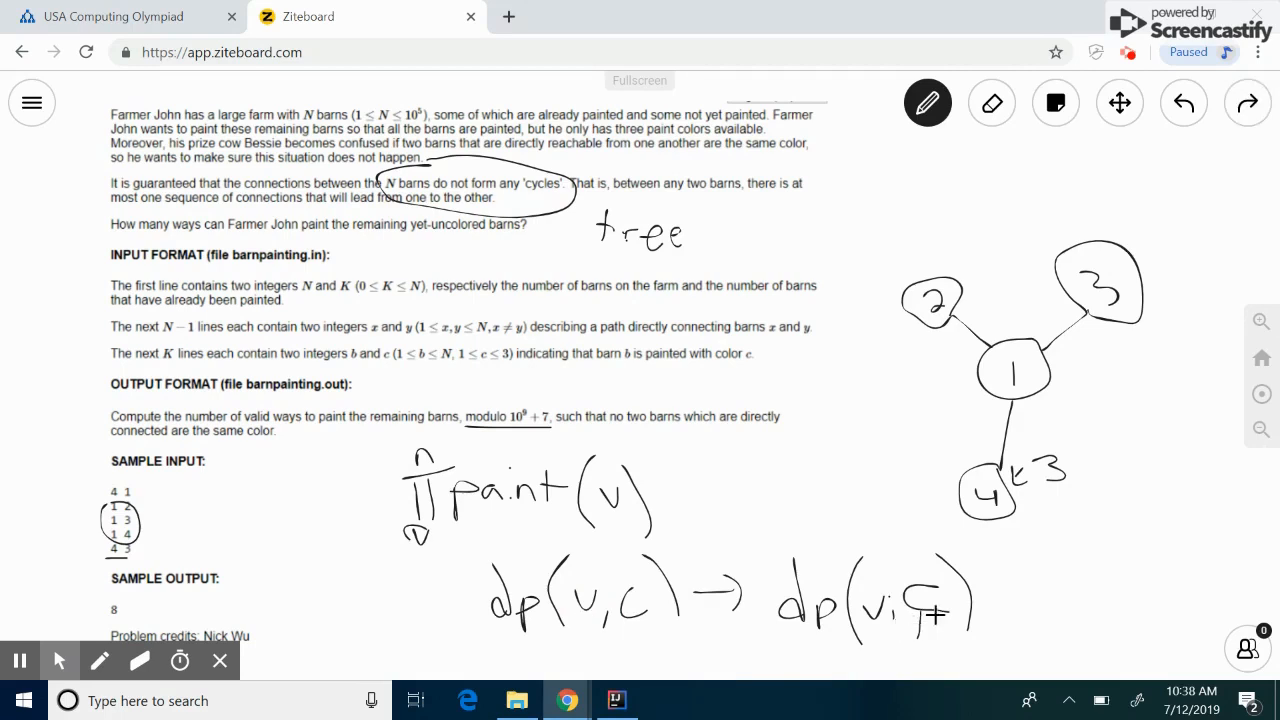
Erase the stray stroke after c and write the second term + dp(v,c+2)
left_click(991, 103)
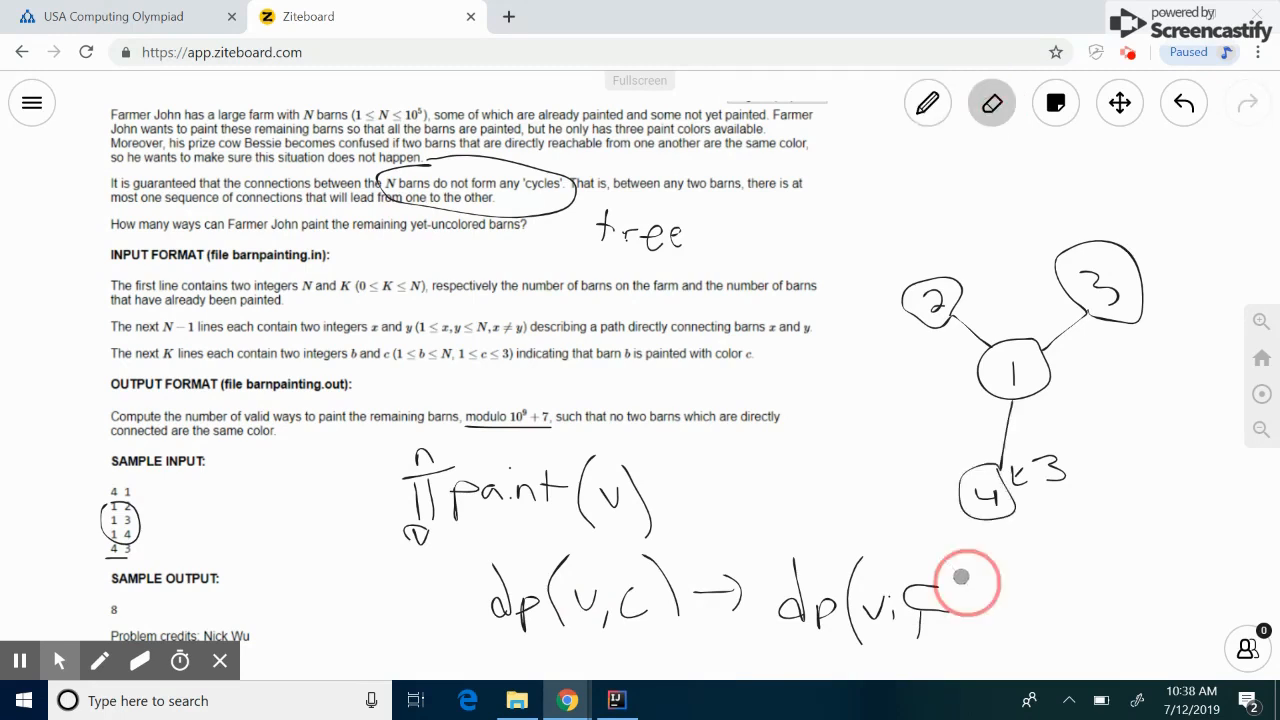
left_click(927, 103)
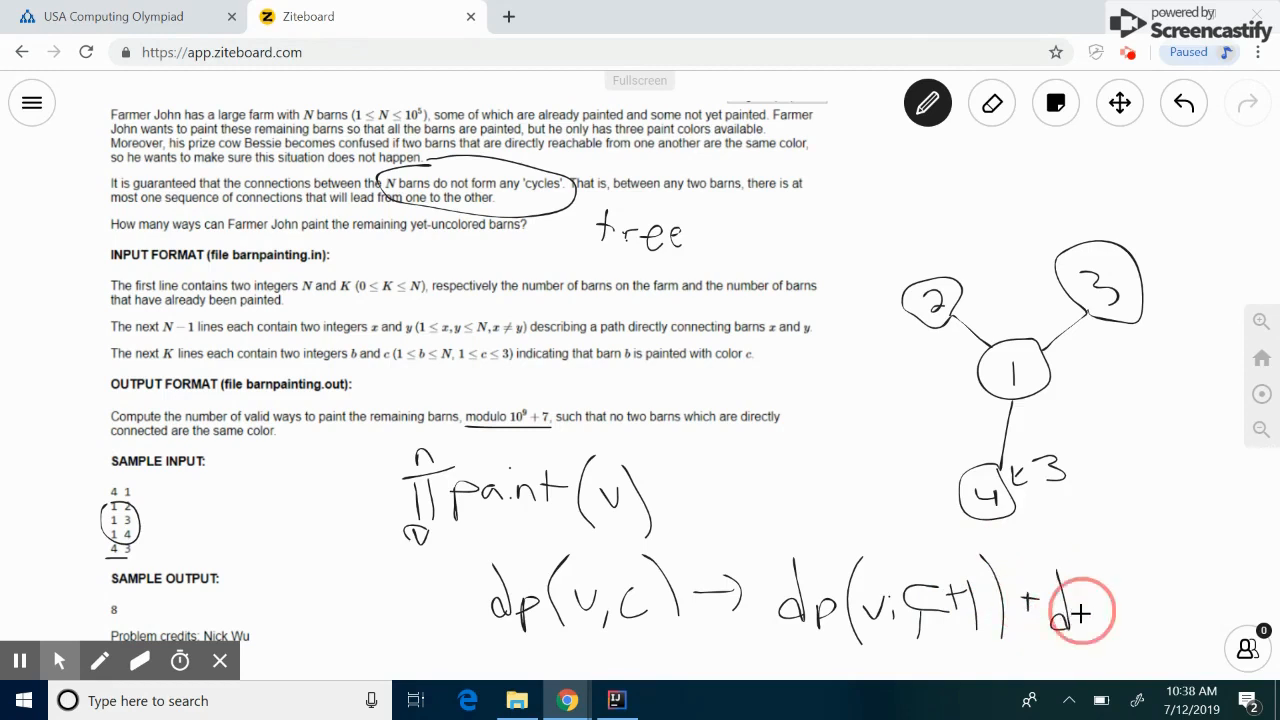
left_click_drag(1070, 600, 1240, 600)
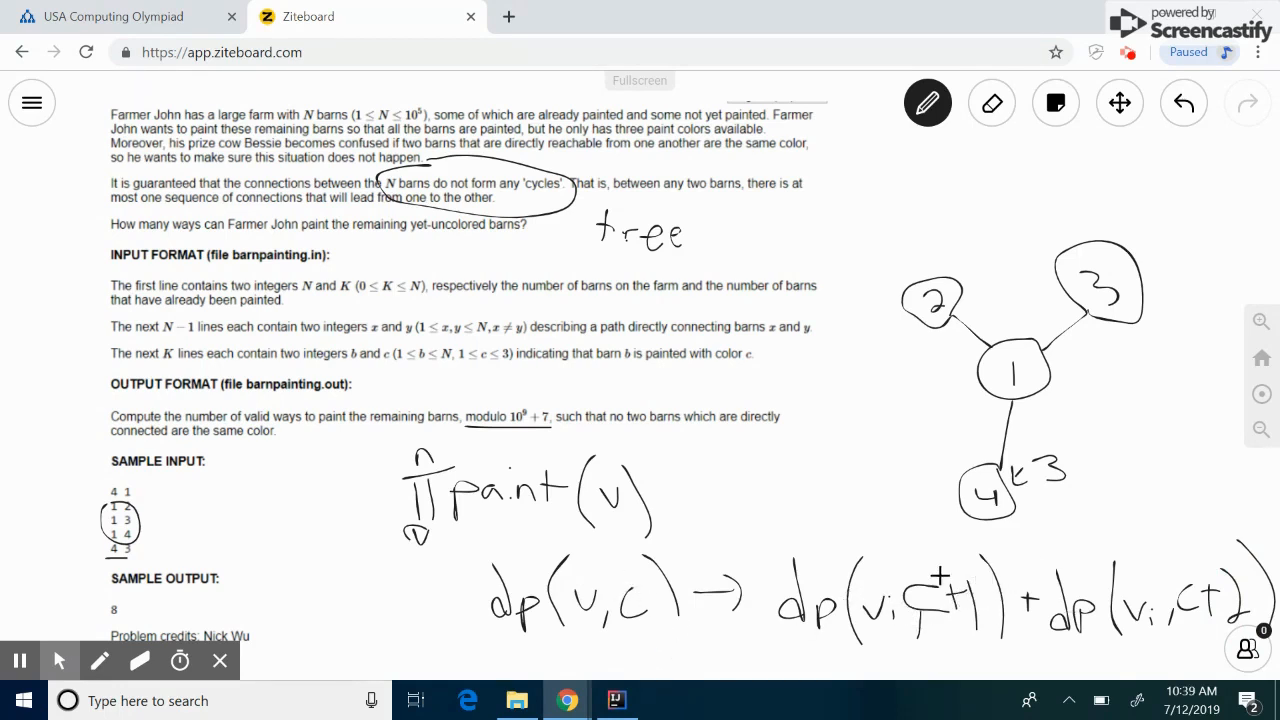
mouse_move(1210, 555)
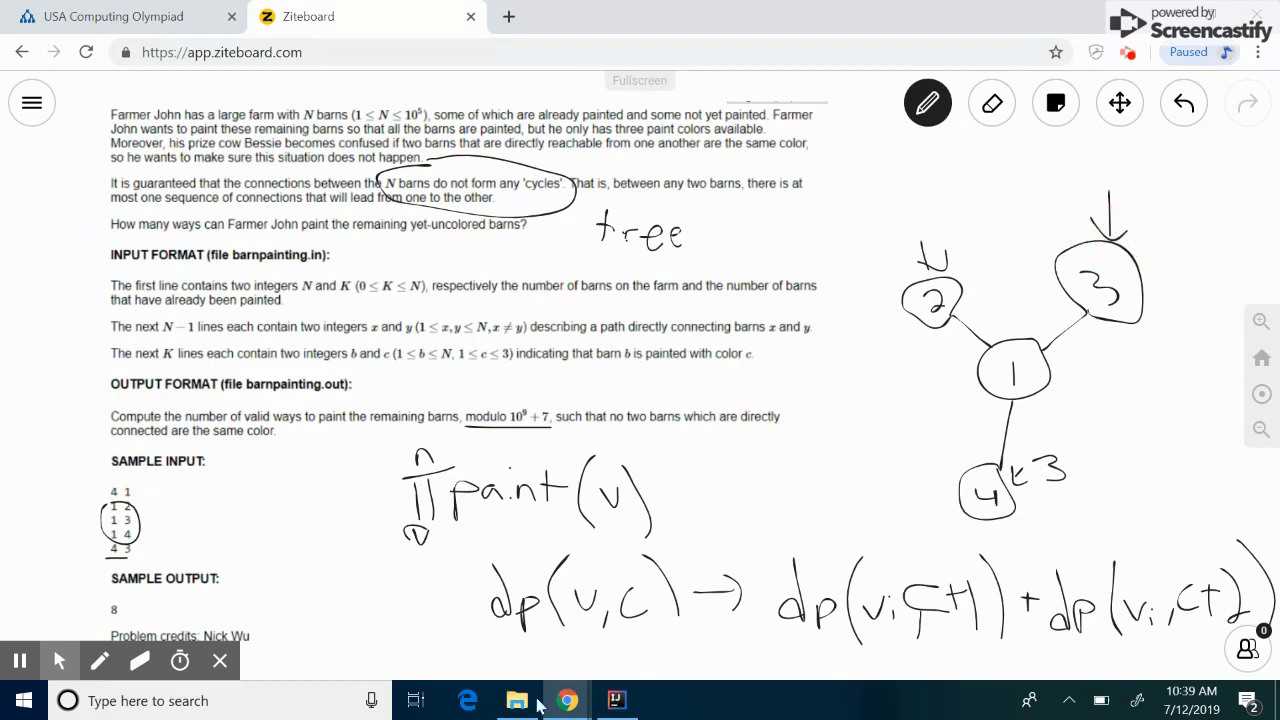
Add ∏ before dp(v,c+1), loop barn 2, and write 2 beside barns 2 and 3
left_click(745, 590)
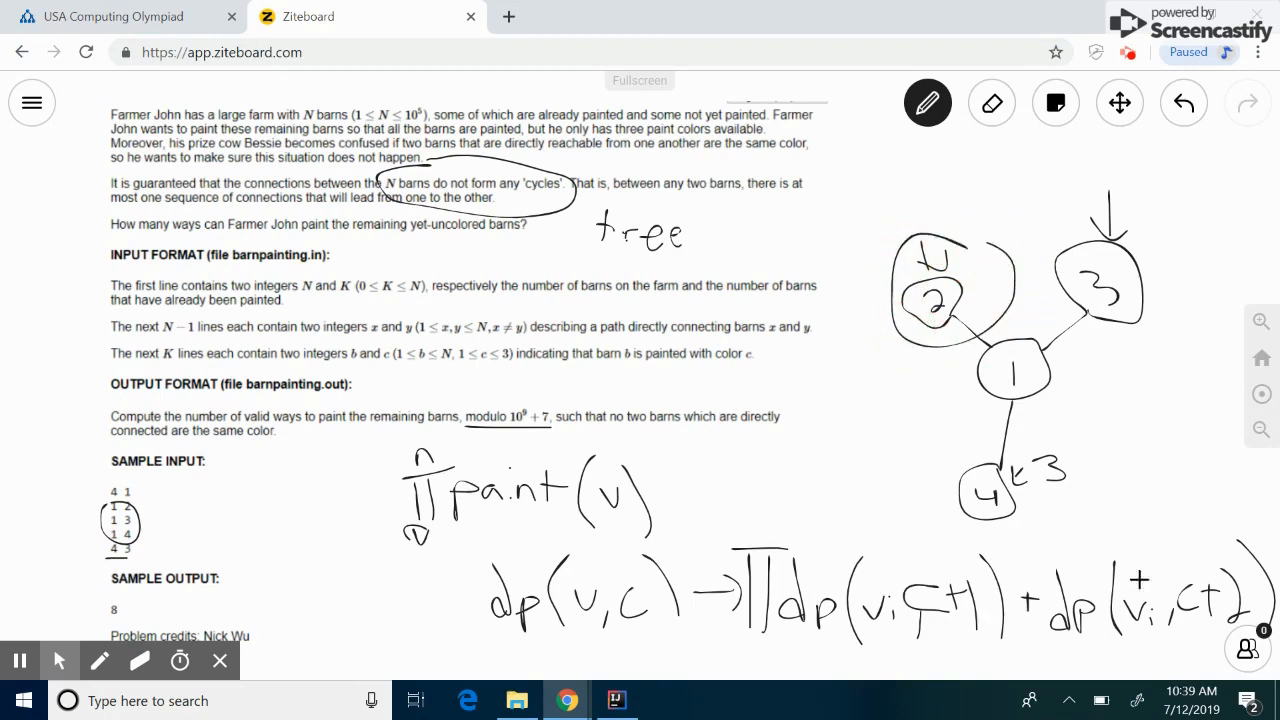
left_click(940, 277)
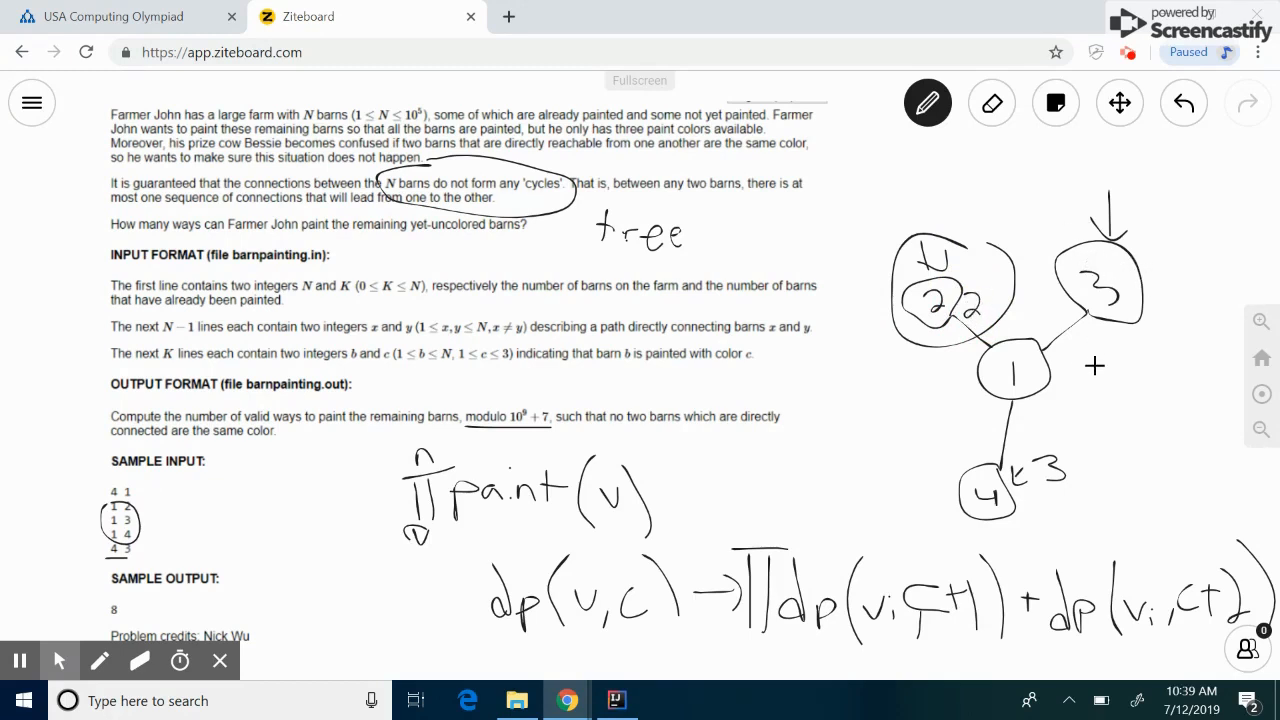
left_click(1157, 288)
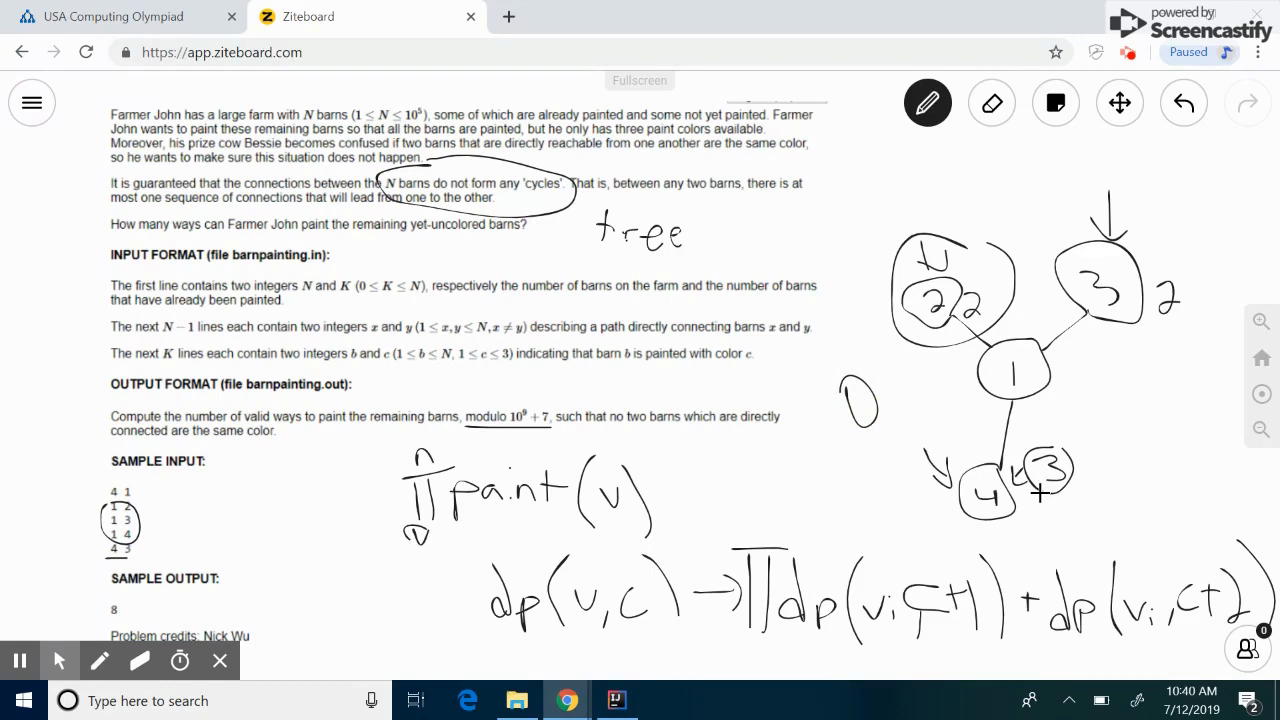
mouse_move(566, 700)
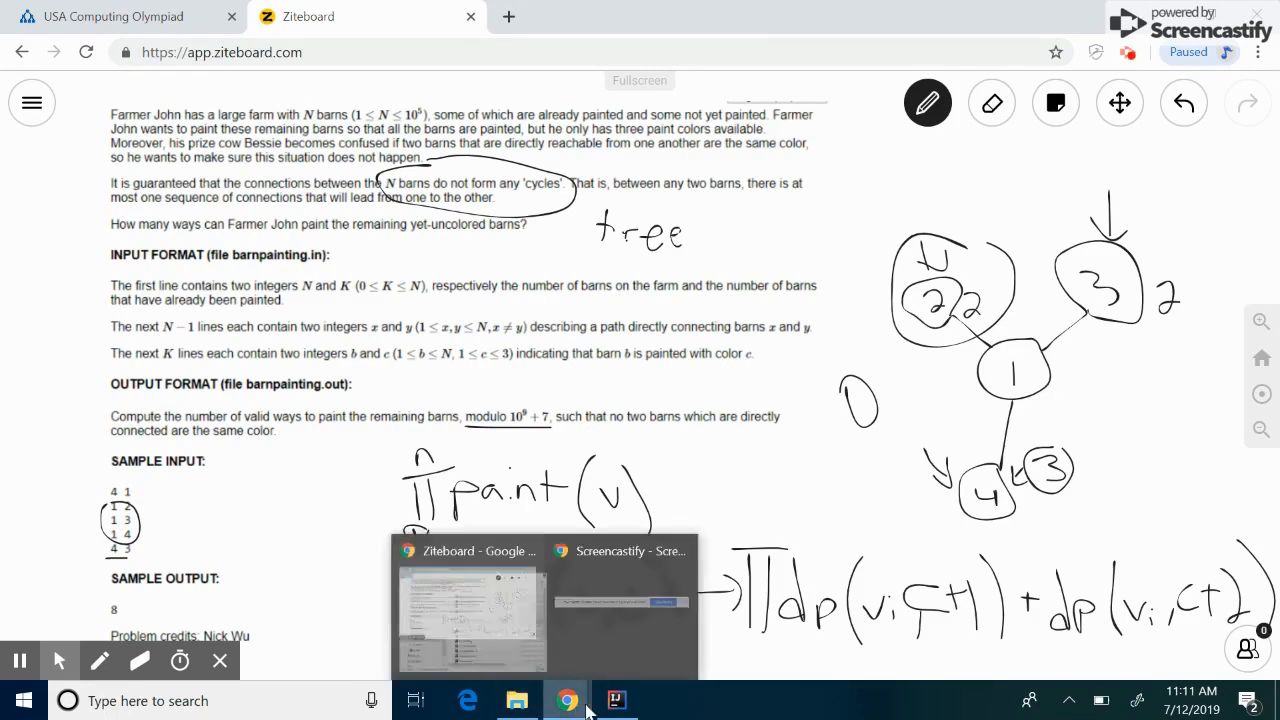
Declare static ArrayList<Integer>[] tree and allocate tree = new ArrayList[n] in main
left_click(616, 699)
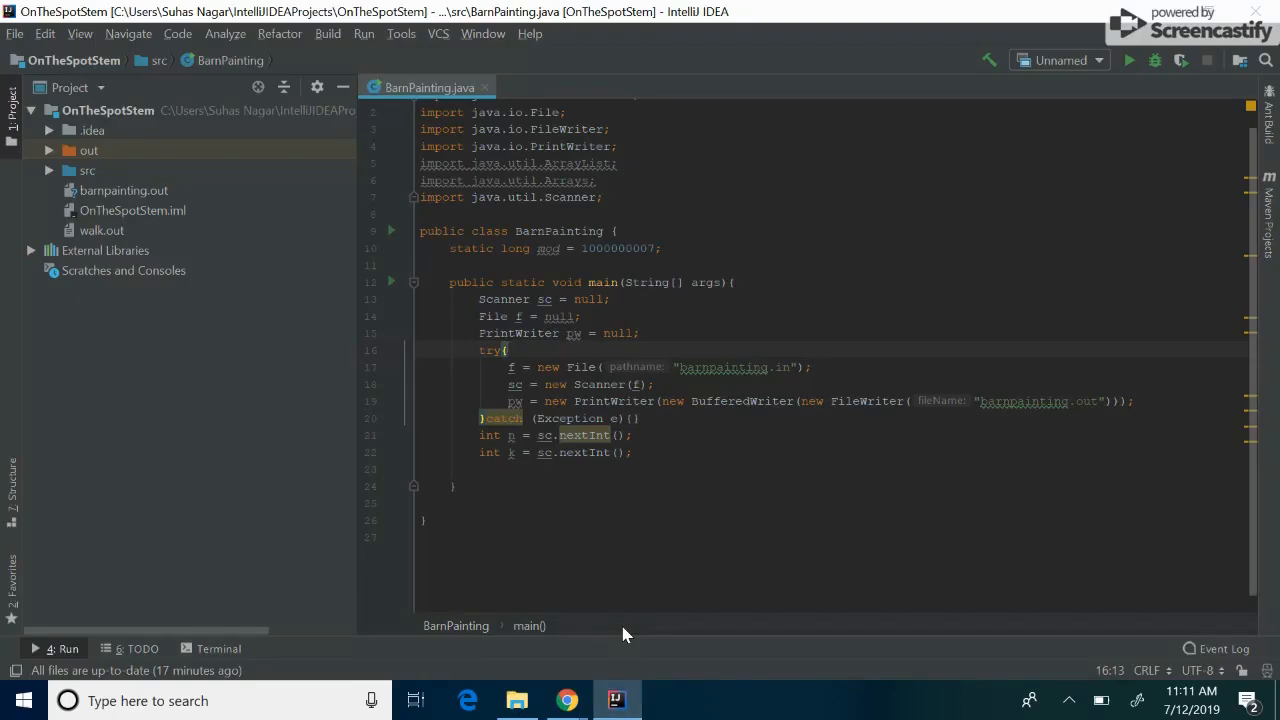
mouse_move(749, 411)
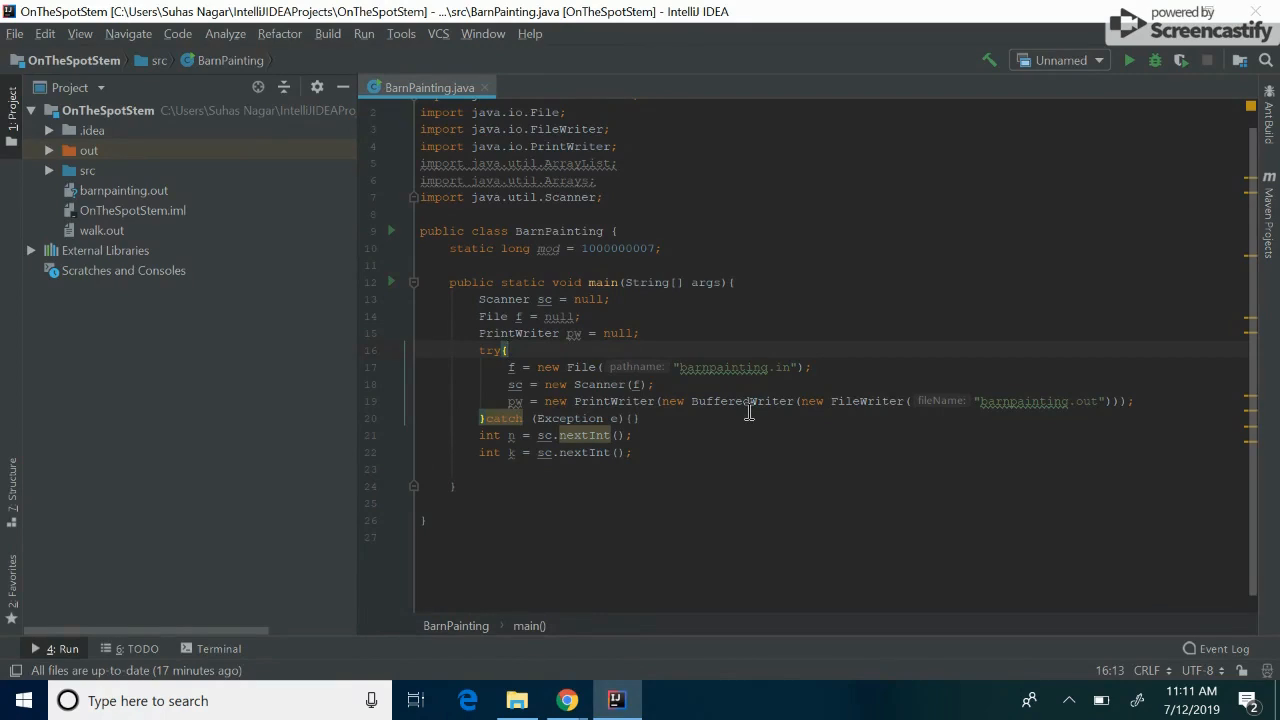
mouse_move(614, 315)
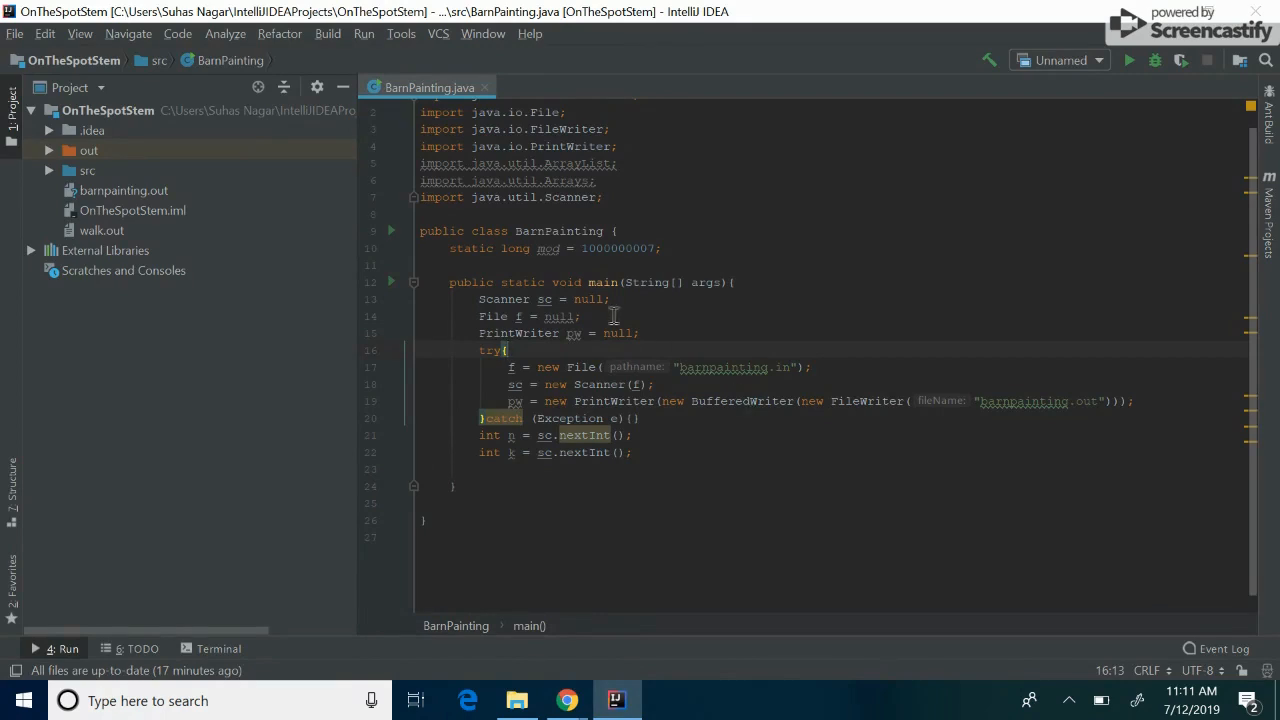
mouse_move(497, 435)
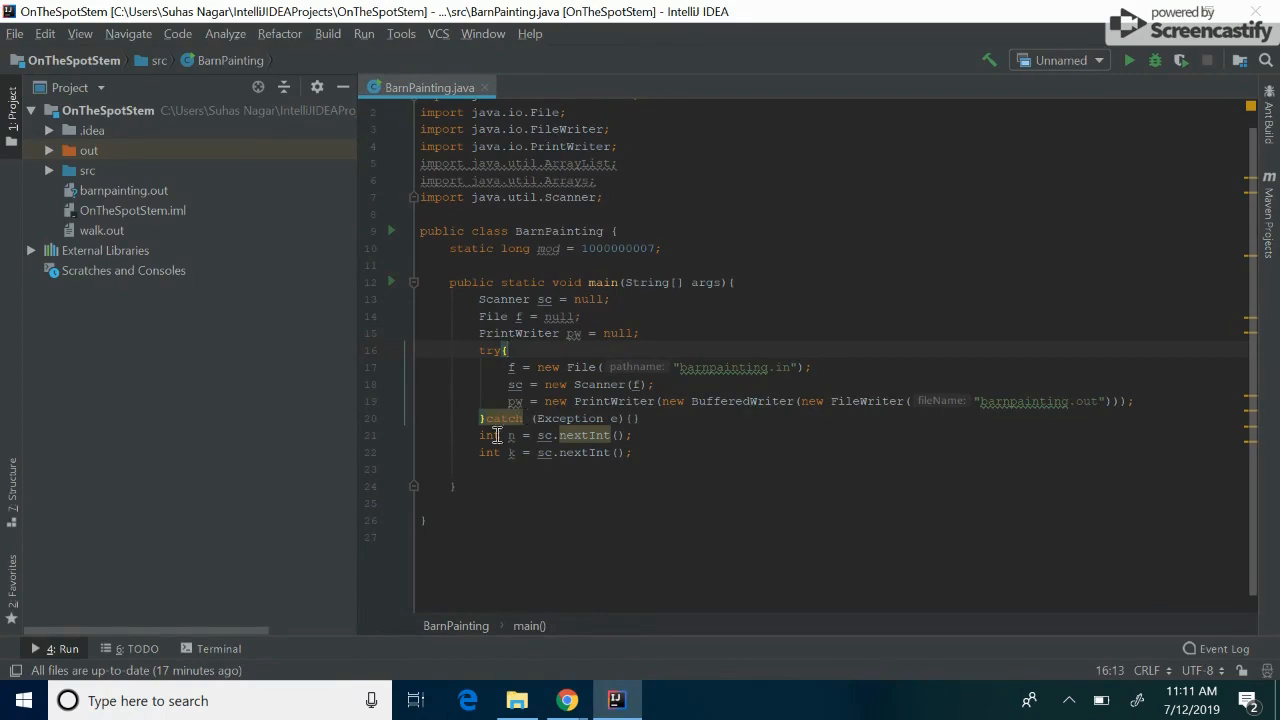
left_click(618, 258)
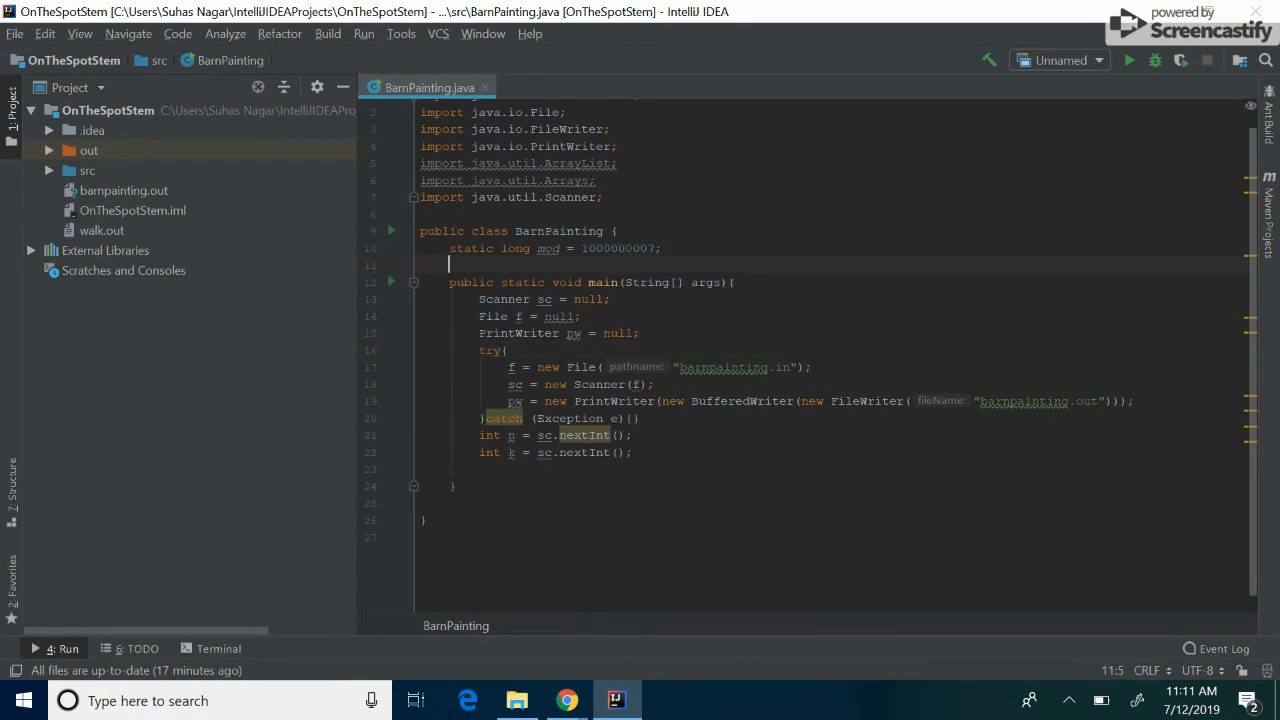
type("ArrayList<")
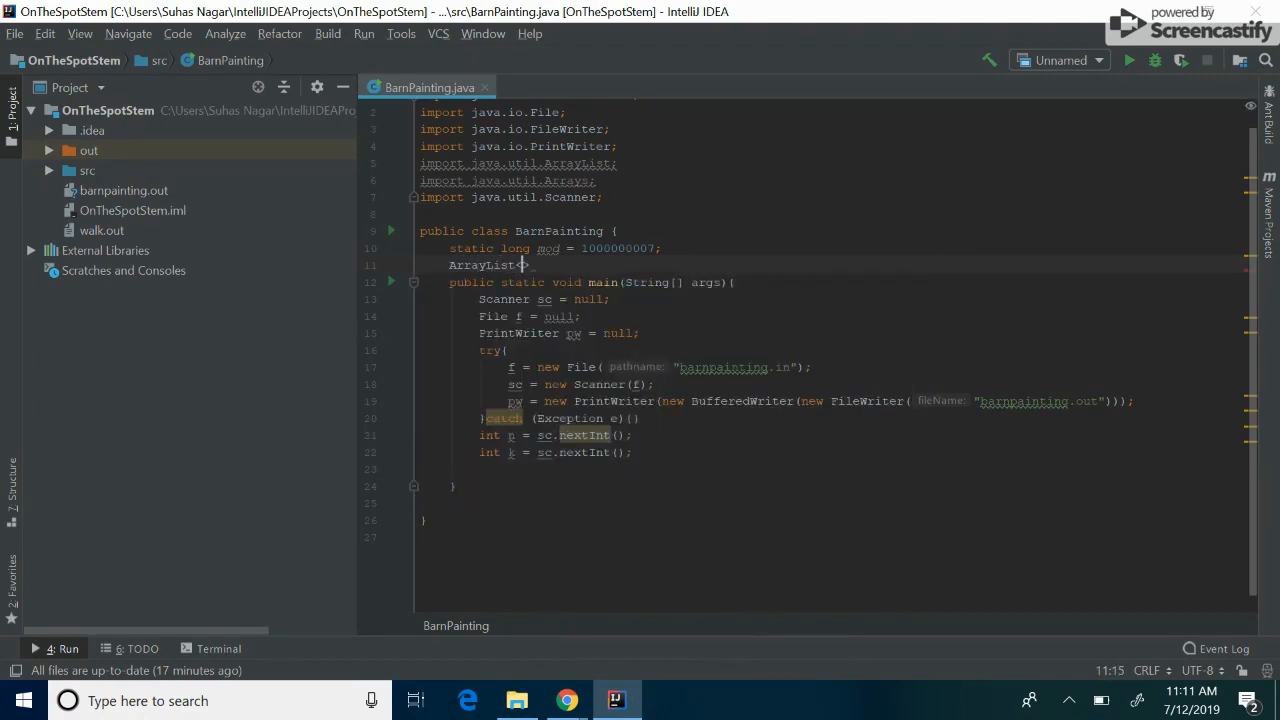
type(">[]")
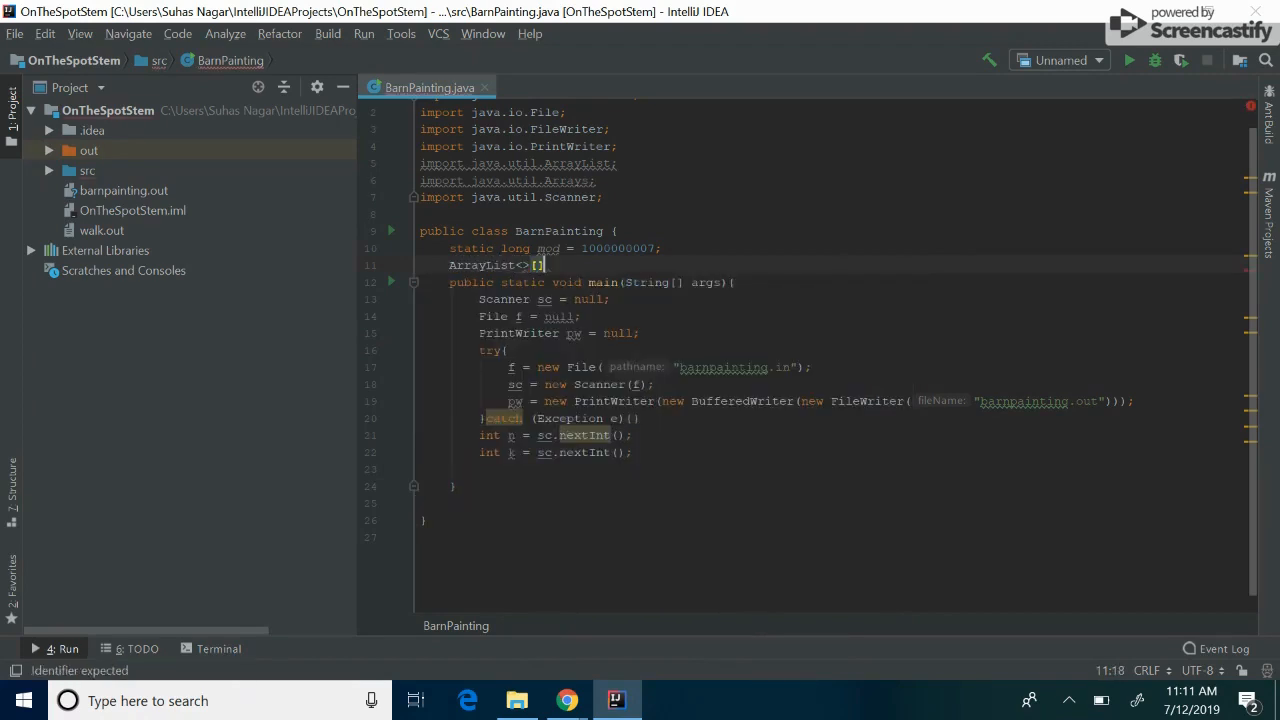
type("Integer")
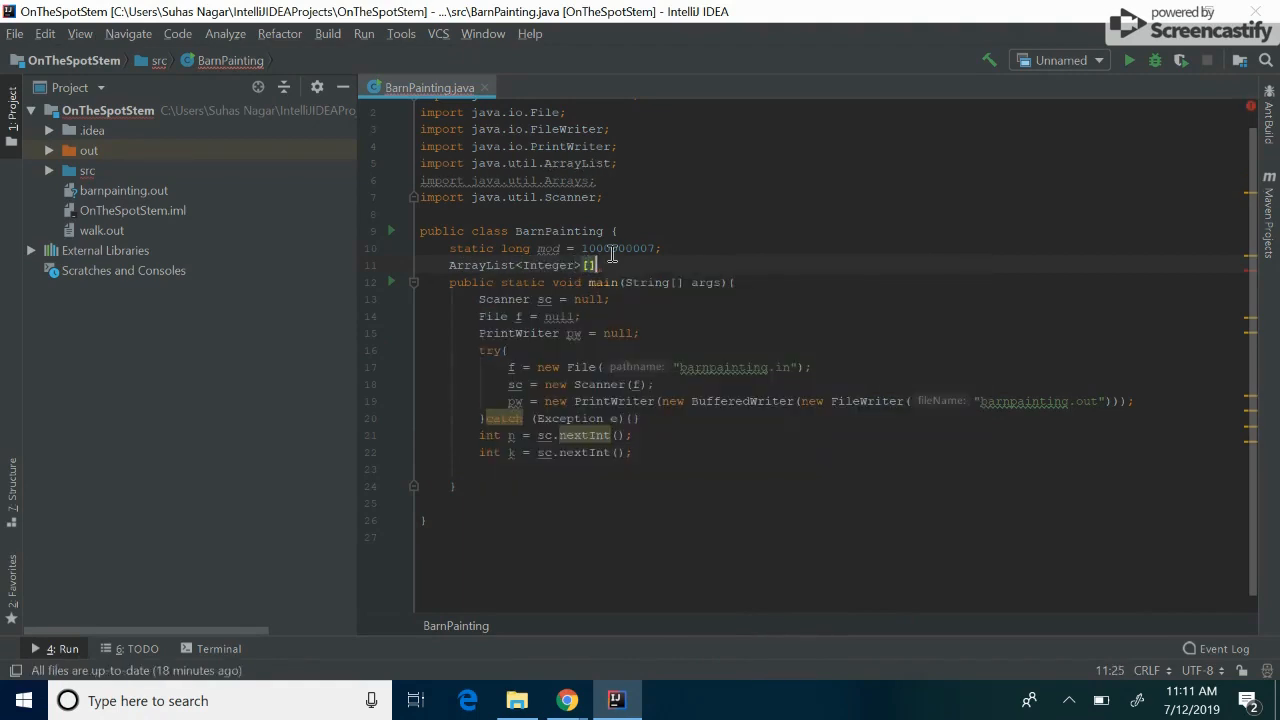
type("tree;")
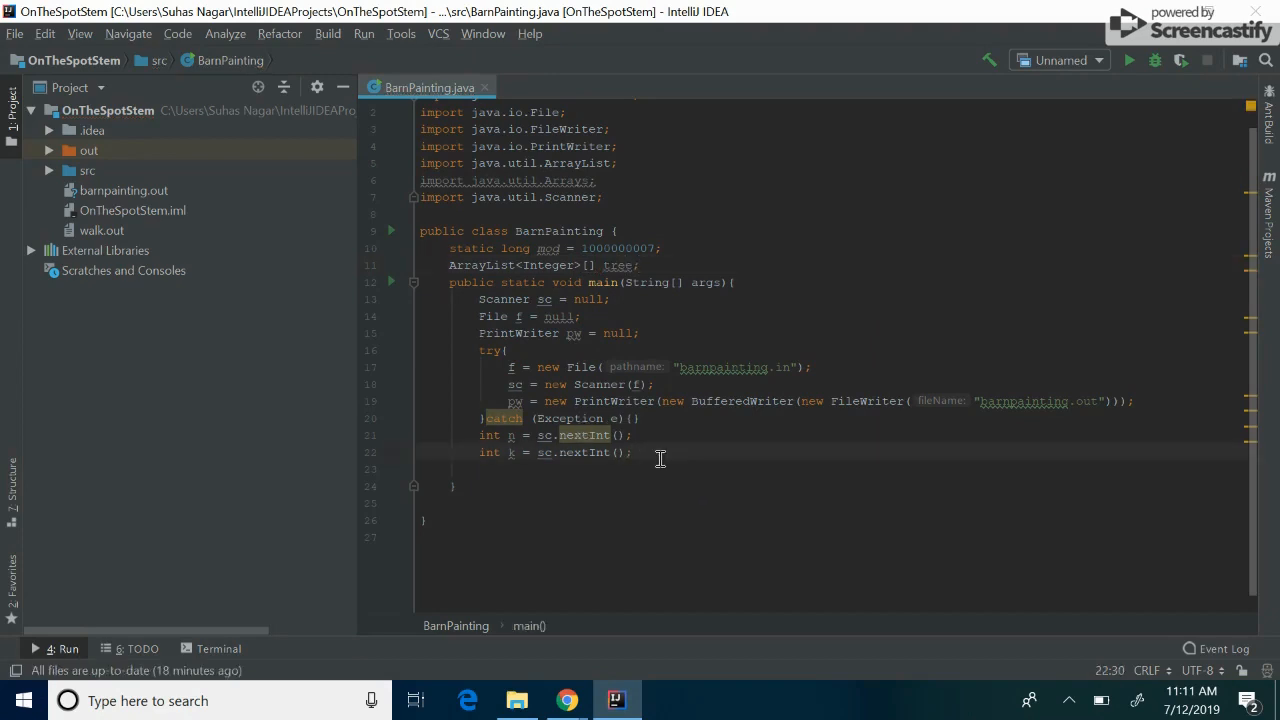
type("tree")
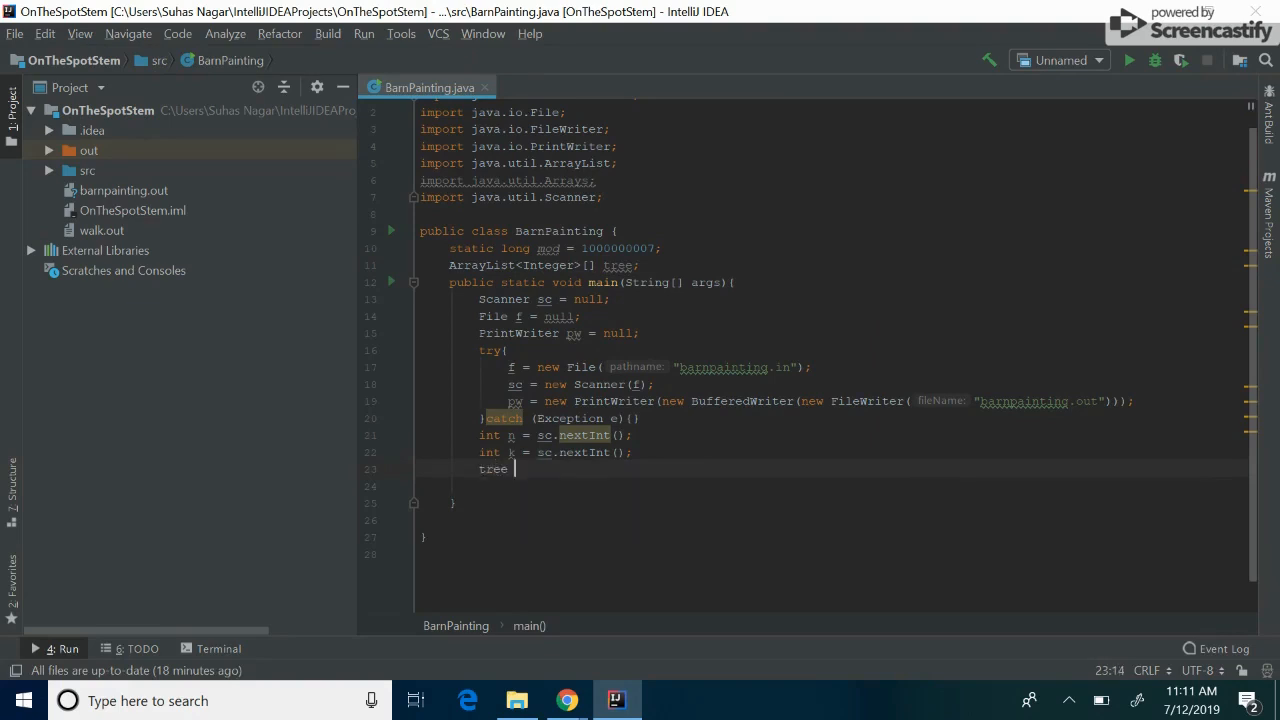
type("= new")
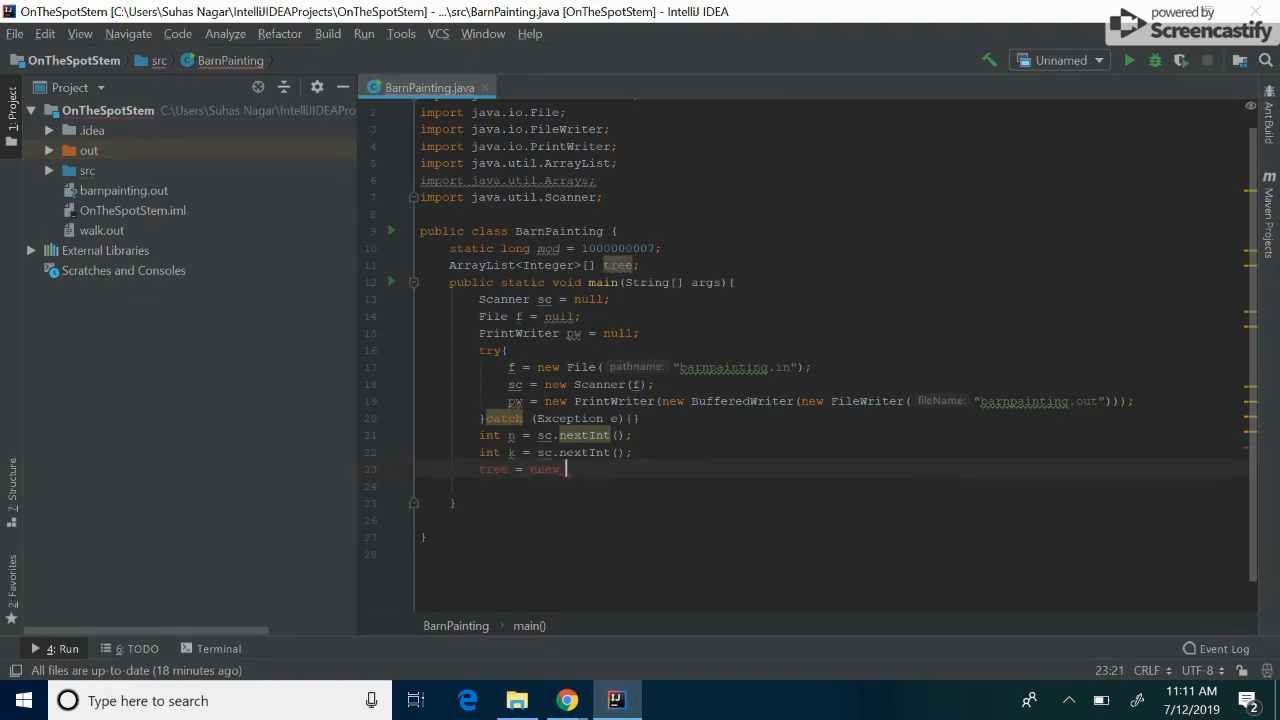
key("backspace")
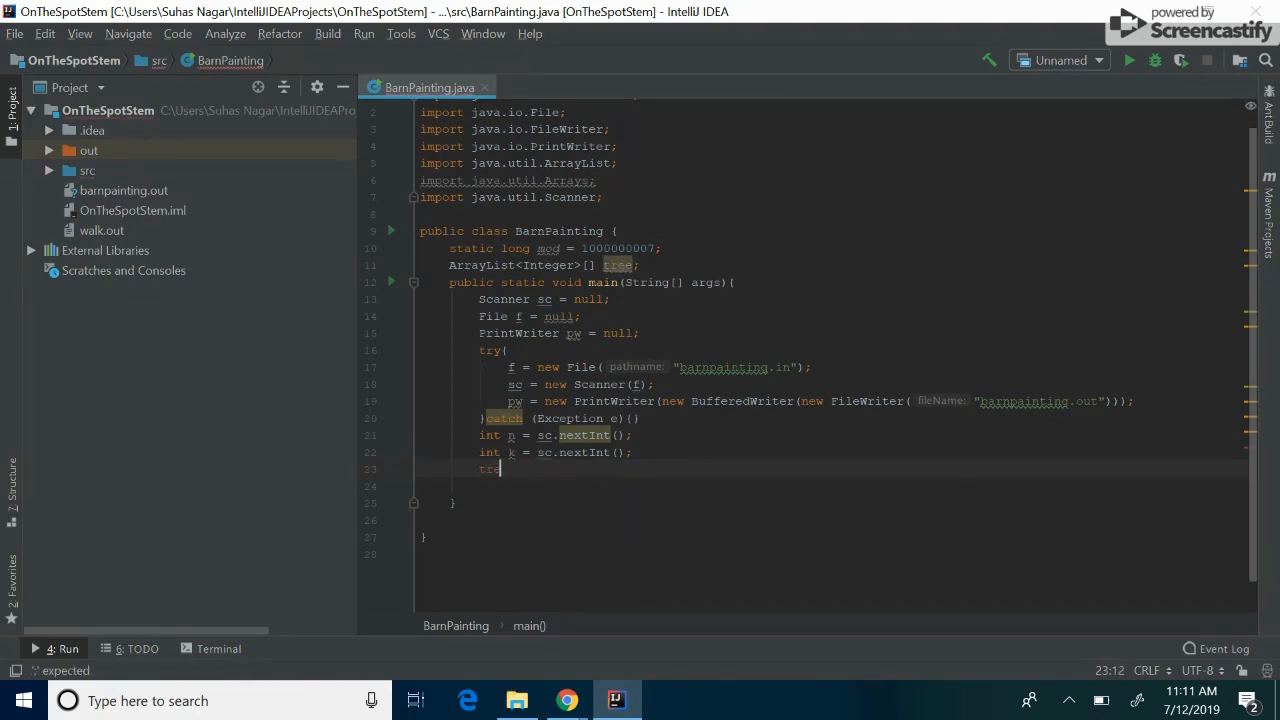
type("tree = new ArrayList[n];")
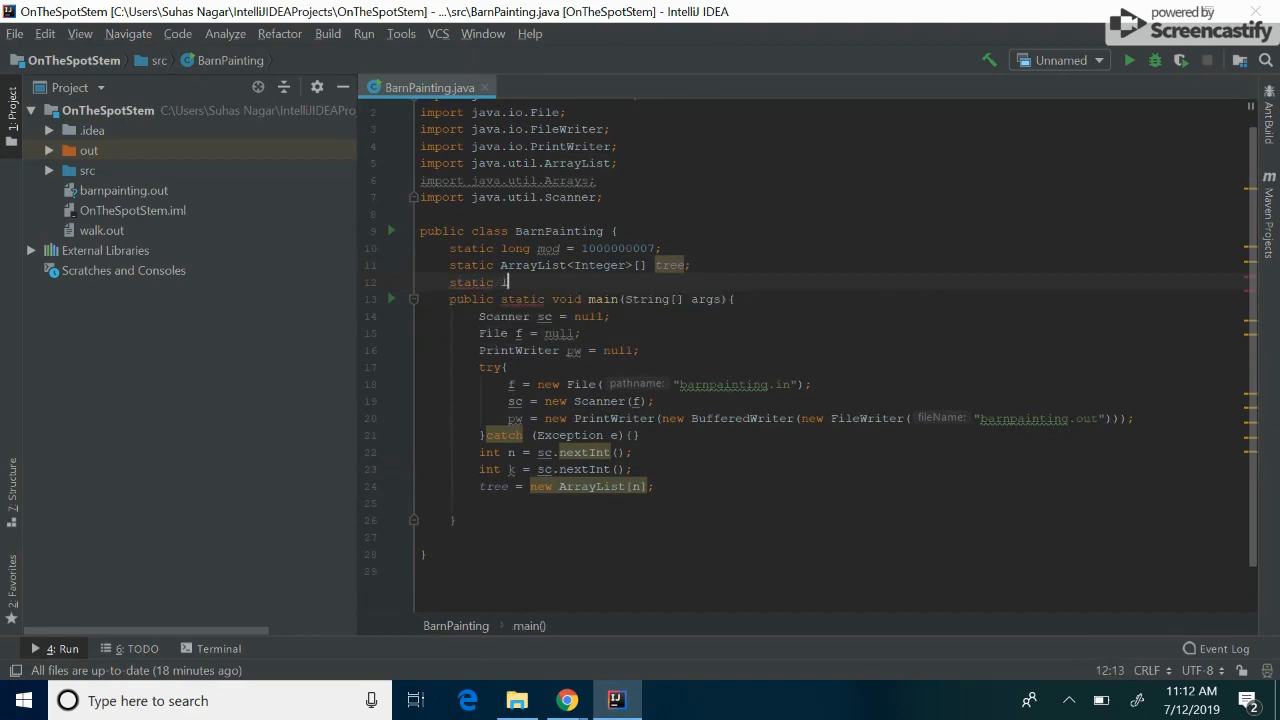
Add static long[][] dp and static int[] color fields below the mod constant
type("ong[][] dp;")
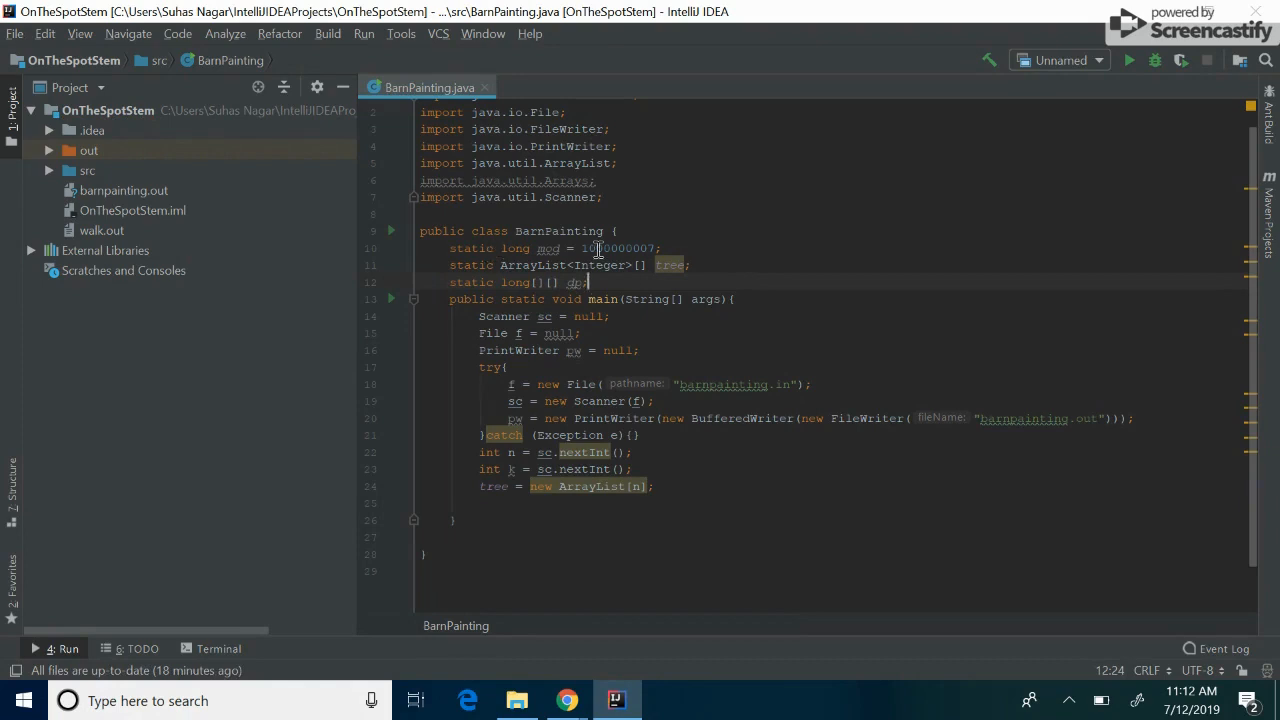
double_click(615, 248)
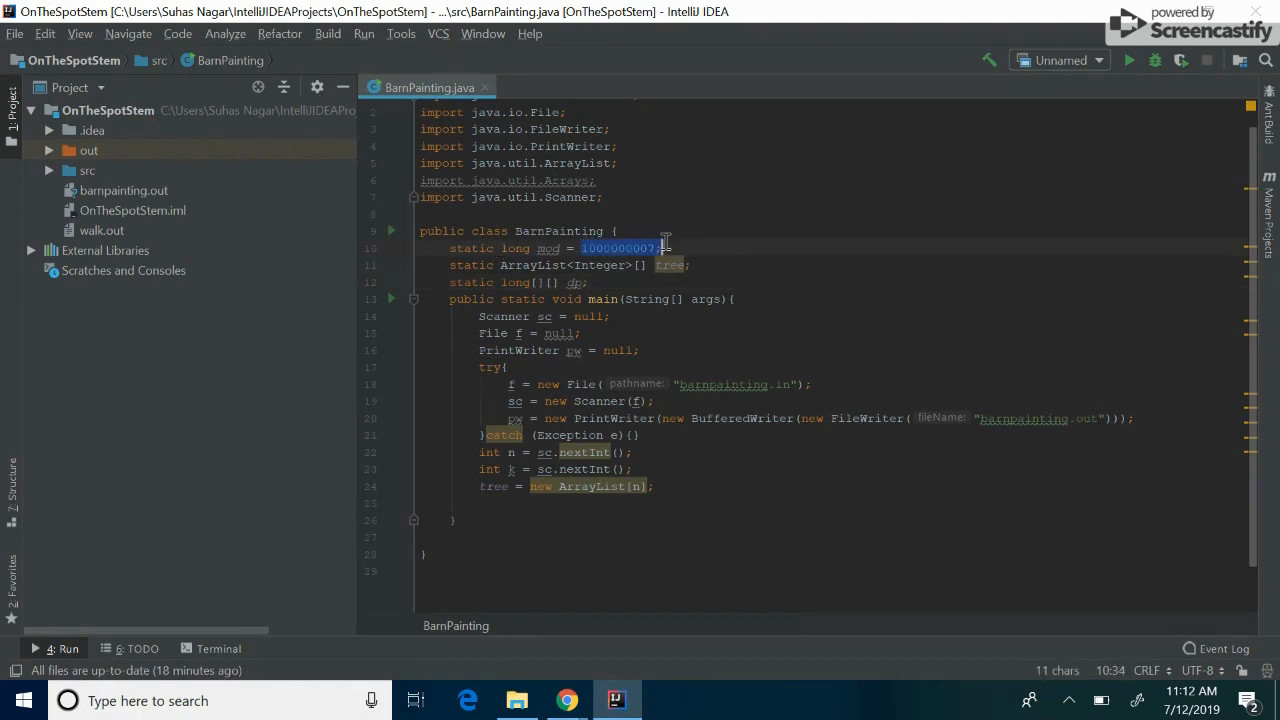
left_click(591, 282)
type("static int[] ")
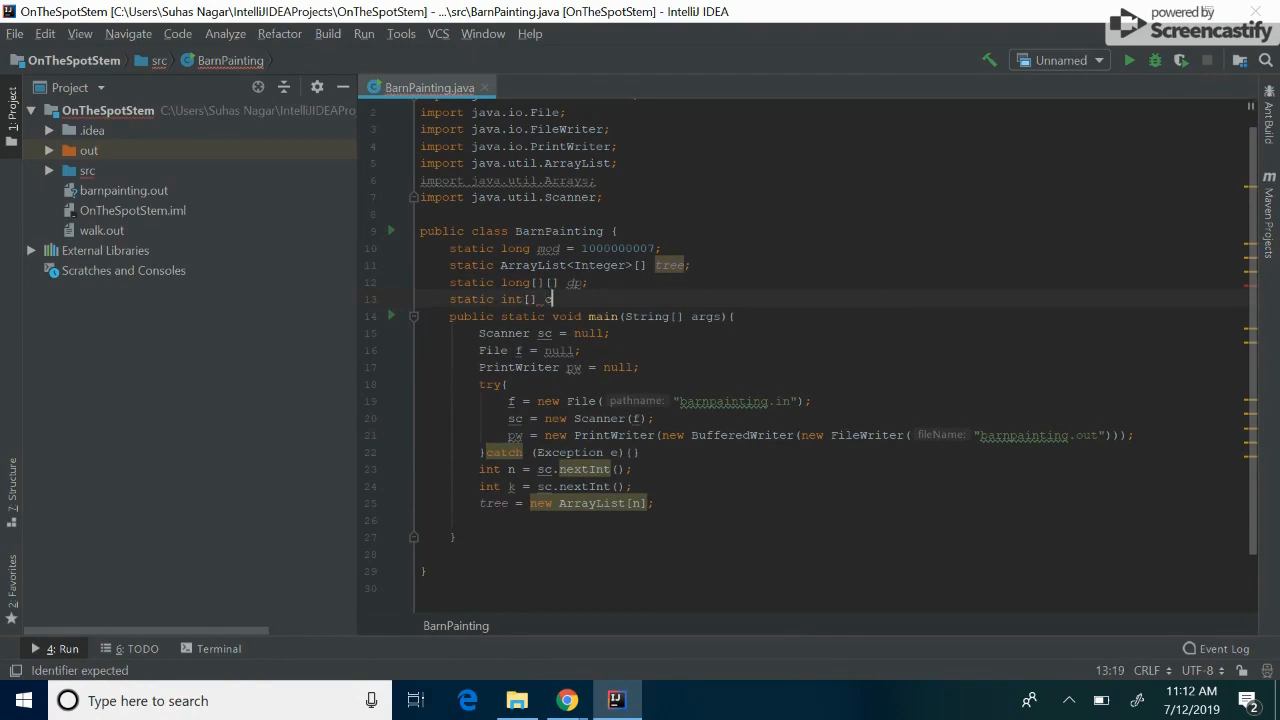
type("color;")
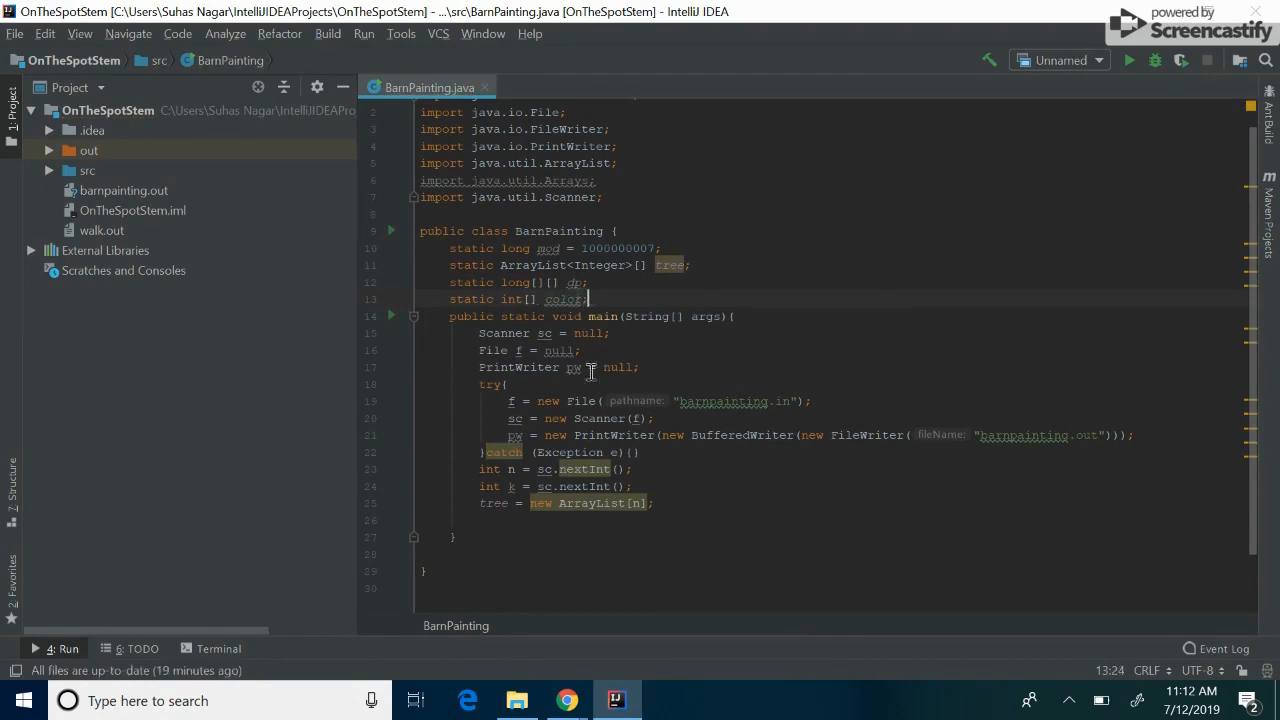
left_click(499, 512)
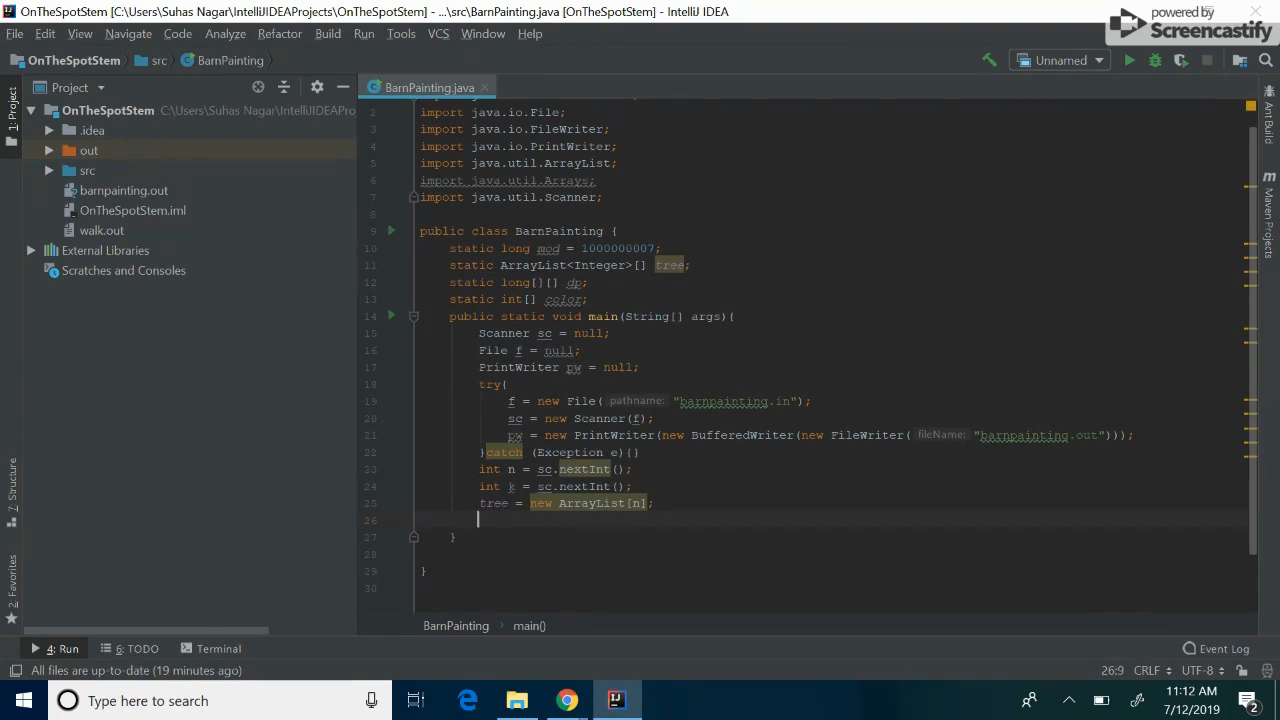
Loop over the nodes setting each tree[i] to a new ArrayList<Integer>
type("for (int i = 0;")
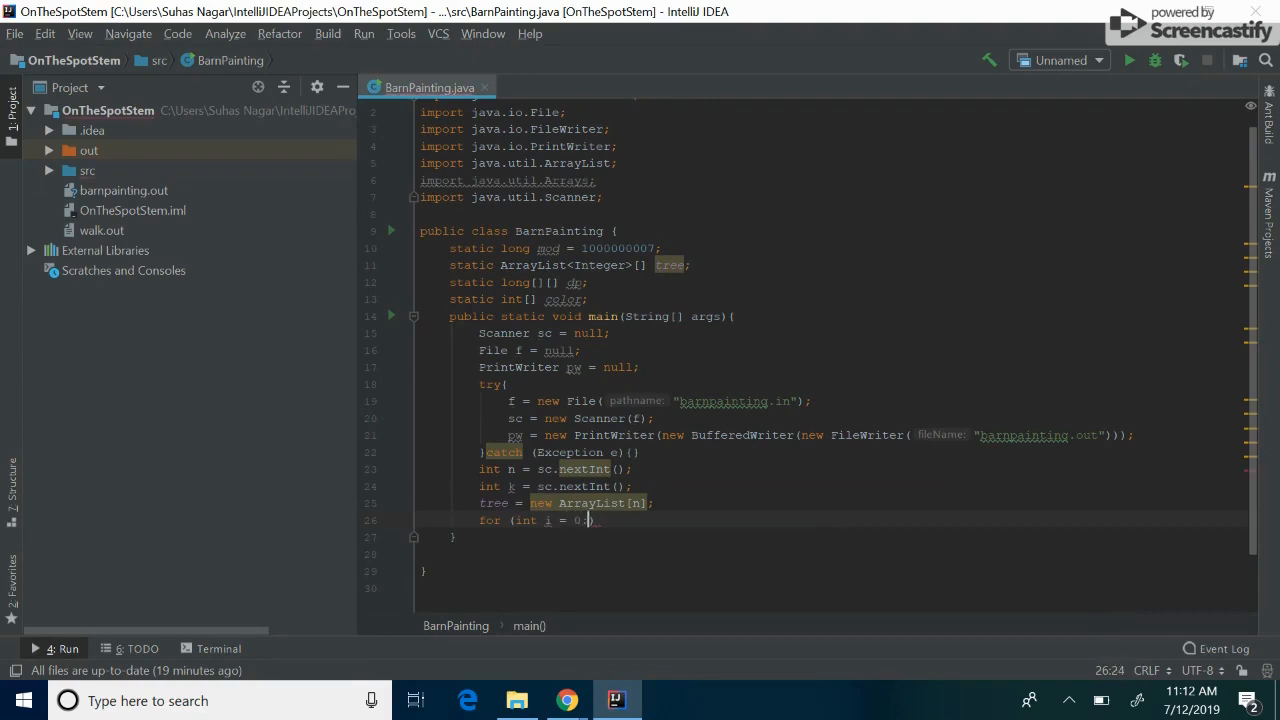
type("i < n-1;")
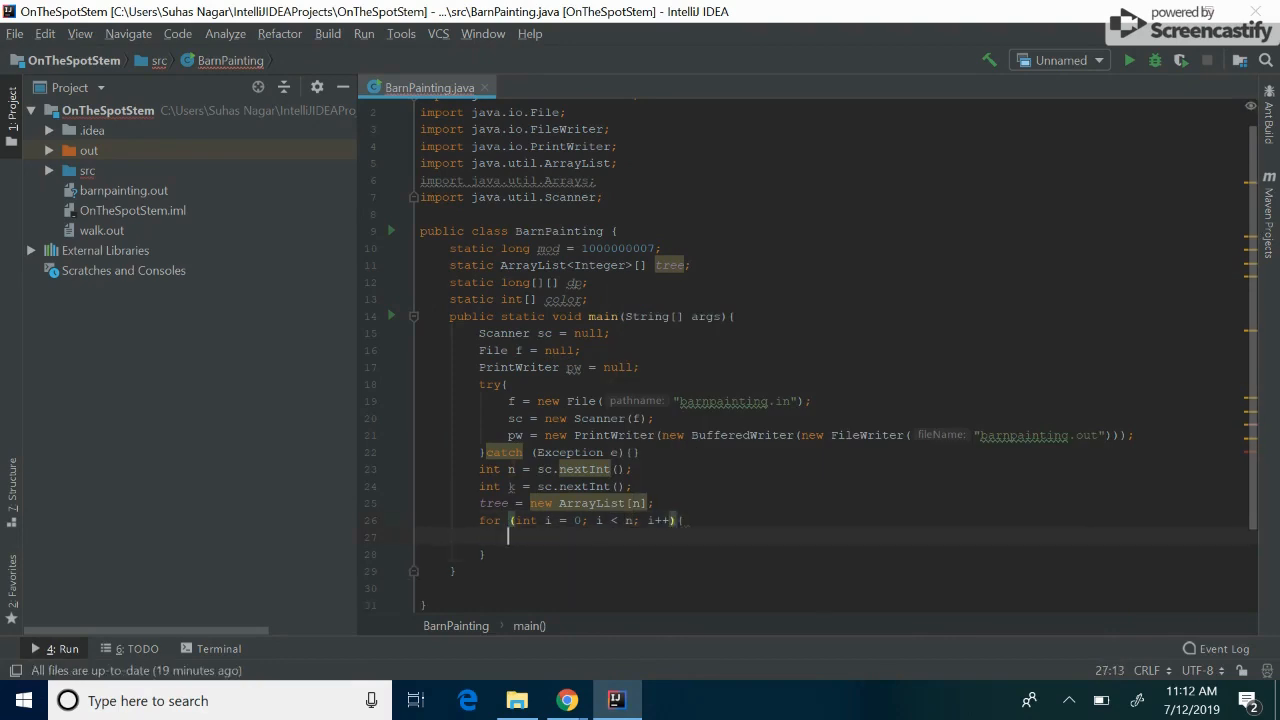
type("tree[]")
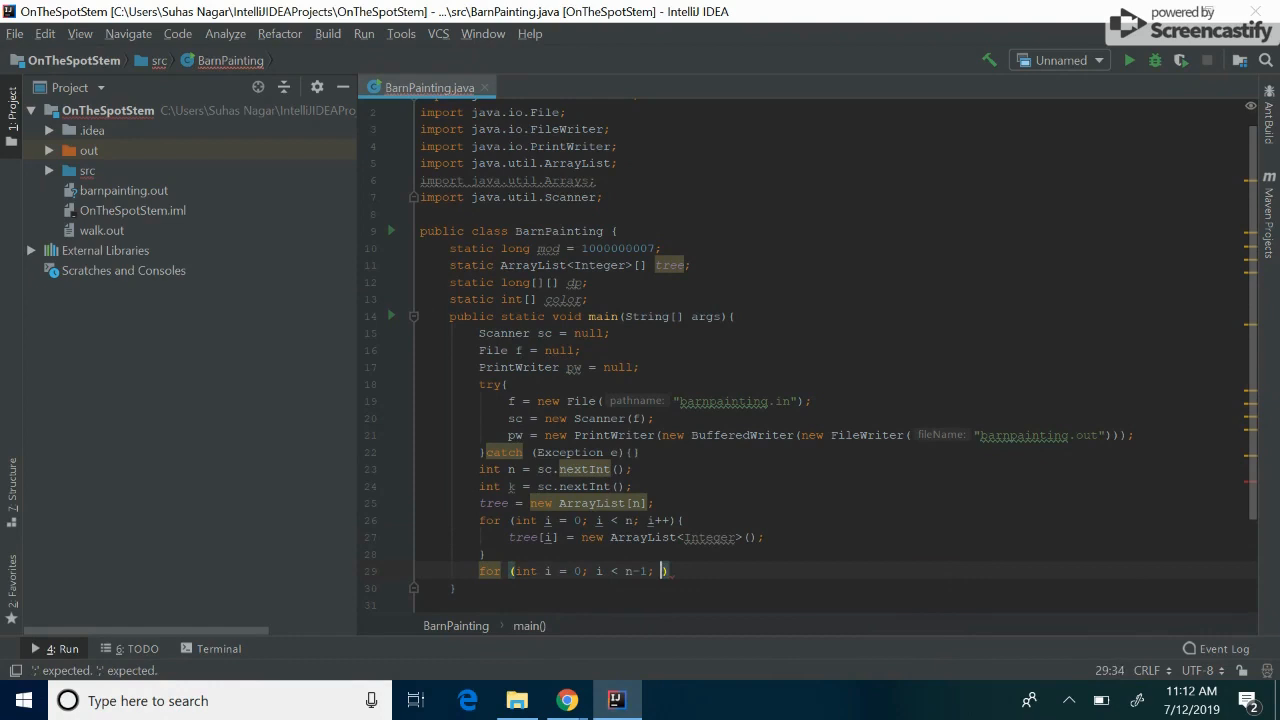
type("i++")
type("int a = sc.")
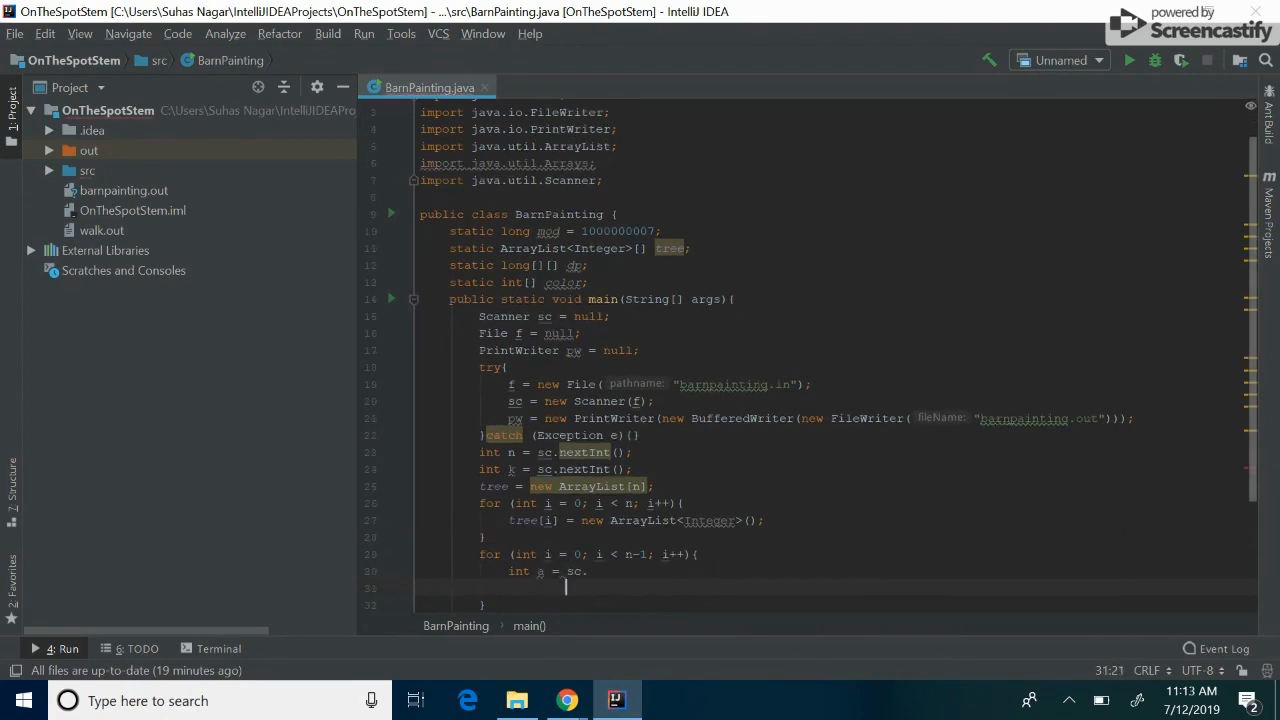
Read each edge's a and b as nextInt()-1 and add them to each other's lists
type("nextInt()-1")
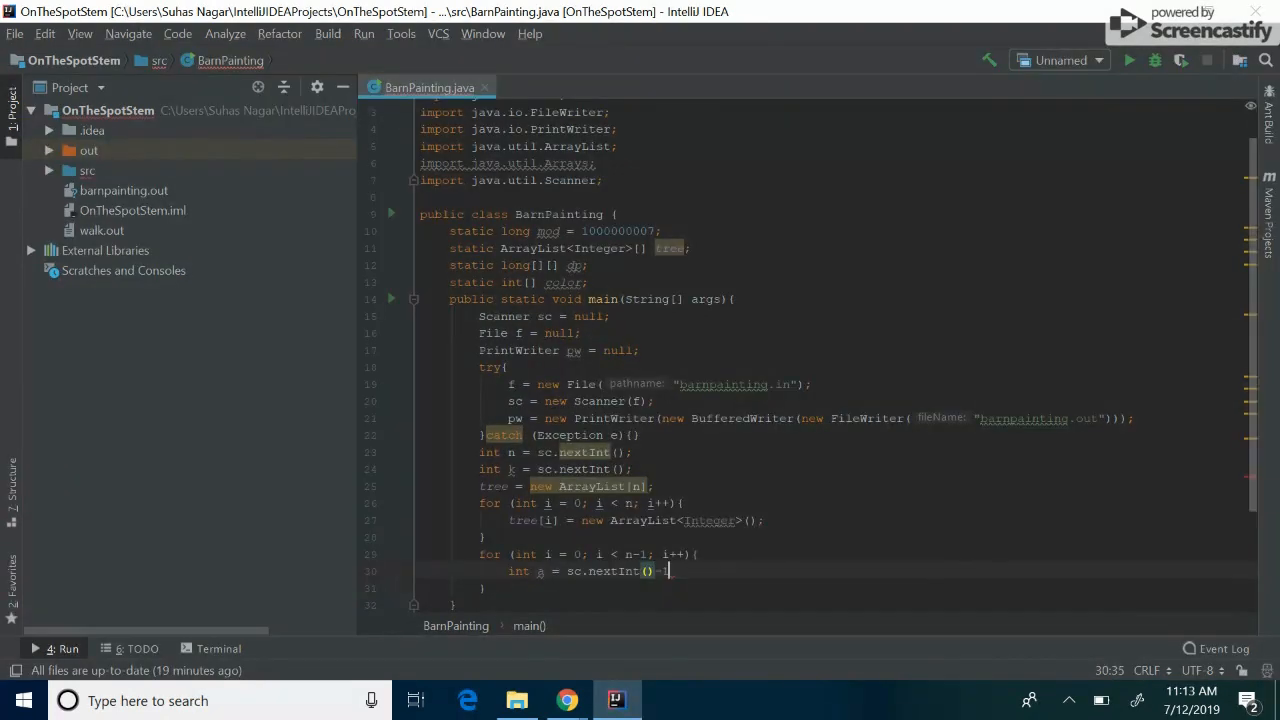
type("-1;")
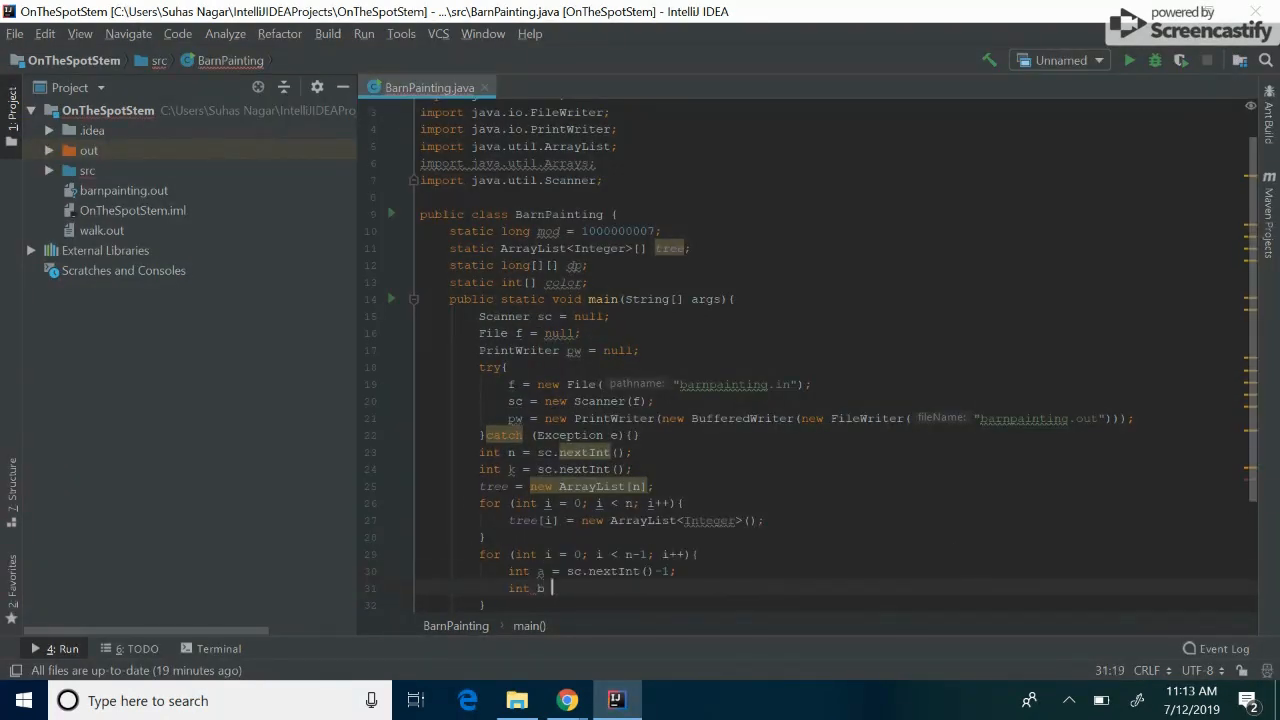
type("= sc.nextInt()-1;")
type("tree[")
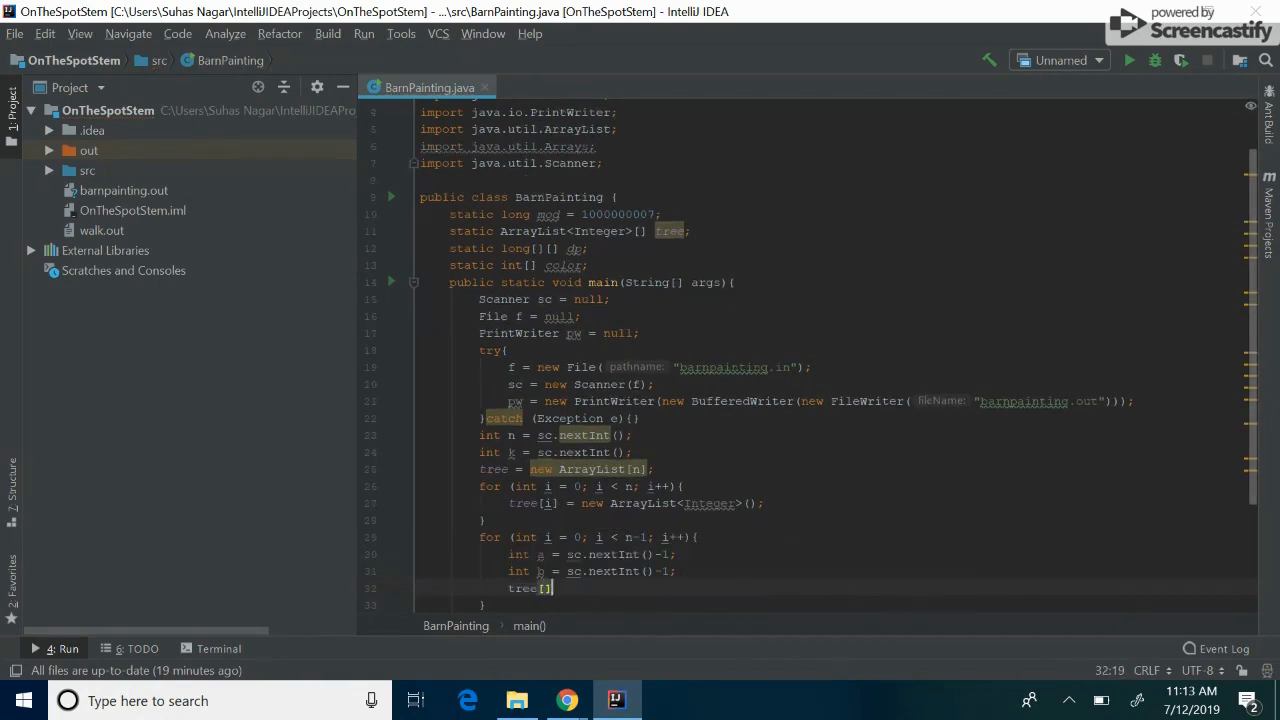
type("a].a")
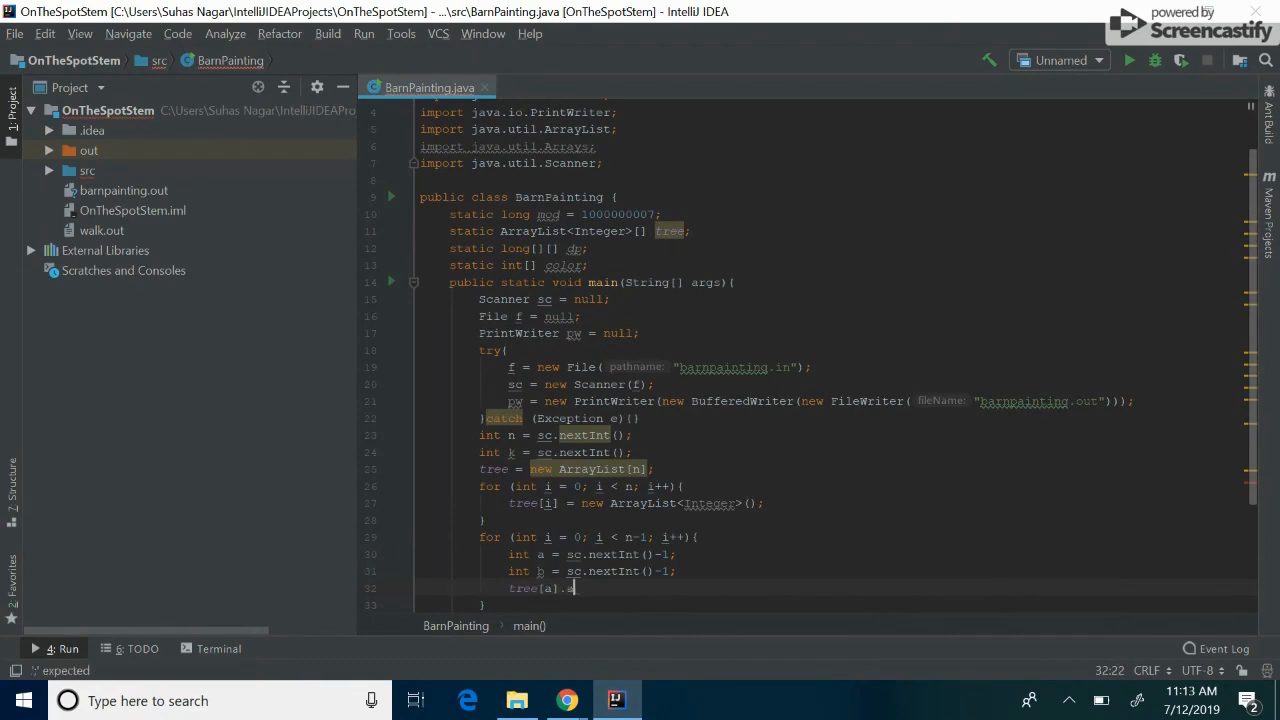
type("dd(")
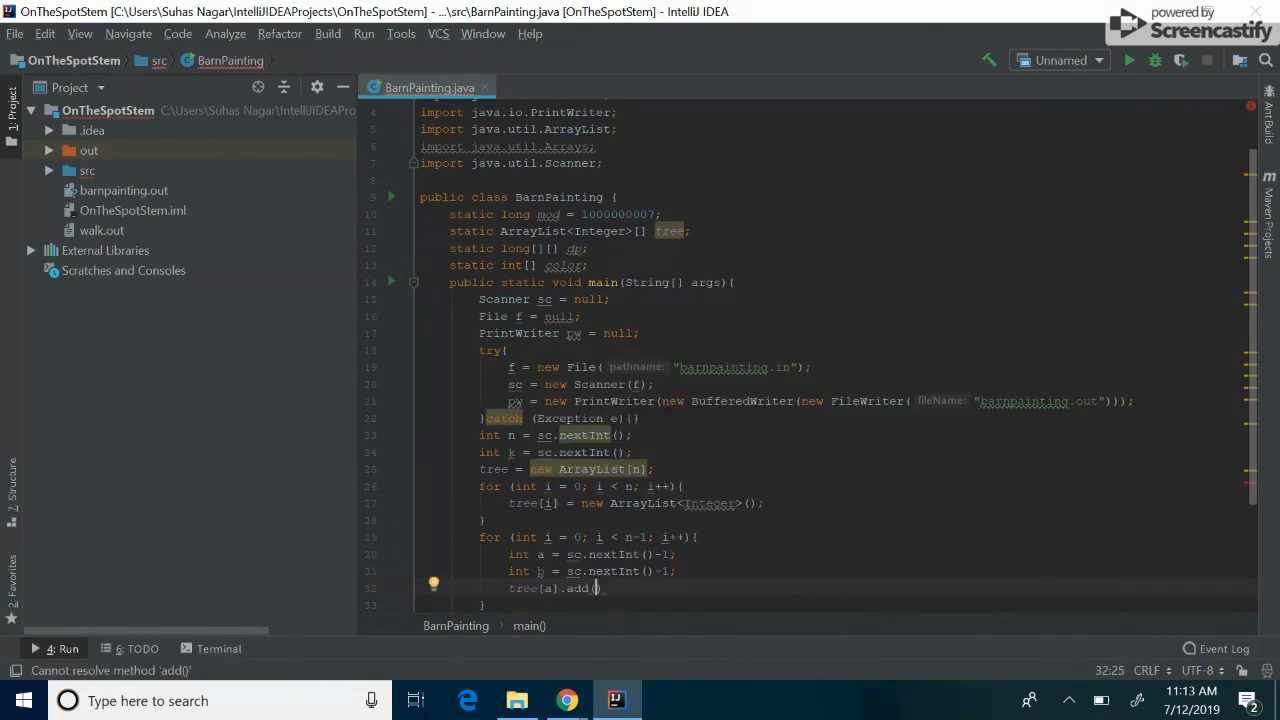
type("b) ;")
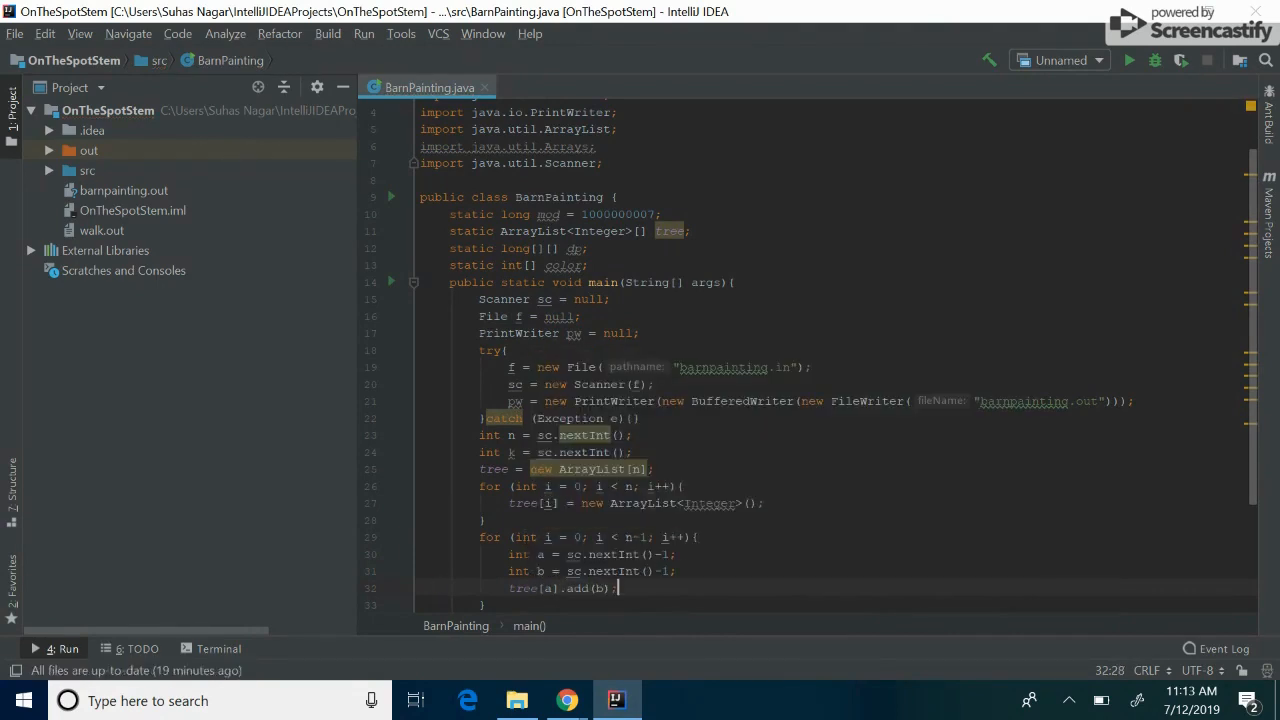
key("enter")
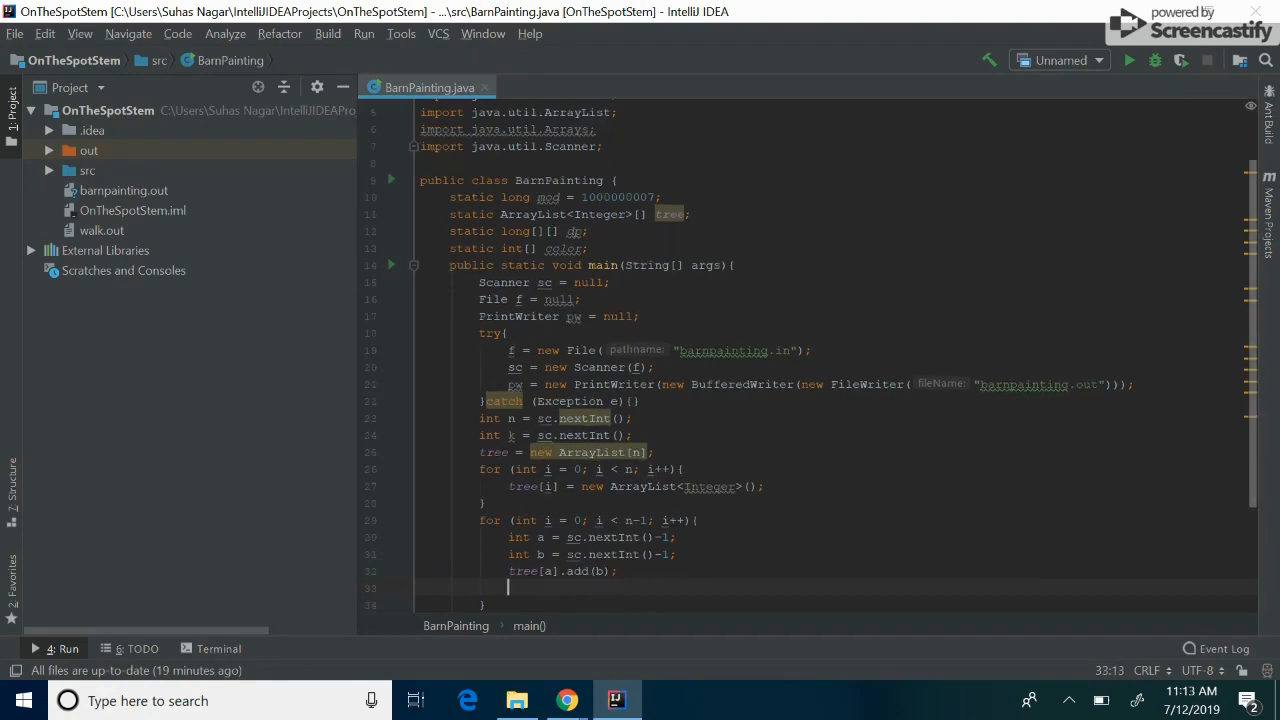
type("tree[b].add(a);")
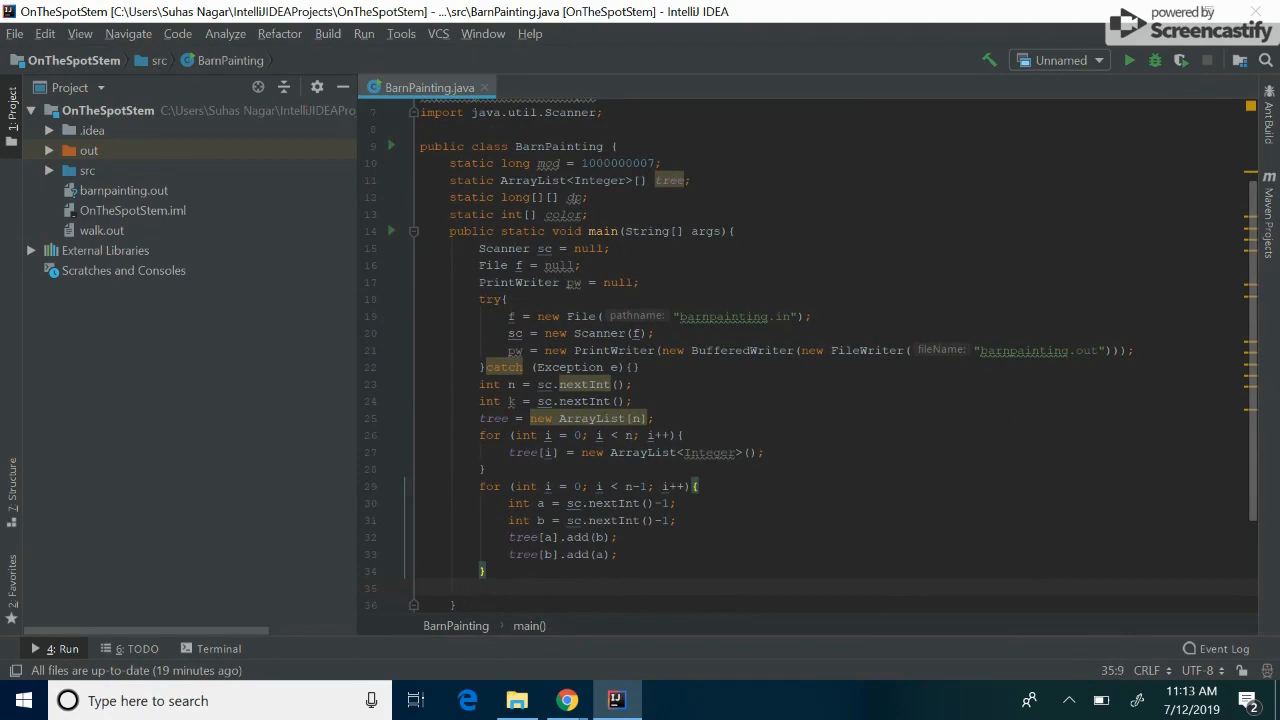
Allocate dp = new long[n][3] and Arrays.fill each row with Long.MAX_VALUE
type("dp = new")
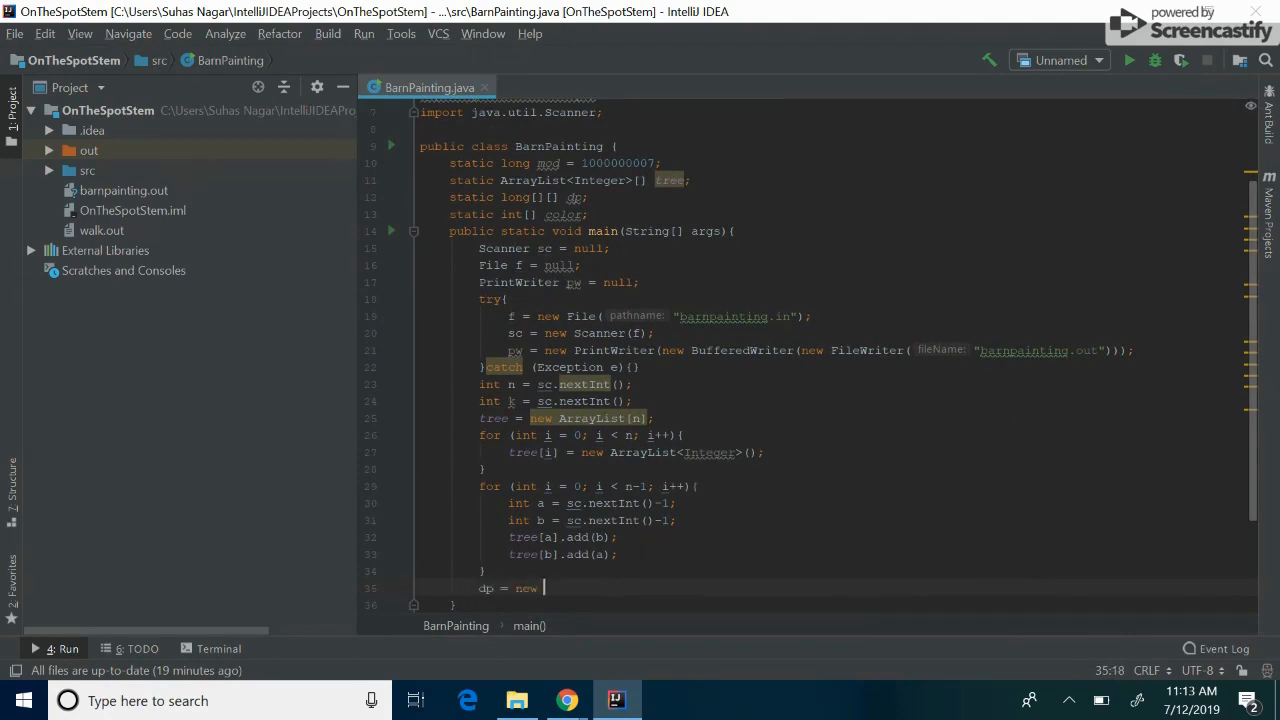
type("long[n][]")
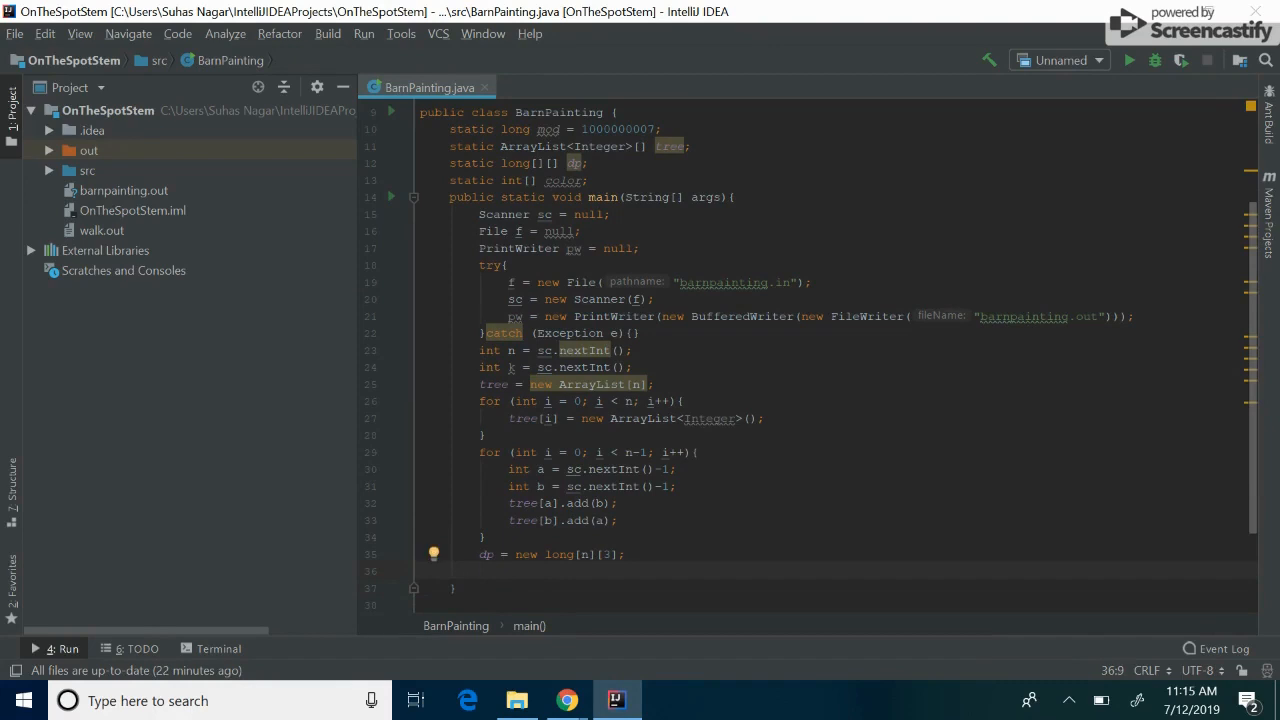
type("for (")
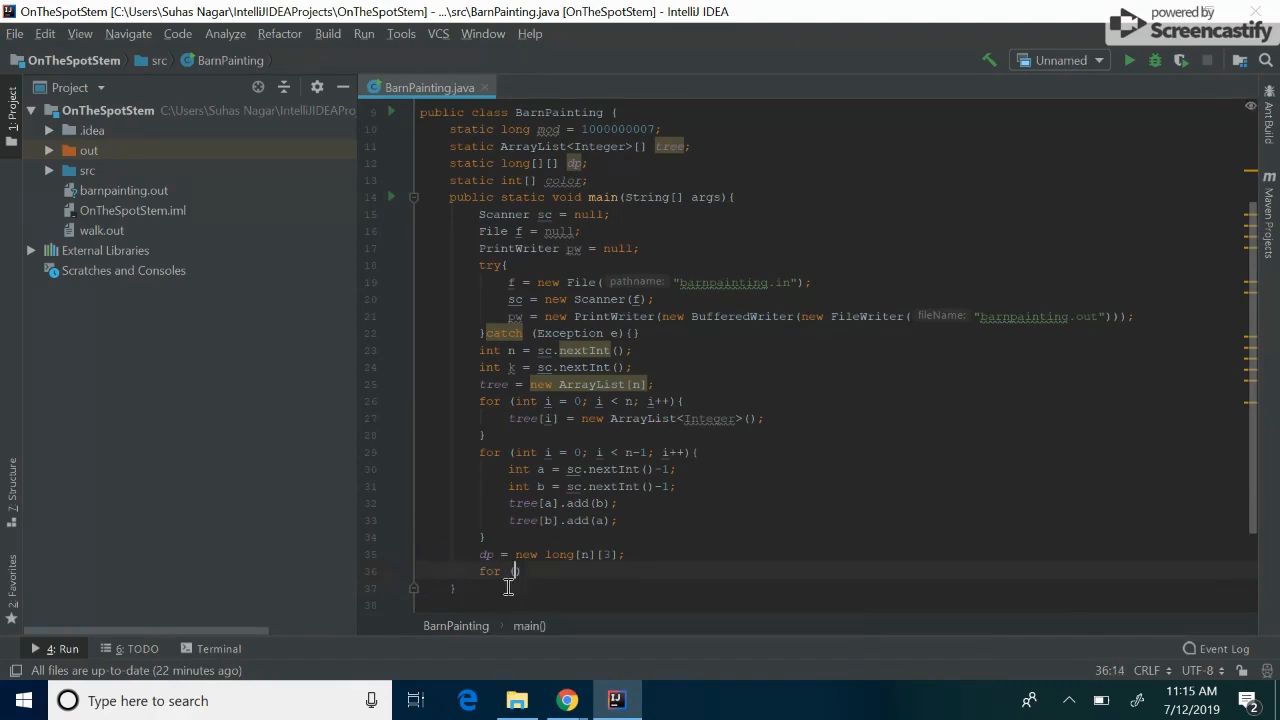
type("(long")
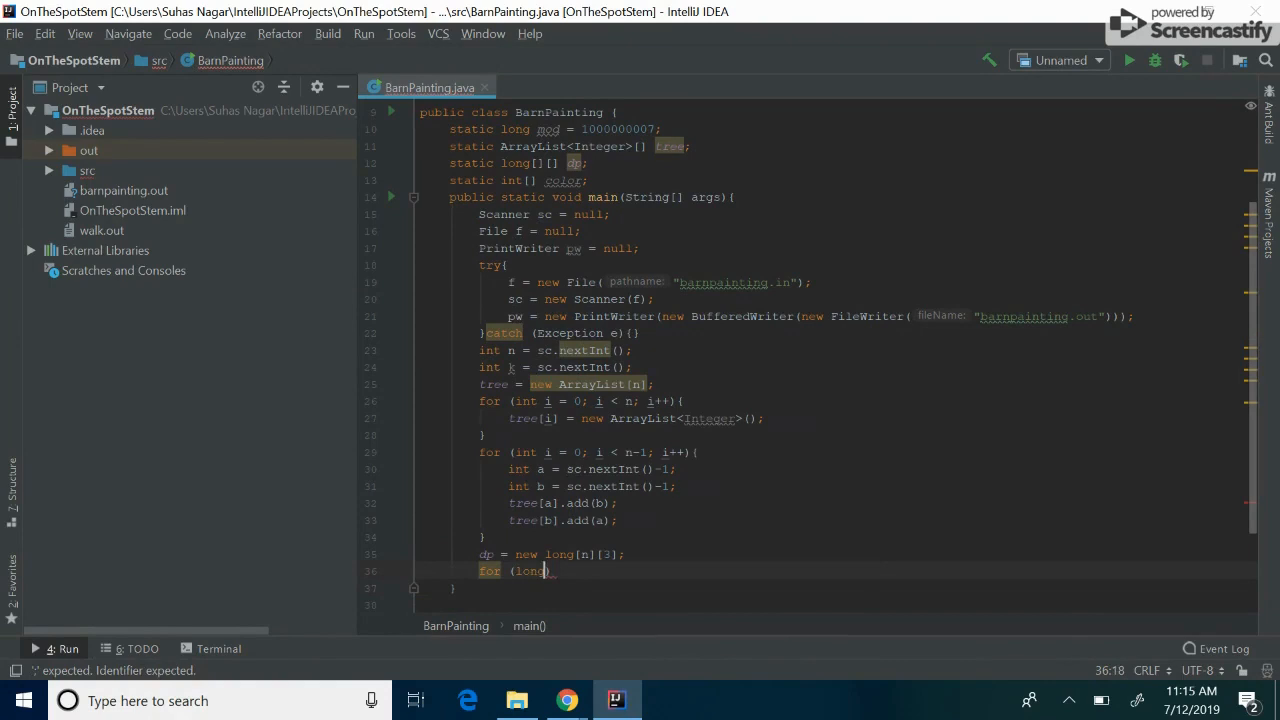
type("[] a:")
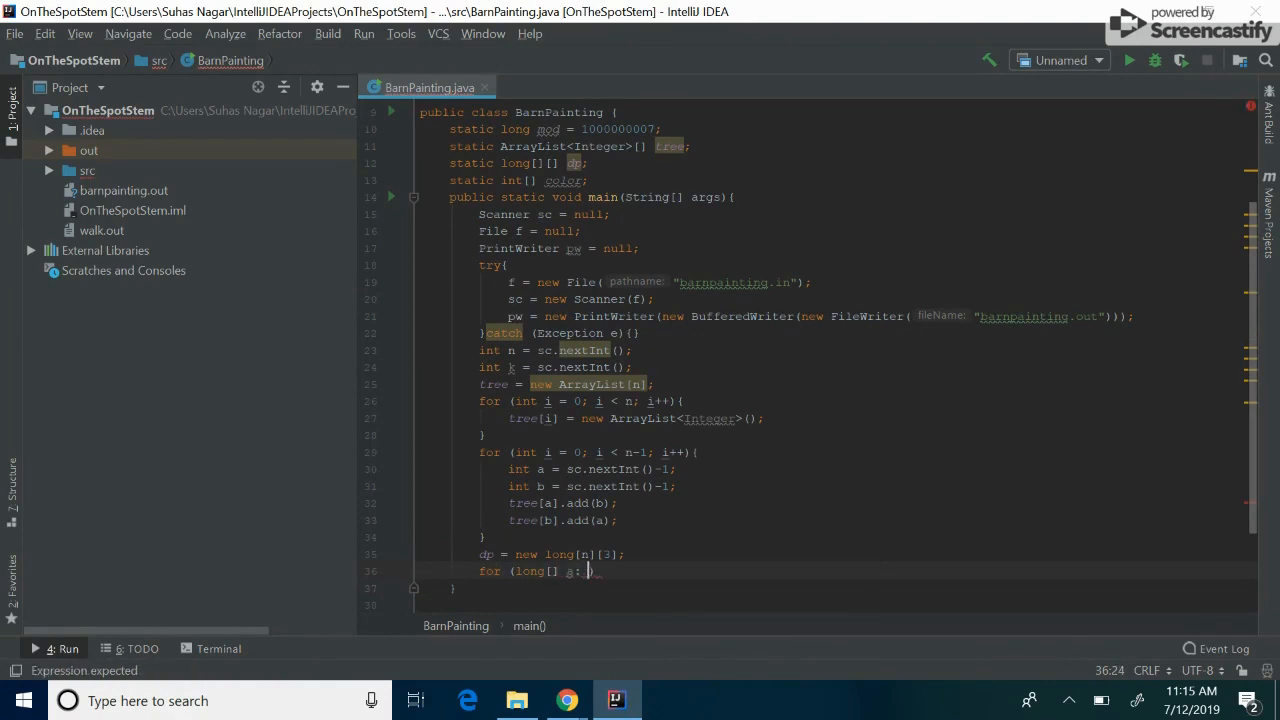
type("Ar")
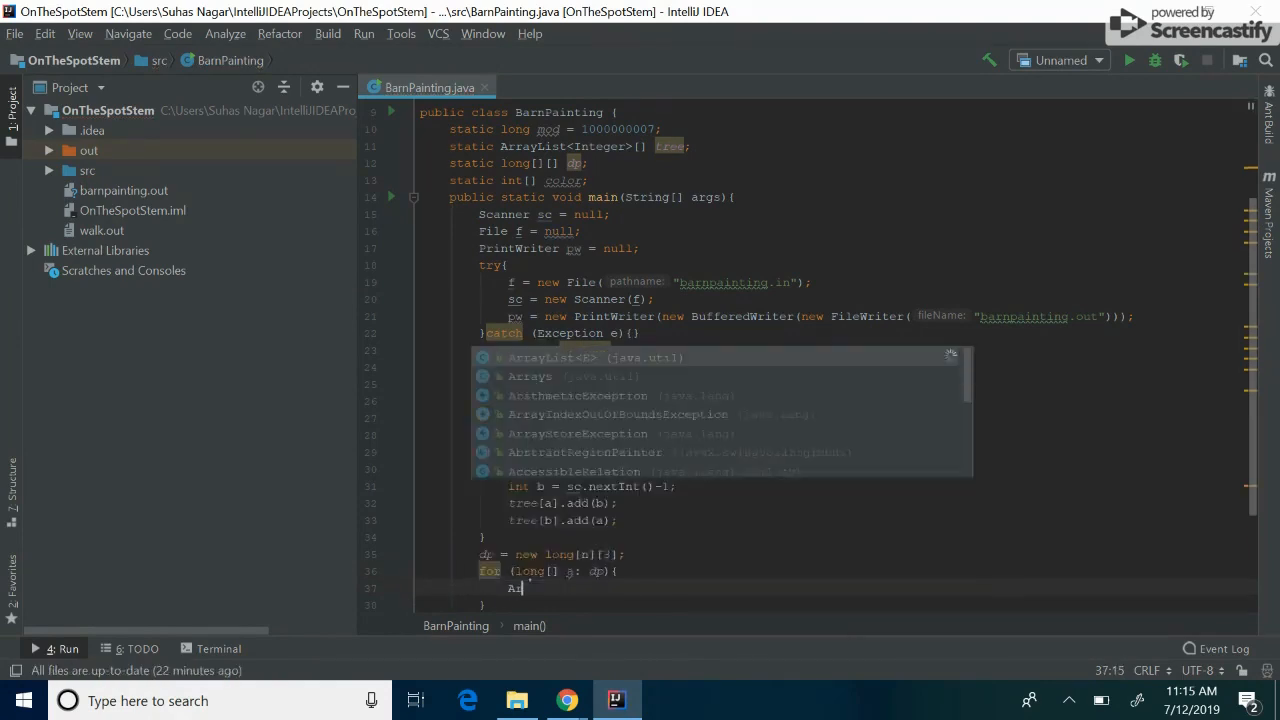
type("rays.fill(a,Long.MAX_VALUE);")
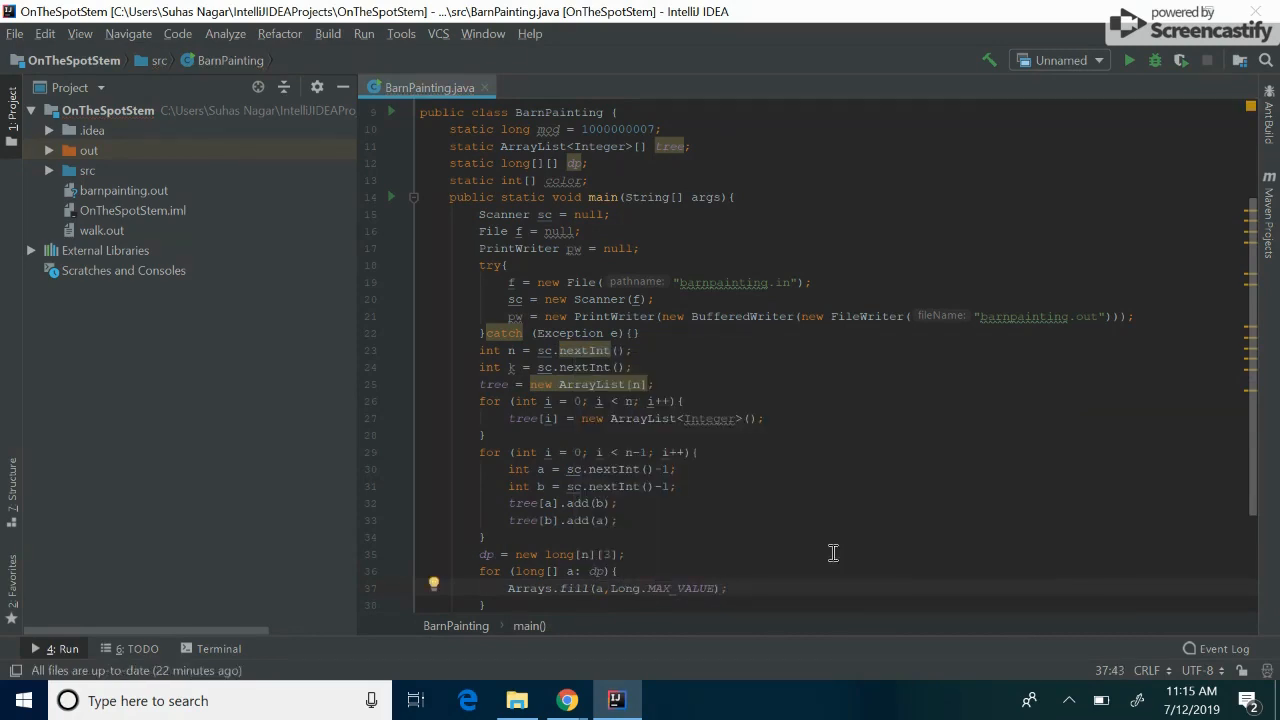
double_click(613, 129)
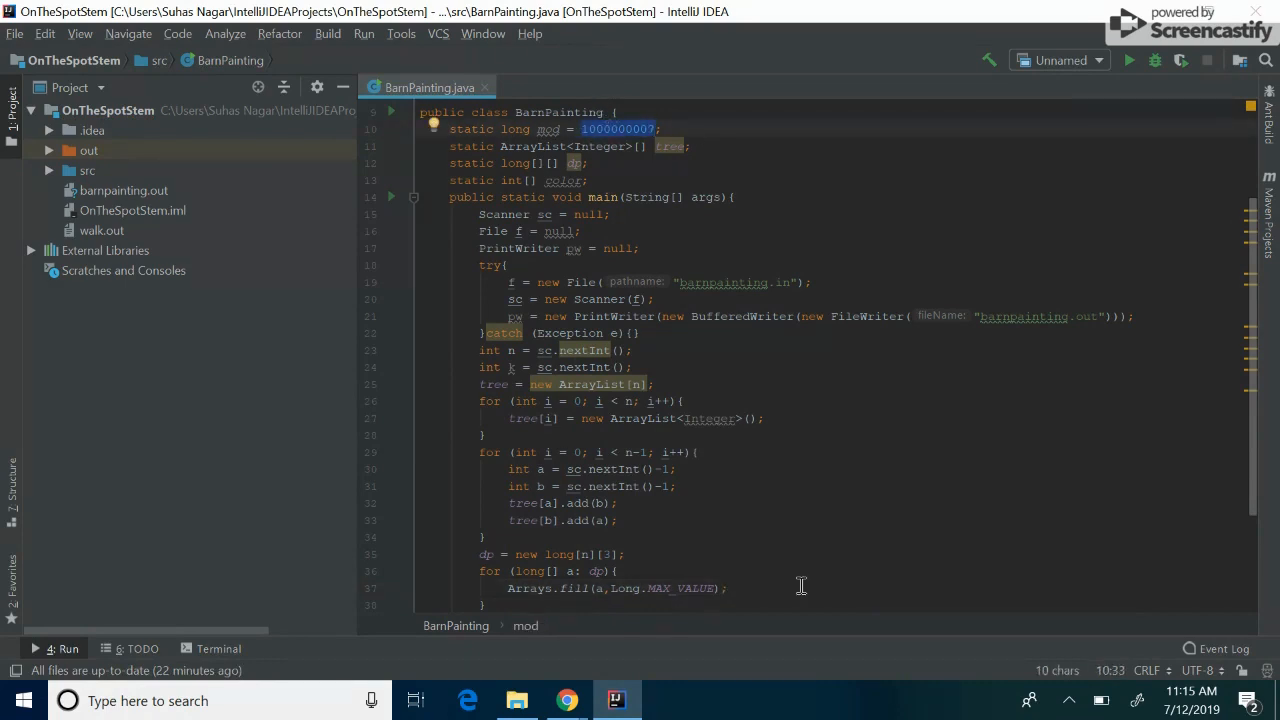
left_click(485, 605)
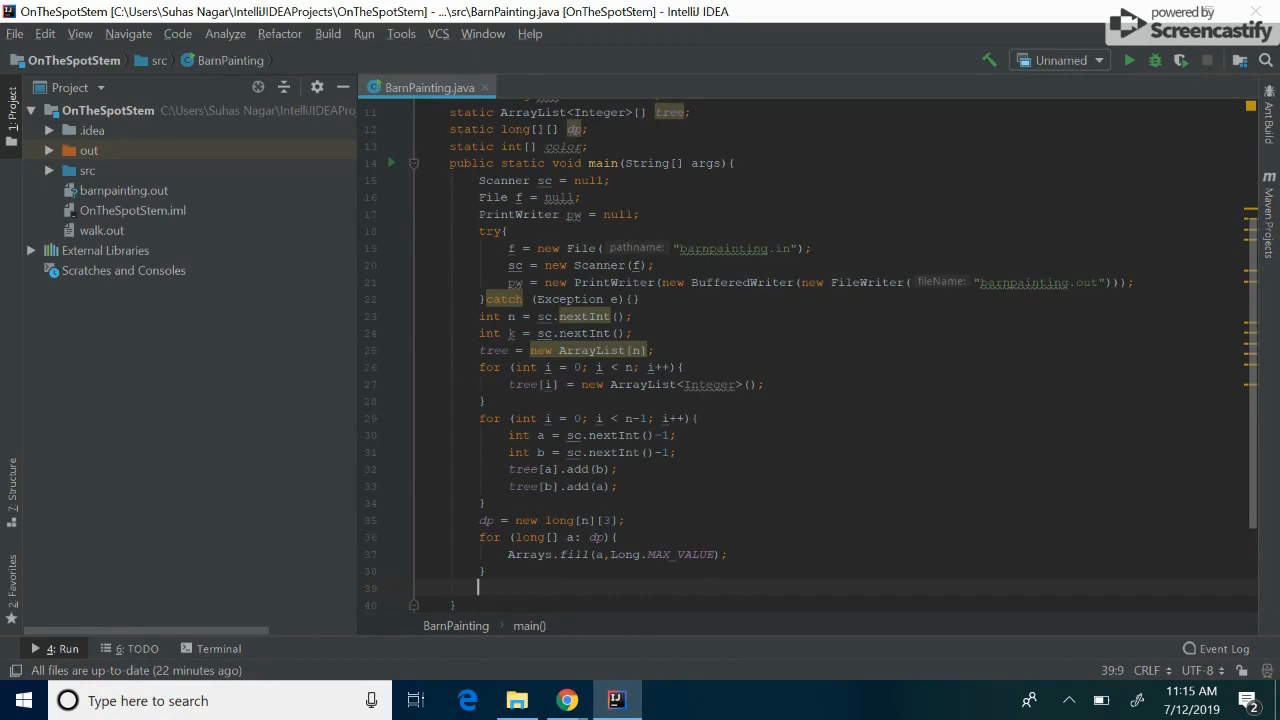
Allocate color filled with -1, and loop k times setting color[sc.nextInt()-1] = sc.nextInt()-1
type("color = new int[n];")
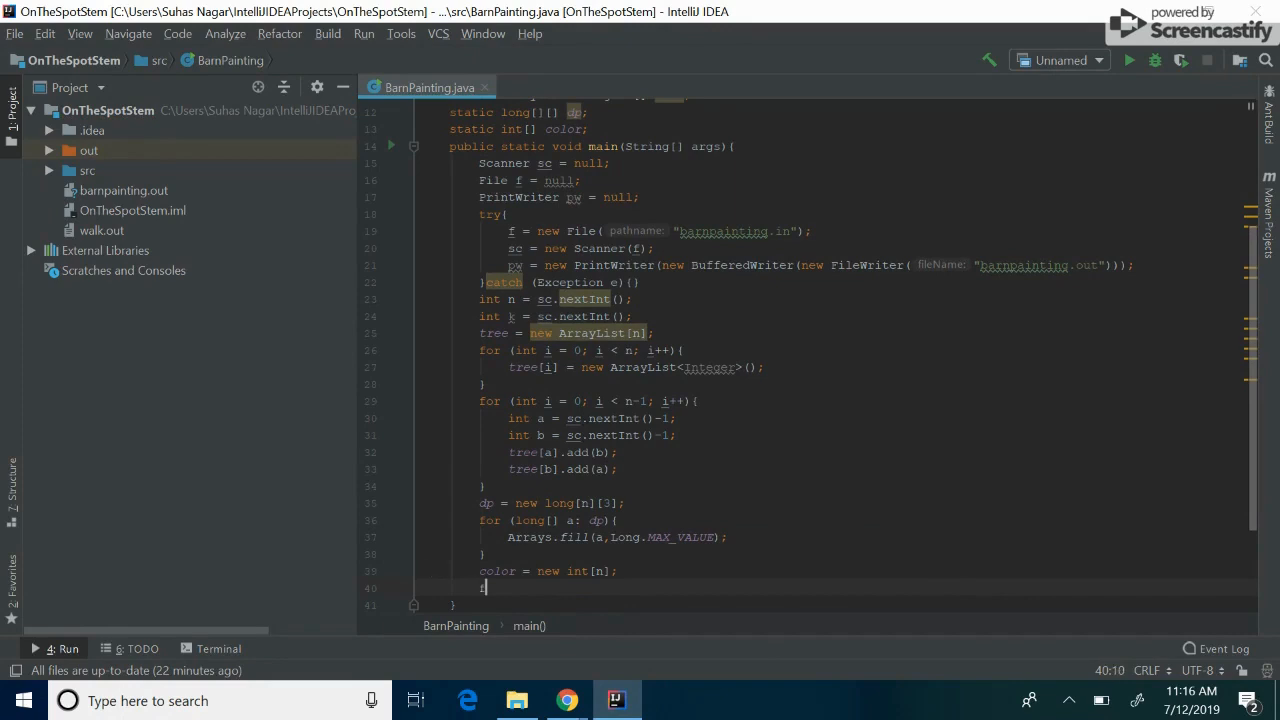
type("for (int i =")
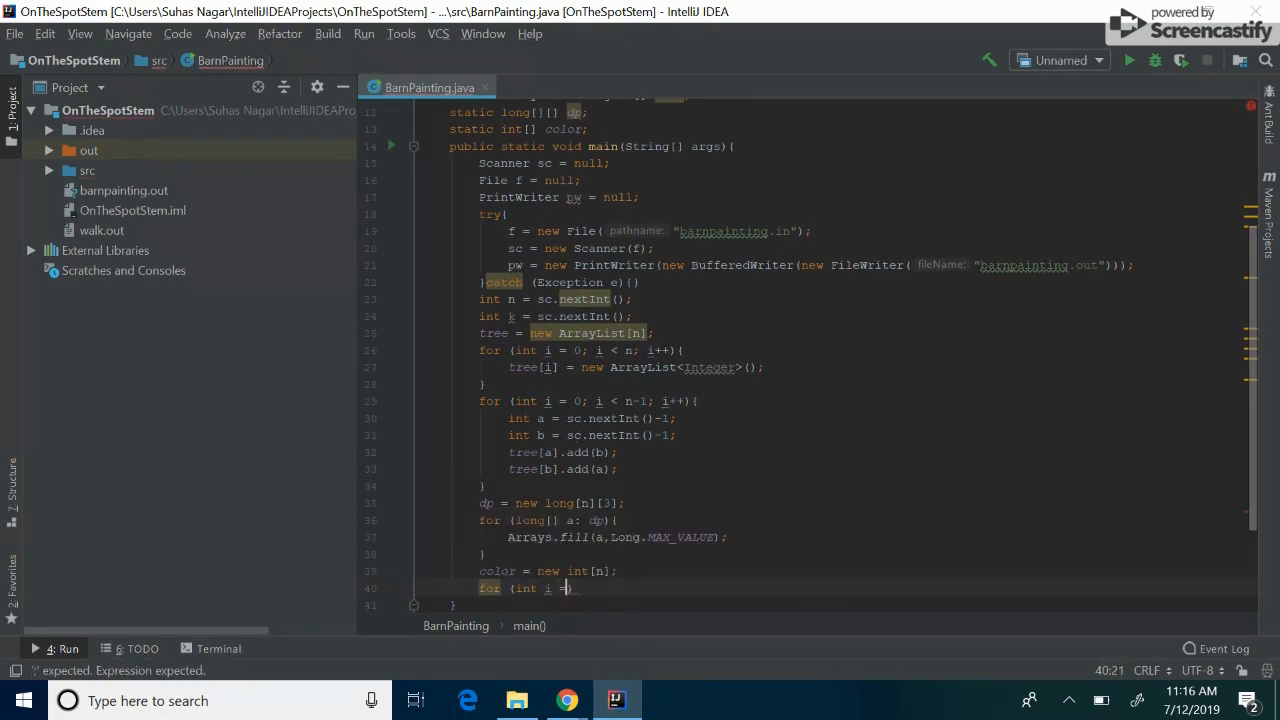
type("= 0; i <")
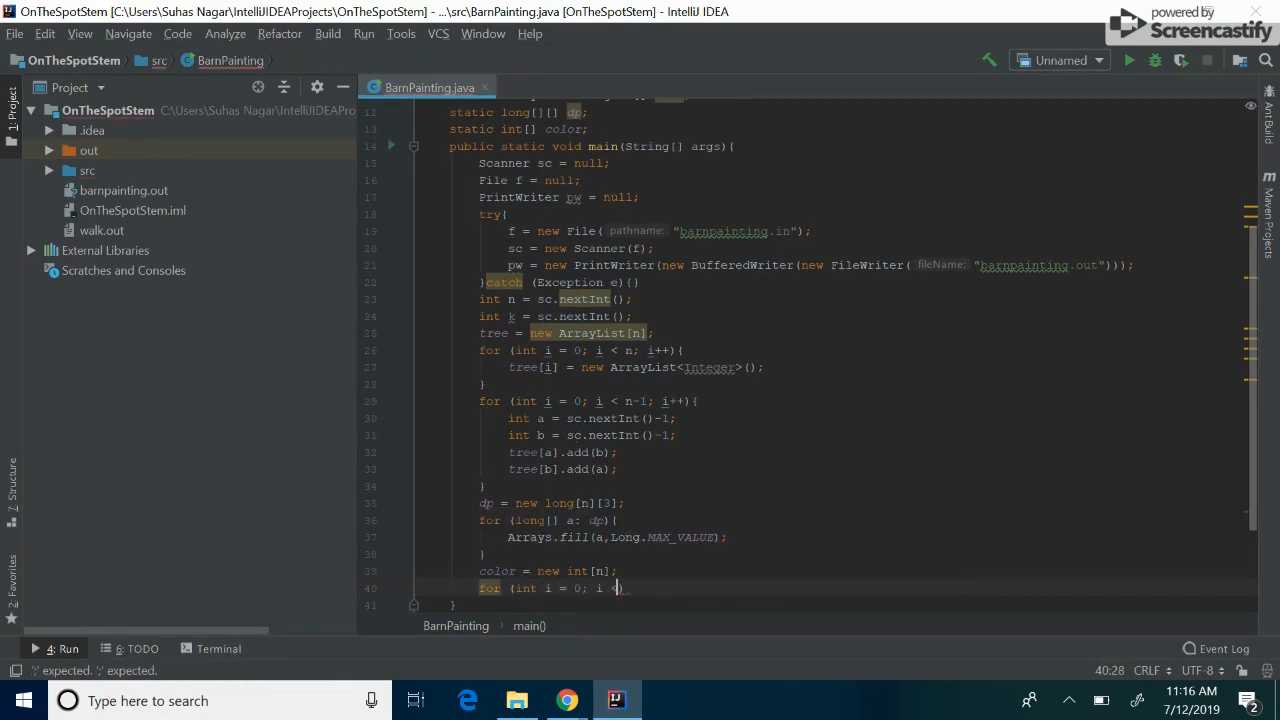
type("<")
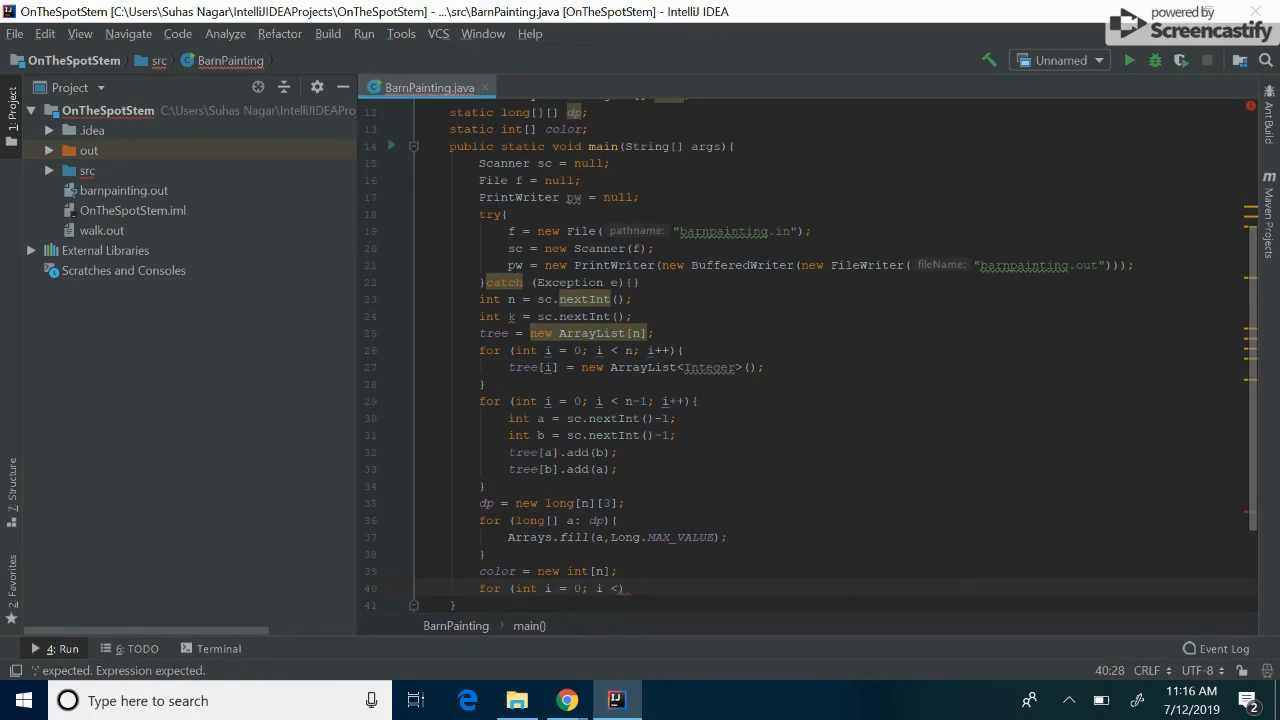
type("k;")
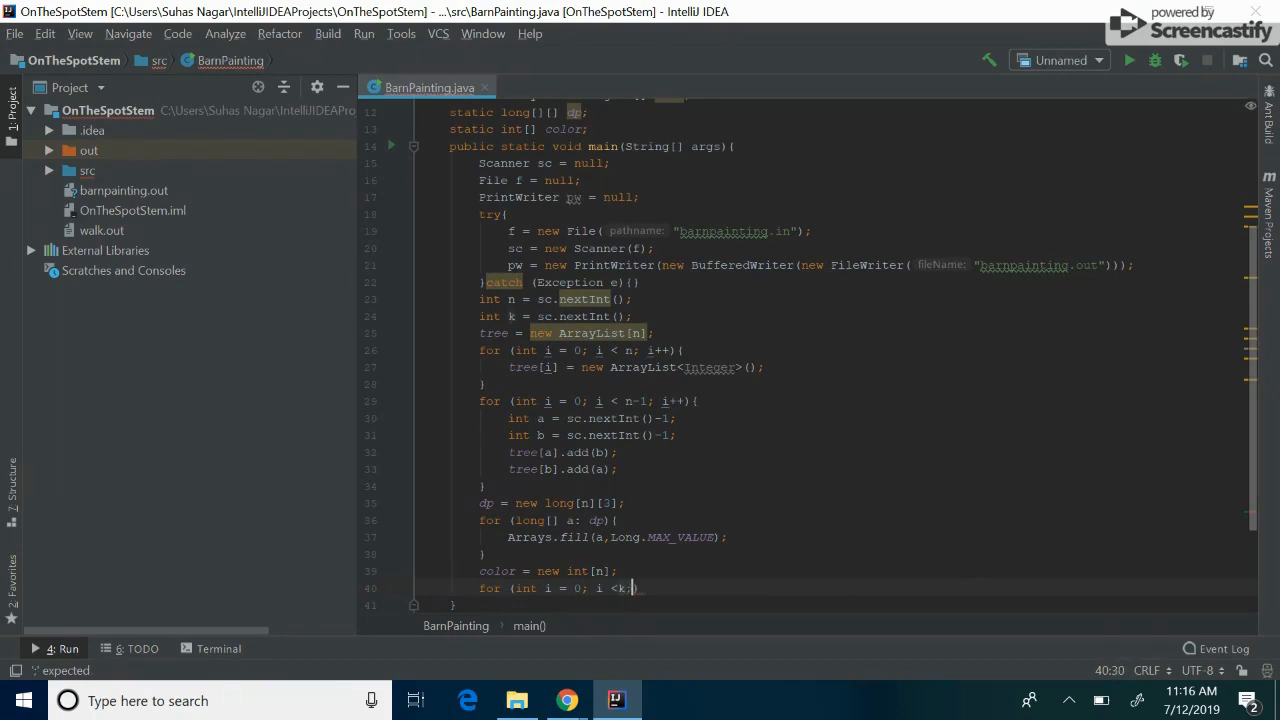
key("Return")
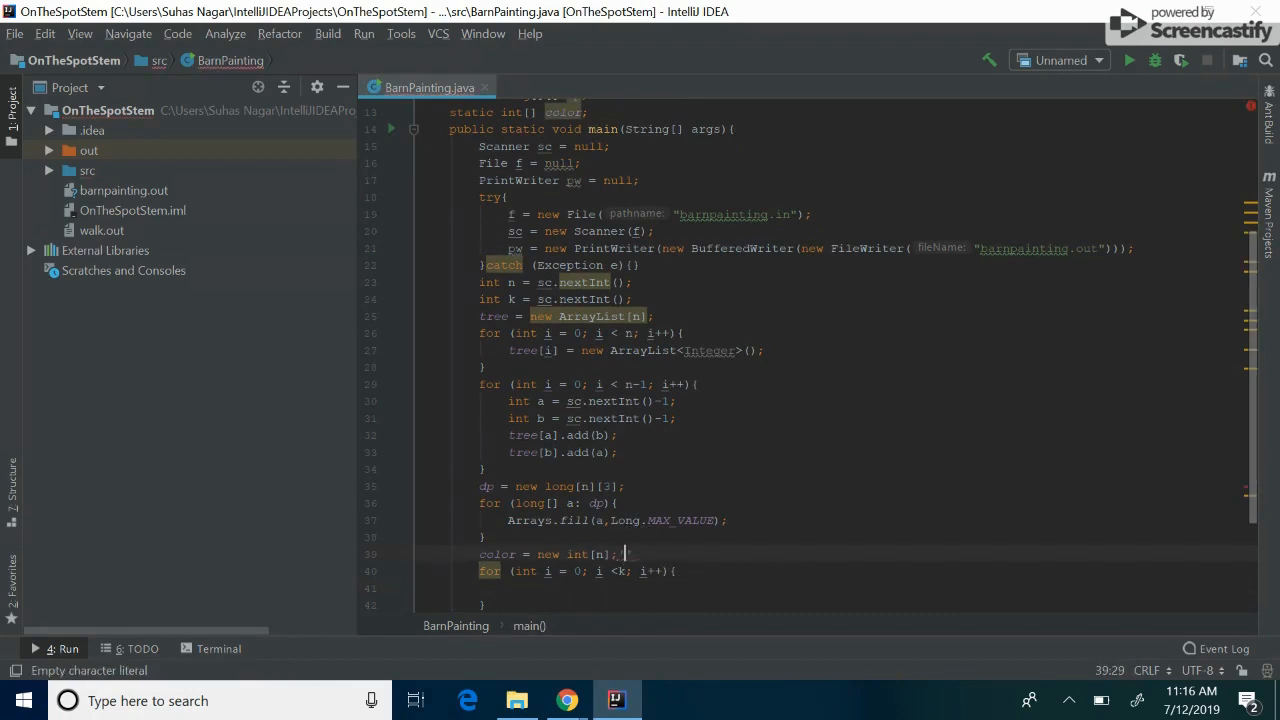
type("Arr")
type("co")
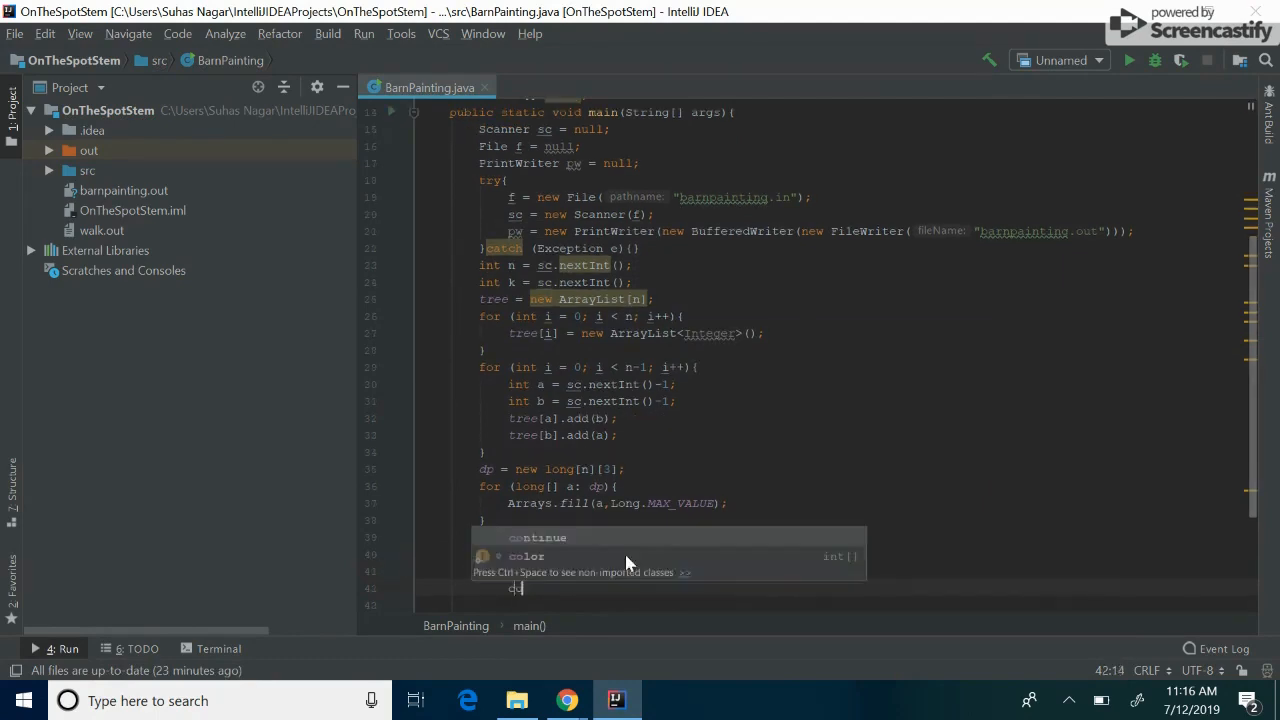
type("[sc.nextInt()-1] =")
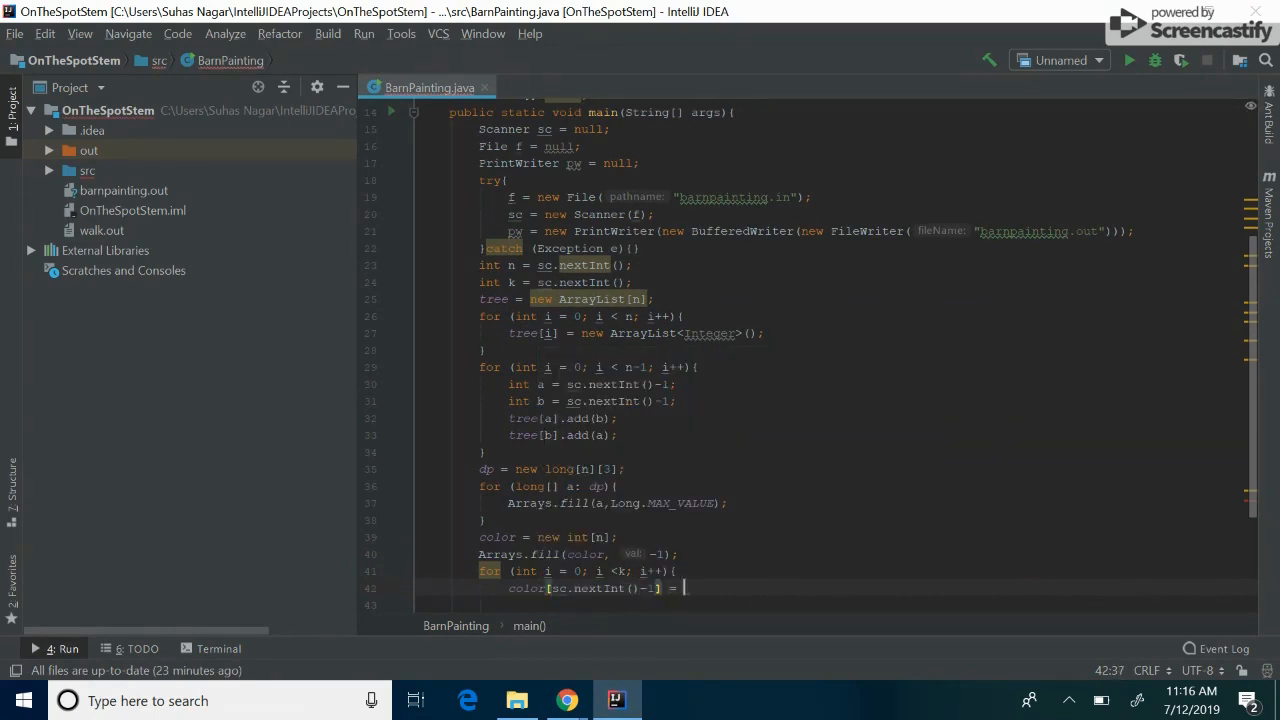
type("sc.nextInt()-1;")
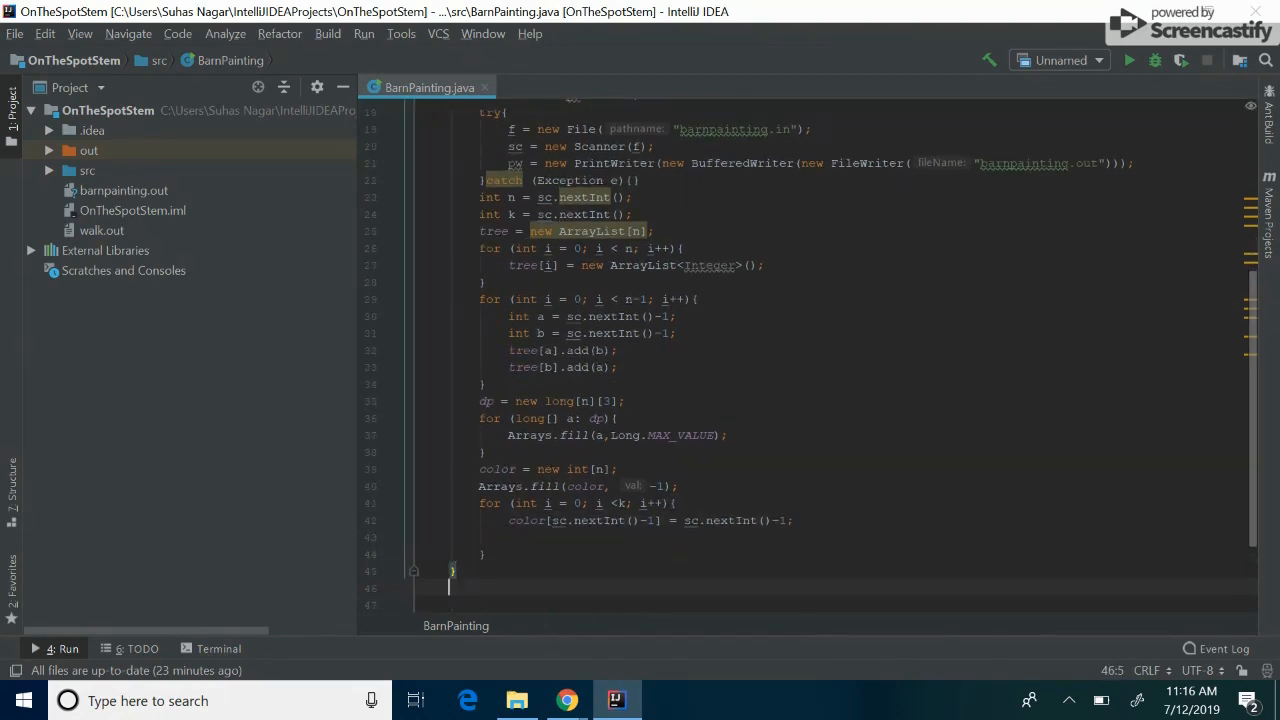
type("static long")
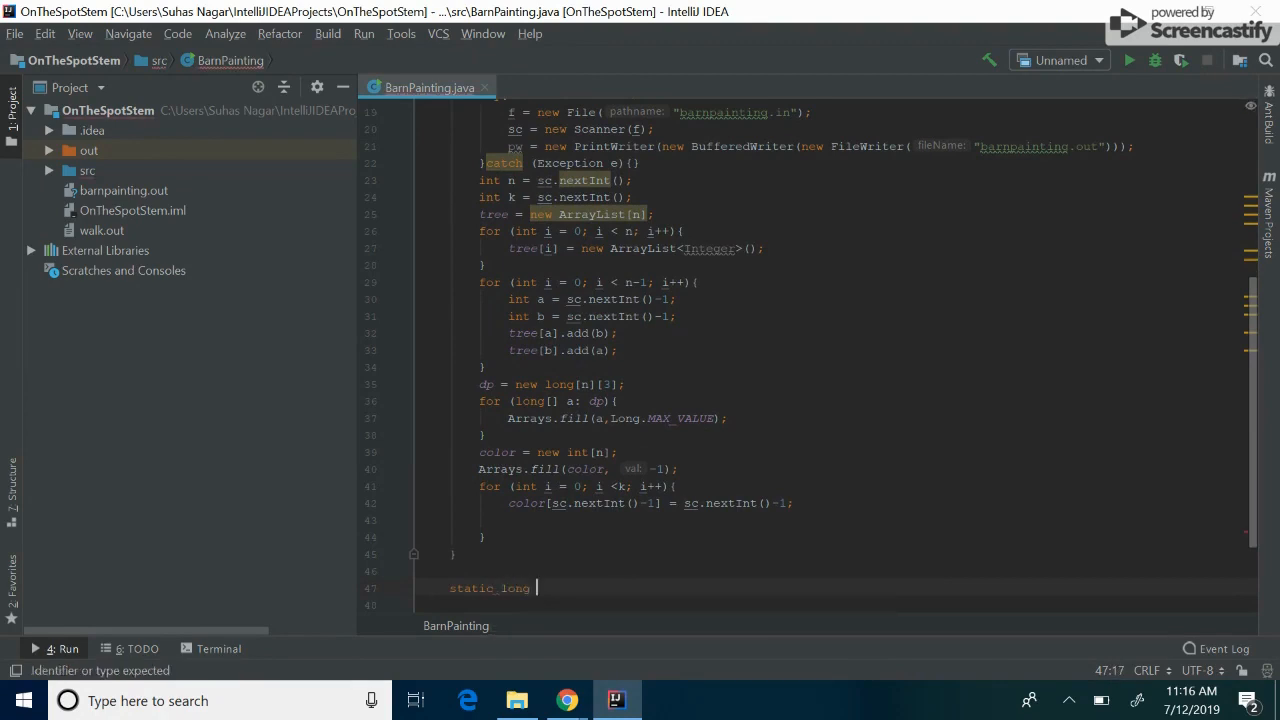
Write memoize(int v, int c), returning dp[v][c] when it is not Long.MAX_VALUE
type("memoize()")
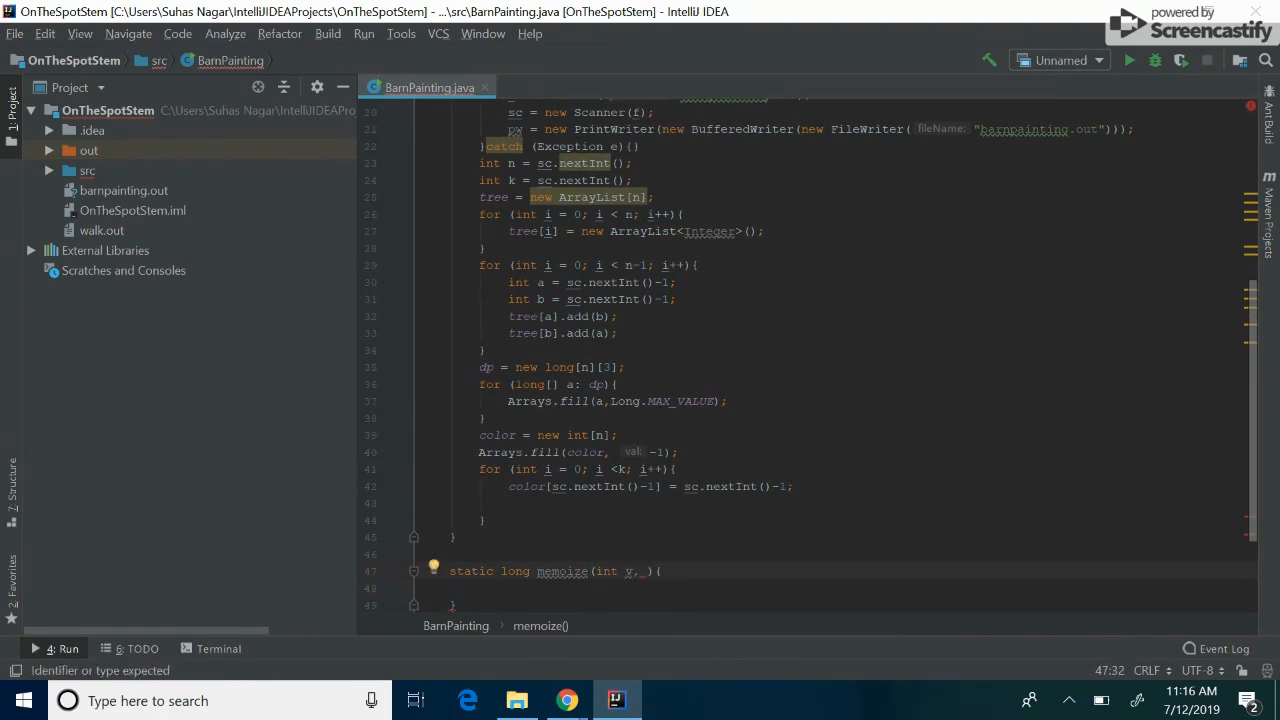
type("int c")
left_click(849, 588)
type("if (dp[")
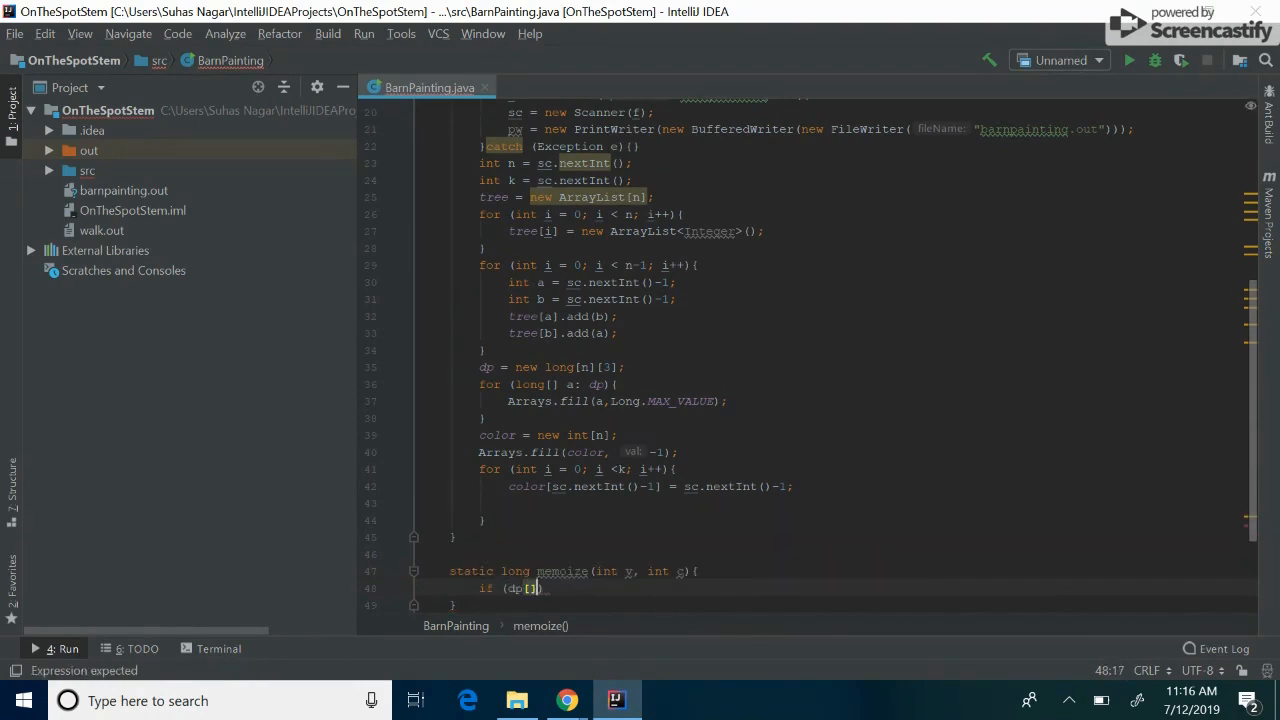
type("[v]")
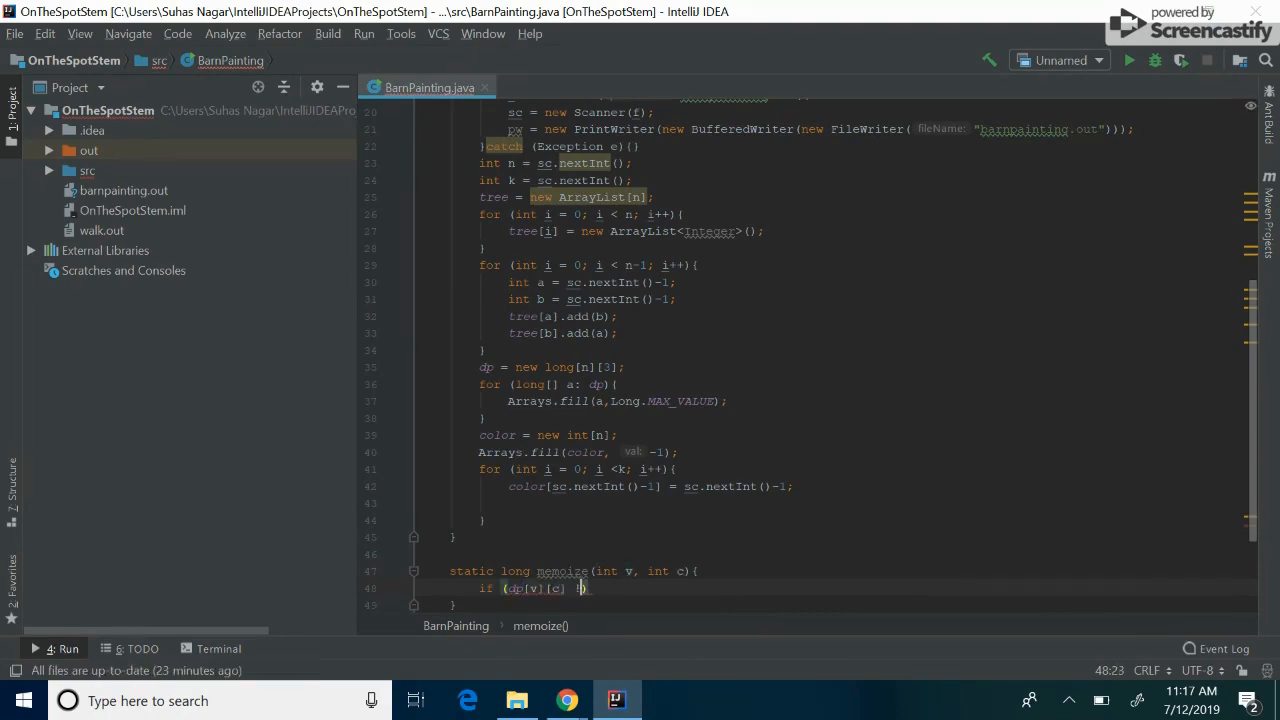
type("!= Long.MAX_VALUE)")
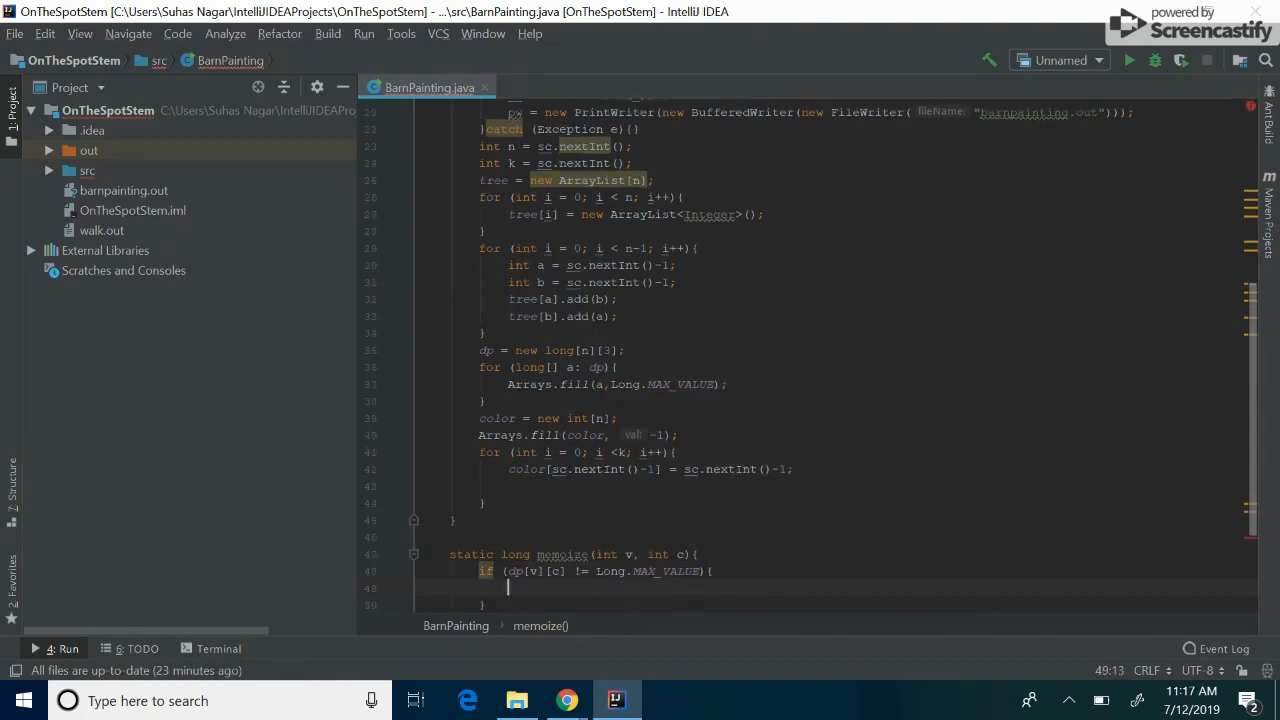
type("return")
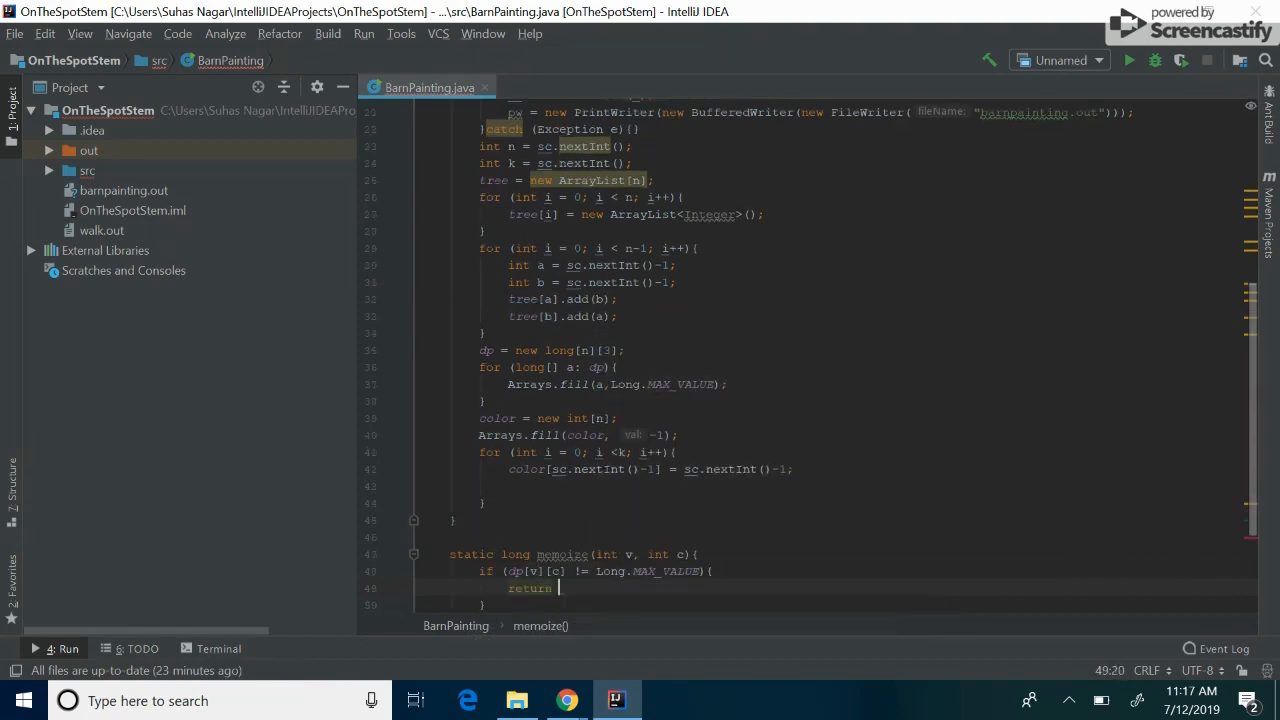
type("dp")
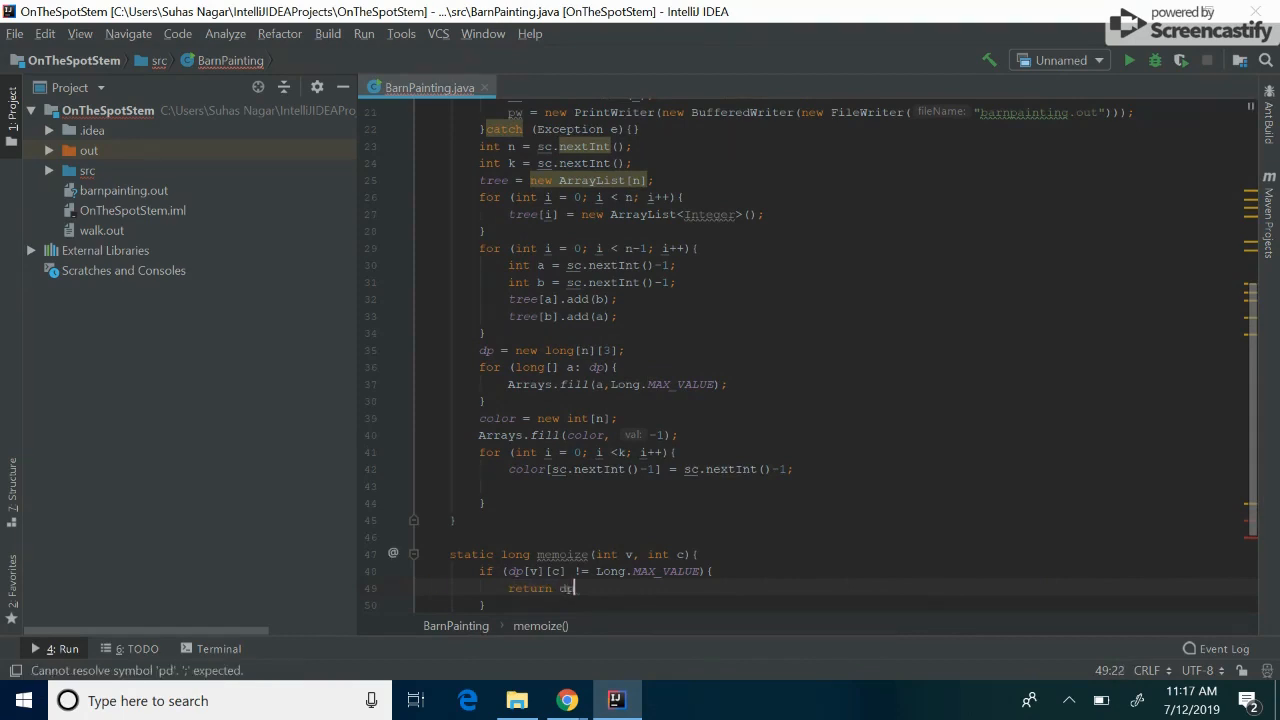
type("[][")
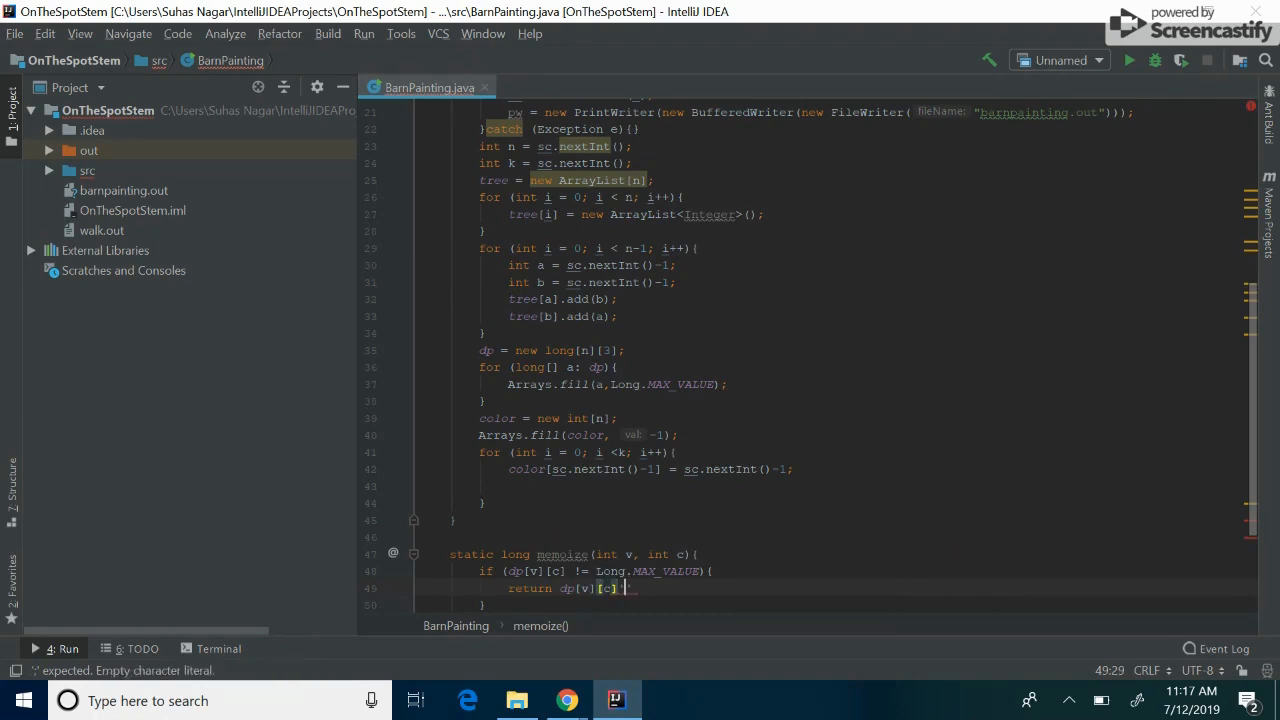
key("enter")
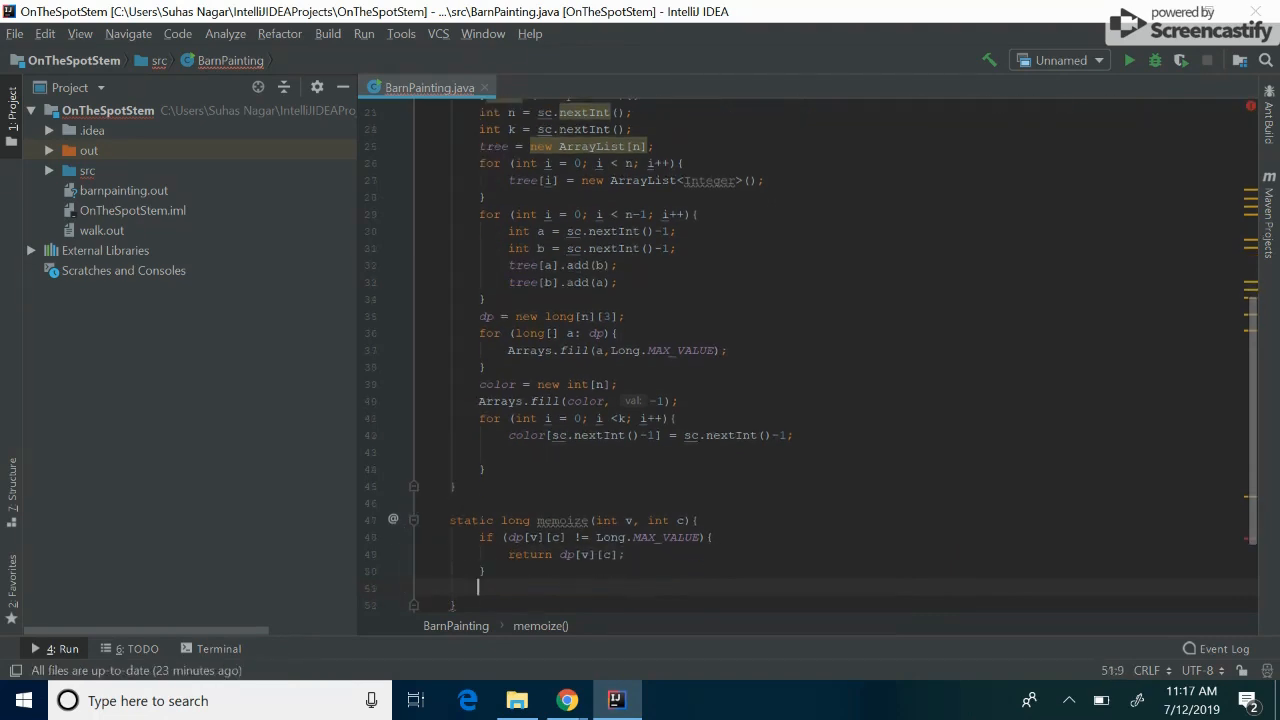
Return 0 when color[v] != -1 && color[v] != c, otherwise open an else branch
type("if ()")
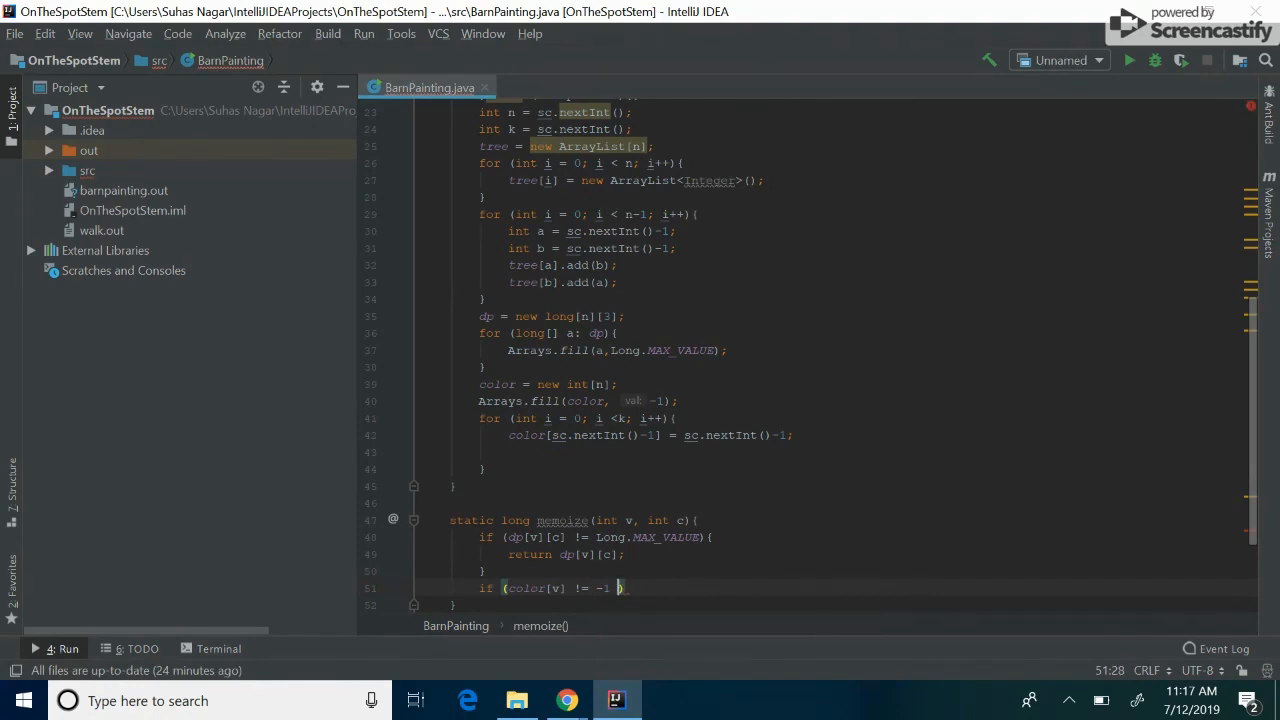
type("&&")
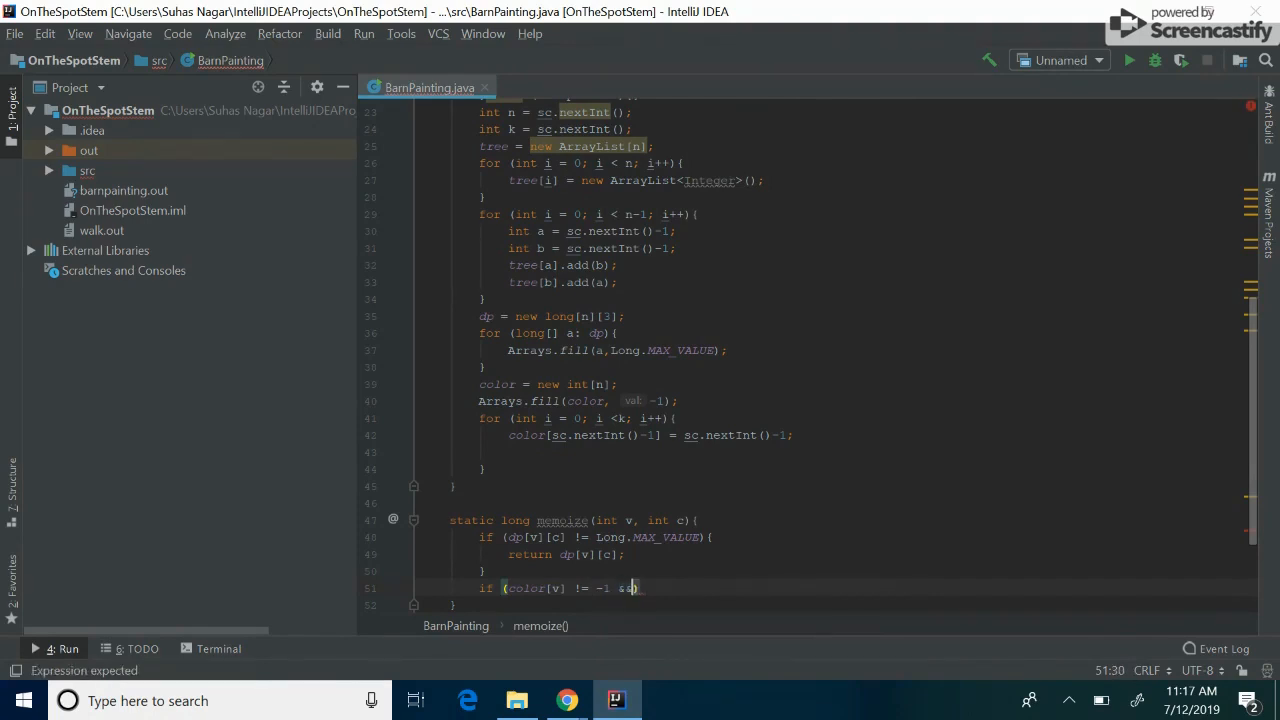
type("&")
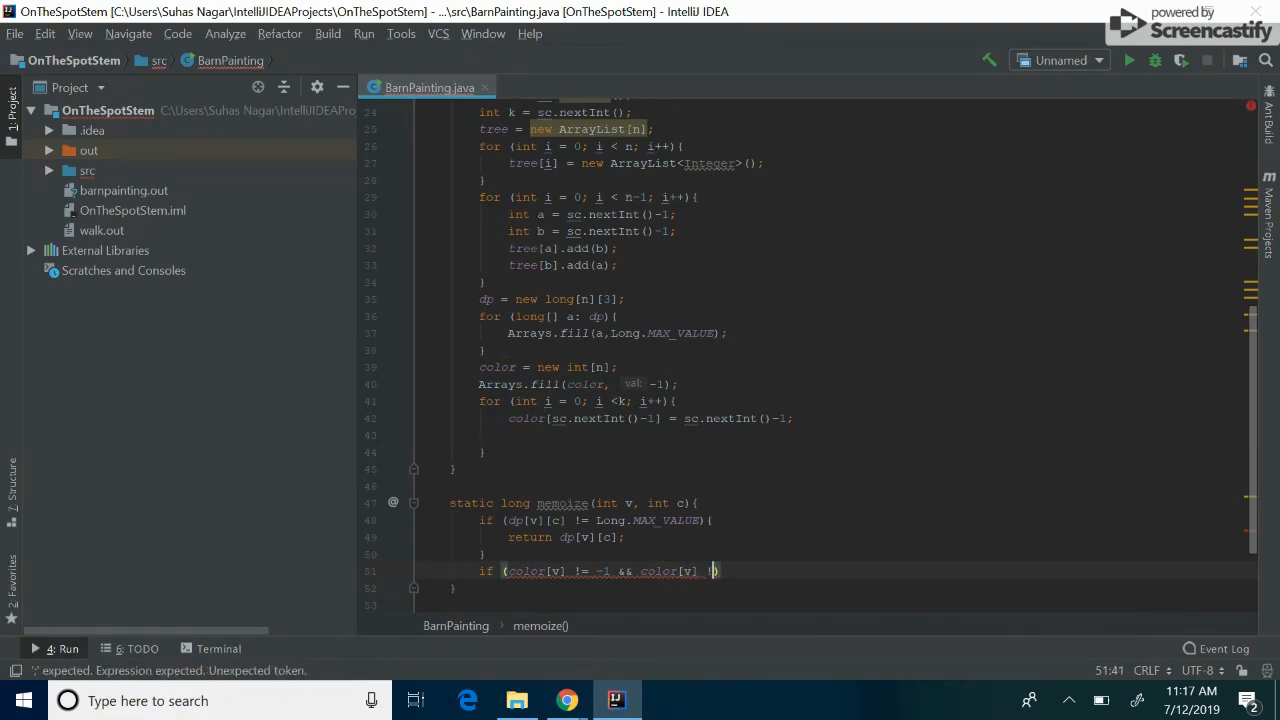
type("!= c)")
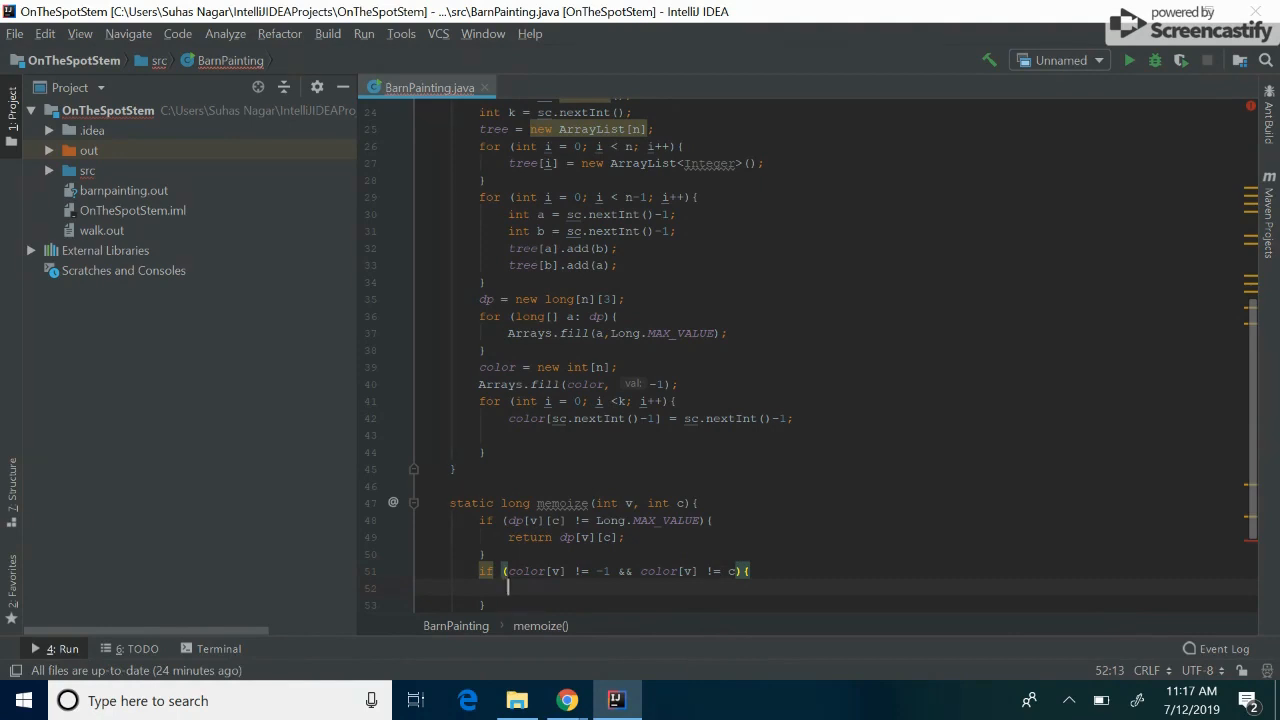
type("return 0;")
left_click(619, 605)
type("else{")
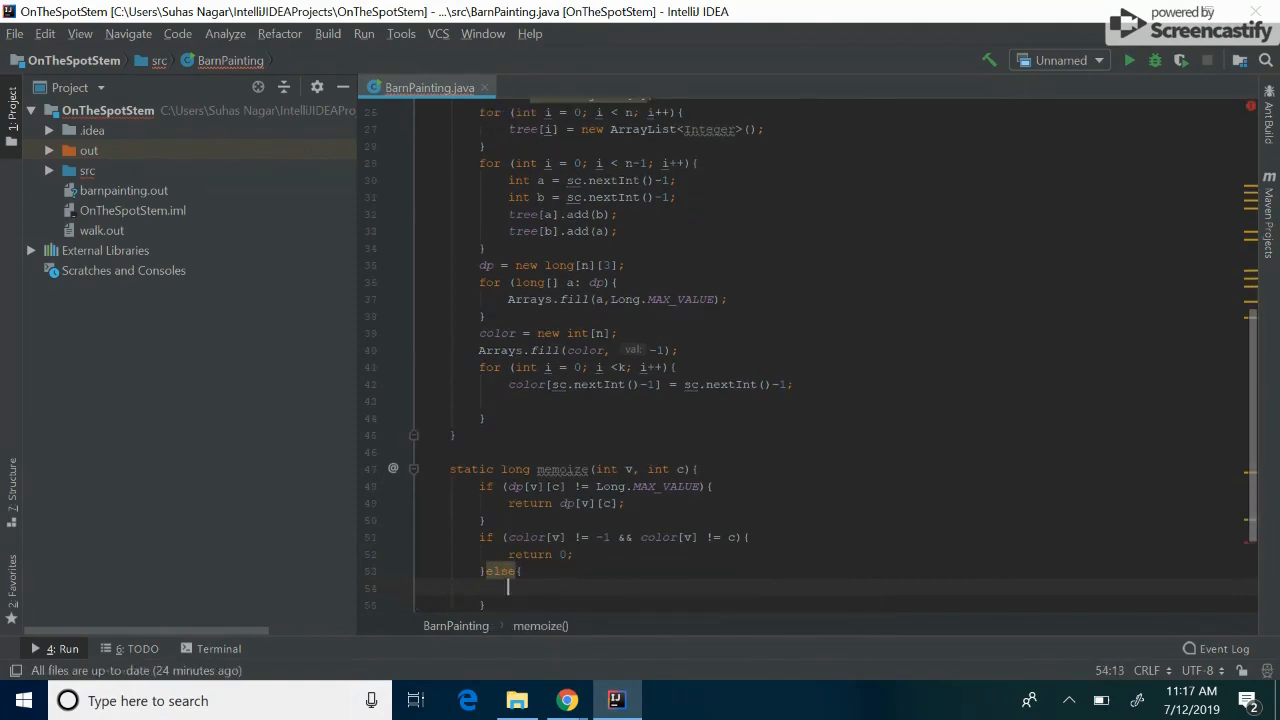
Initialize placeholder = 1 and start a for-each loop over tree[v]
type("long placed")
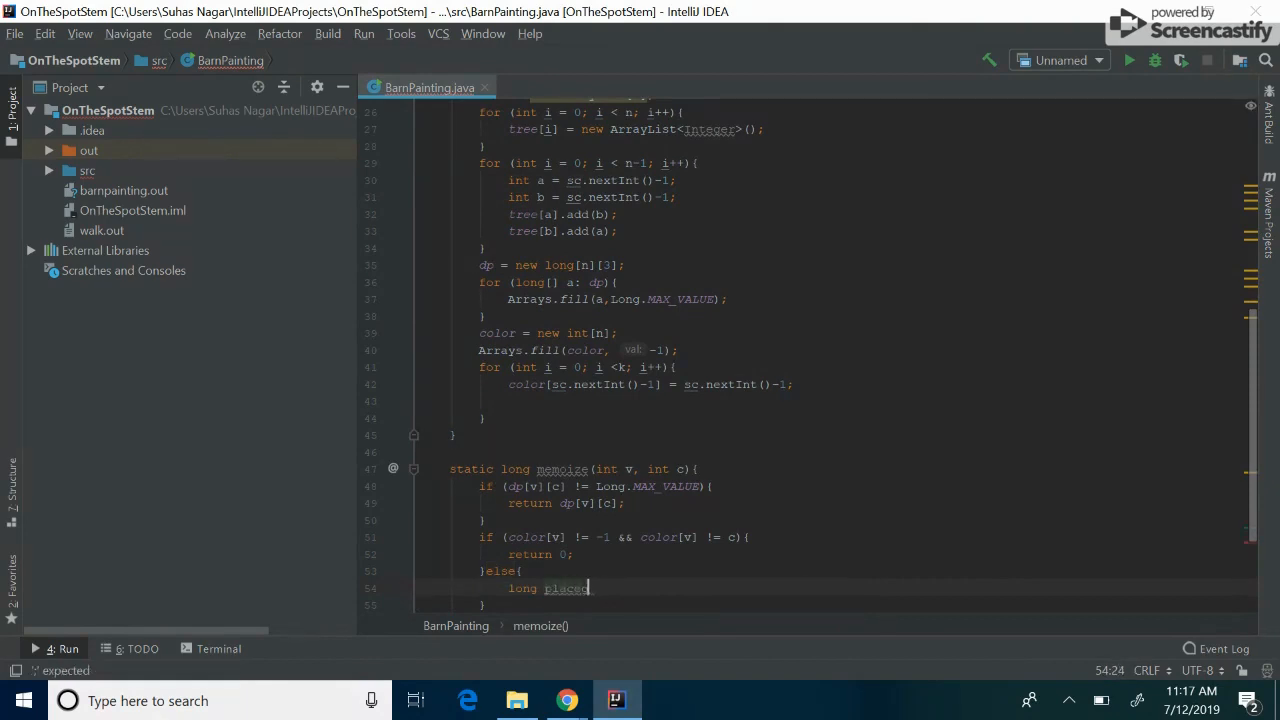
type("holder =")
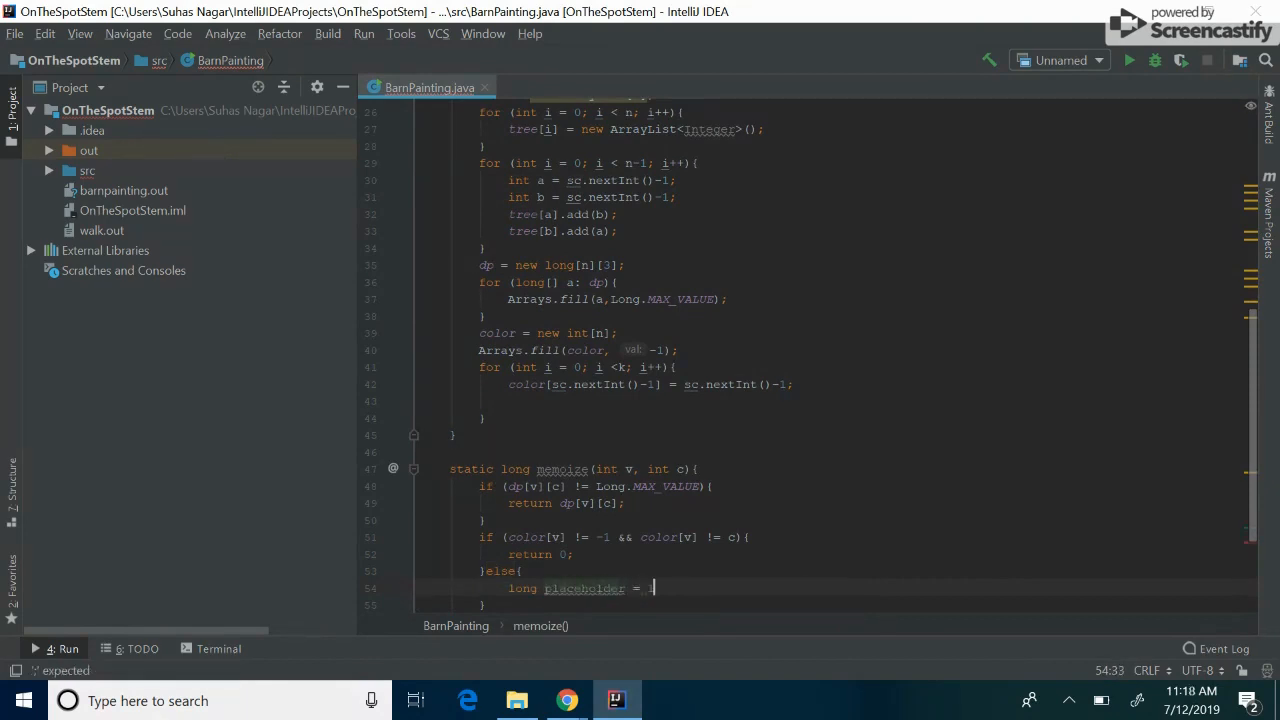
type("1;")
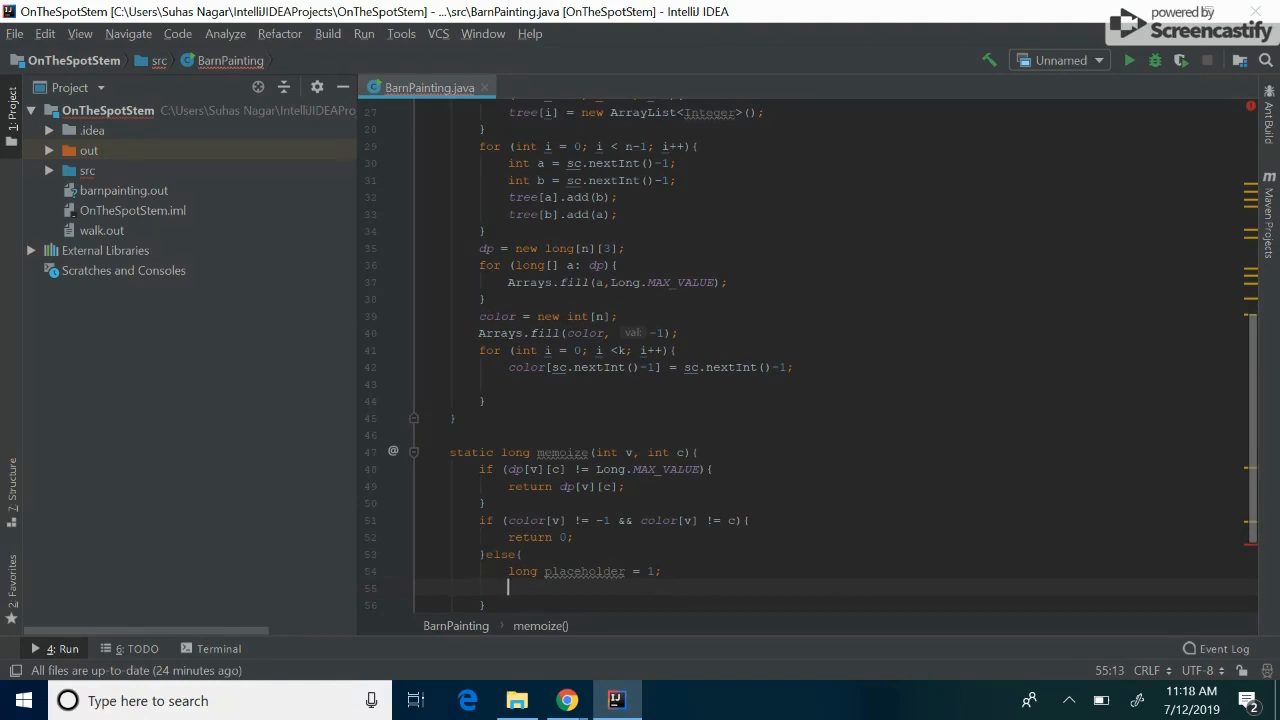
mouse_move(597, 571)
type("for (int k :")
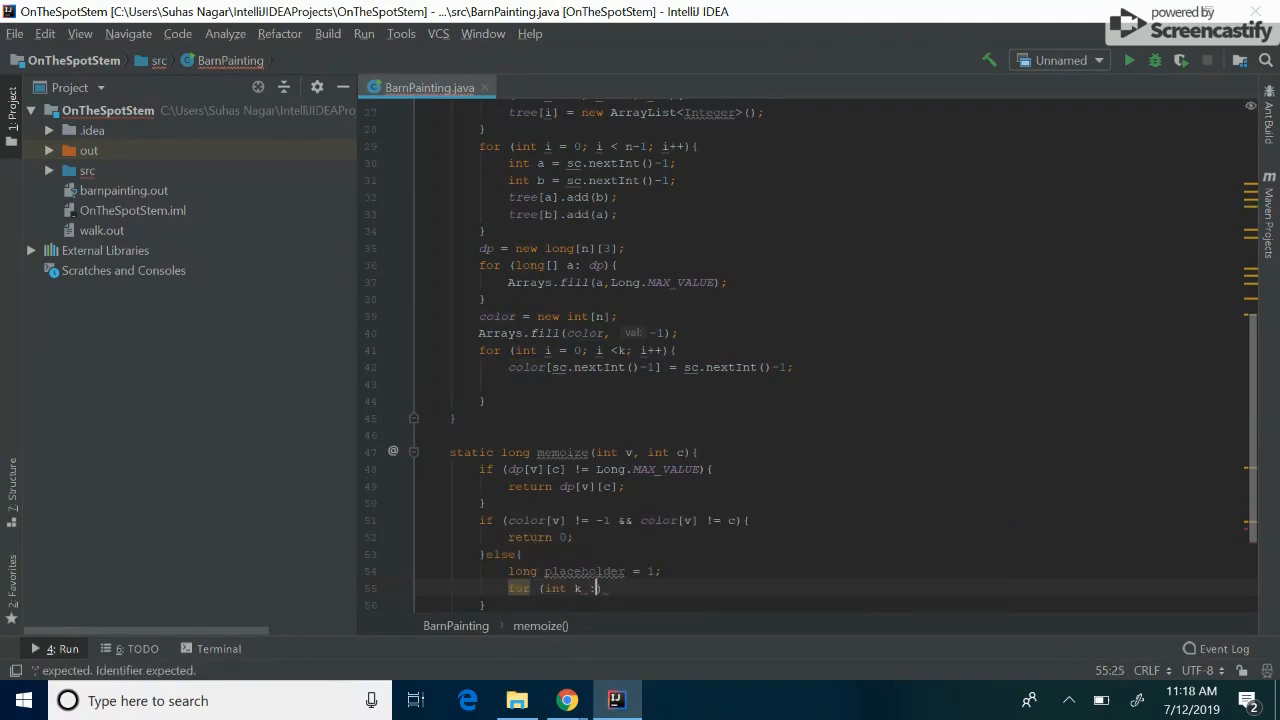
type(":")
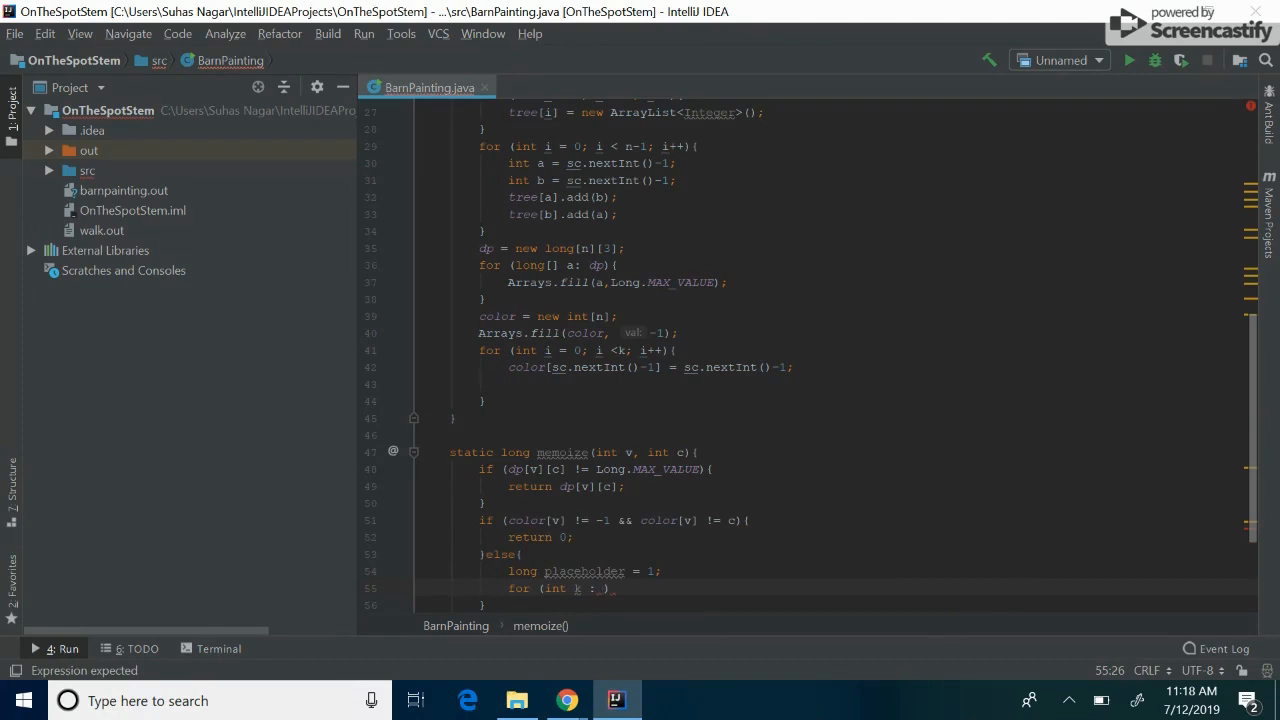
type("tree[v")
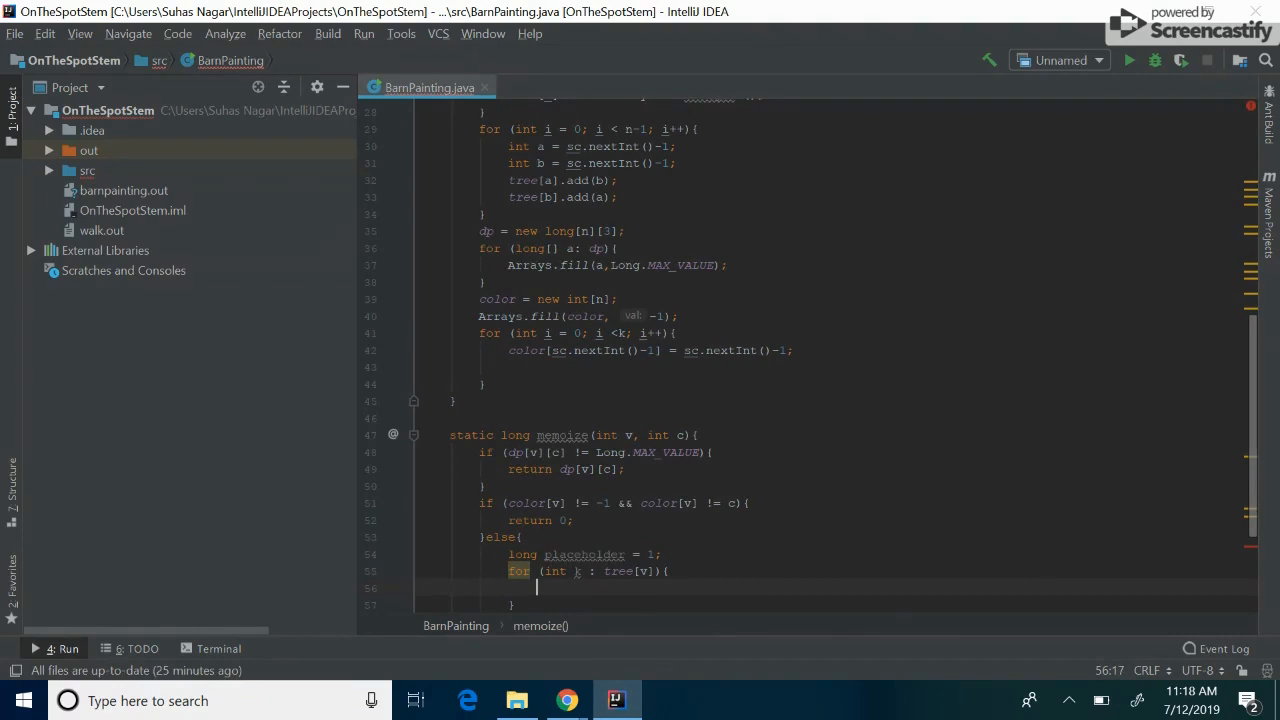
Multiply placeholder by memoize(v,c+1)%mod plus the other-colour result modulo mod
type("placeholder *= (m")
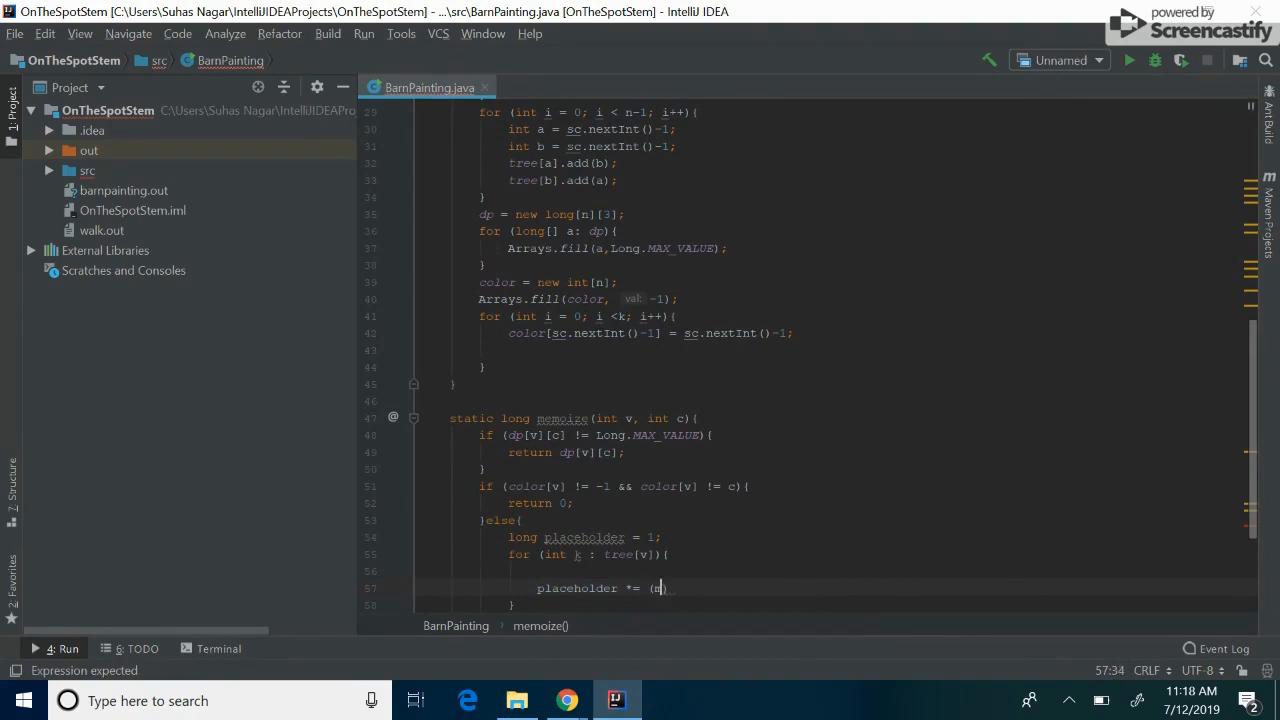
type("memoize(v,")
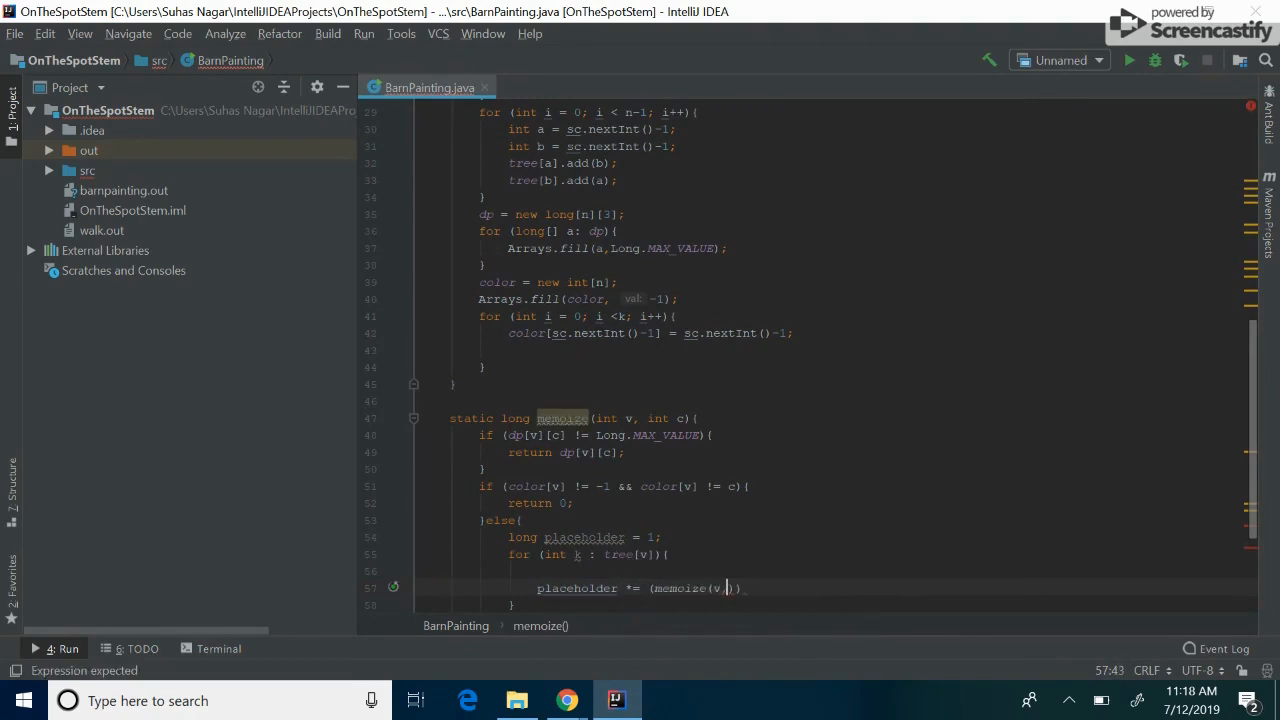
type("(c+1)")
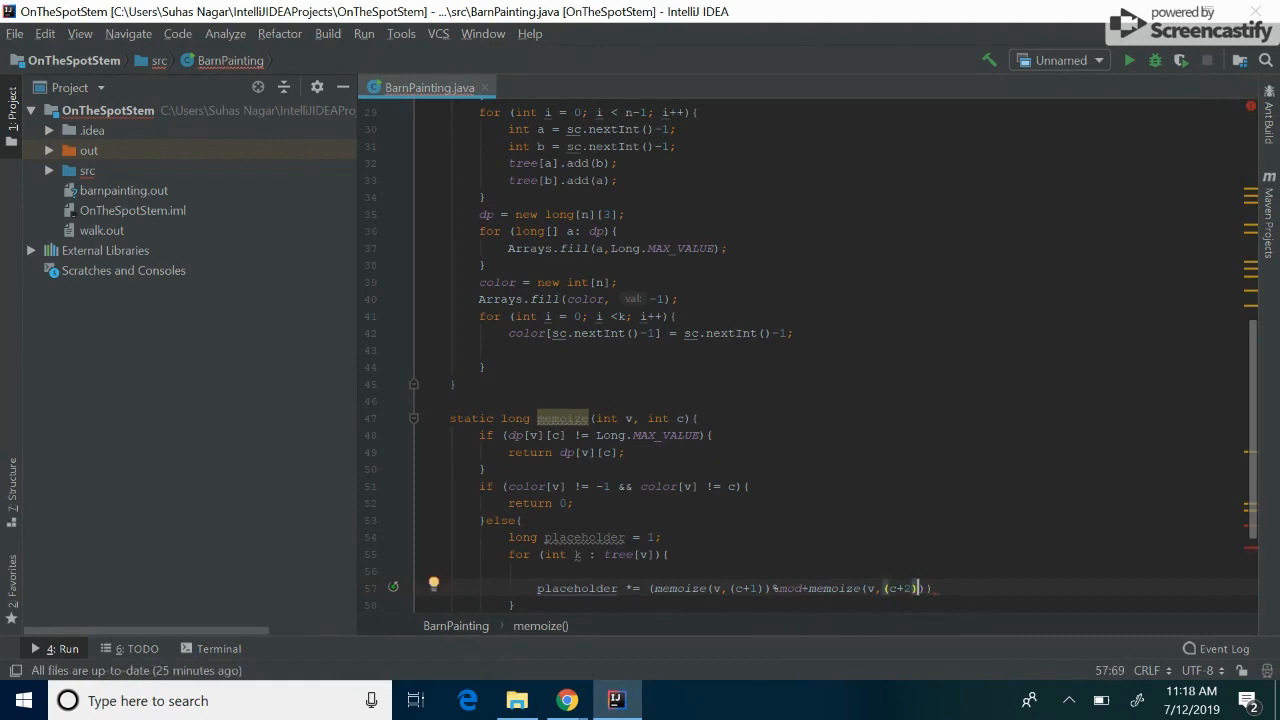
type("%mod")
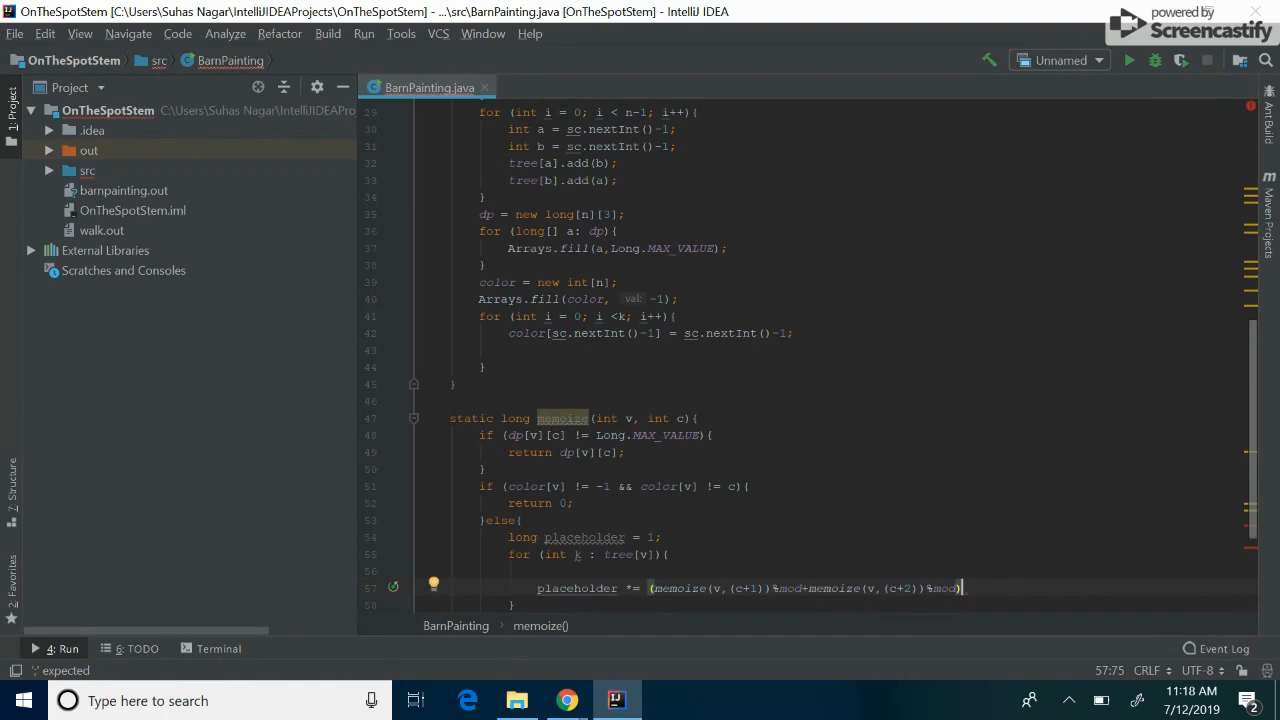
type("placeholder")
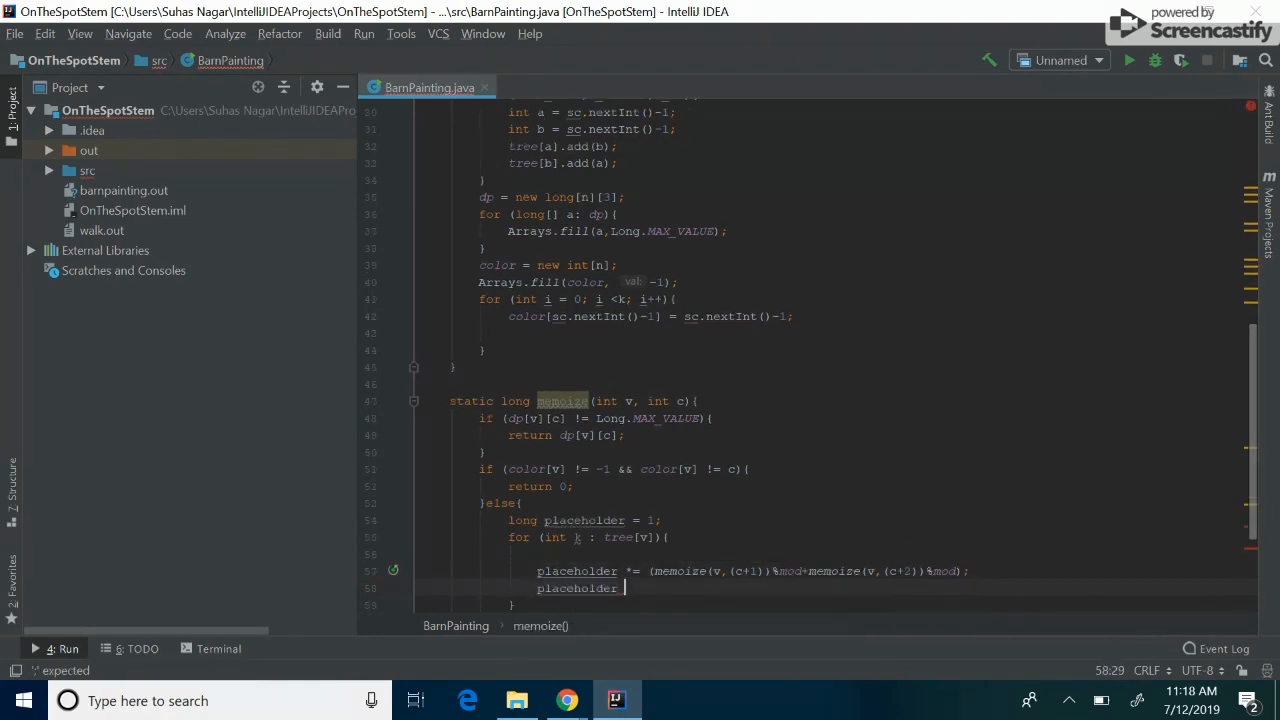
Add placeholder %= mod; after checking how the tree edges are added
type("%= mod;")
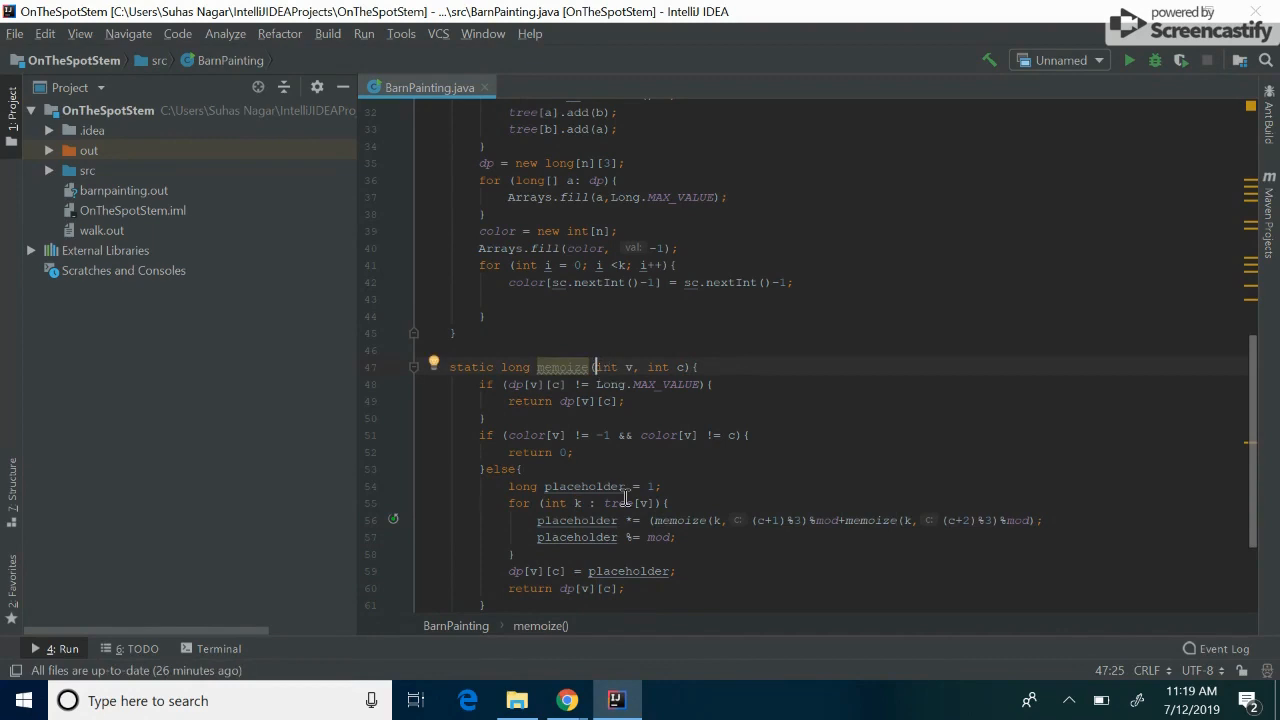
scroll("up", 3)
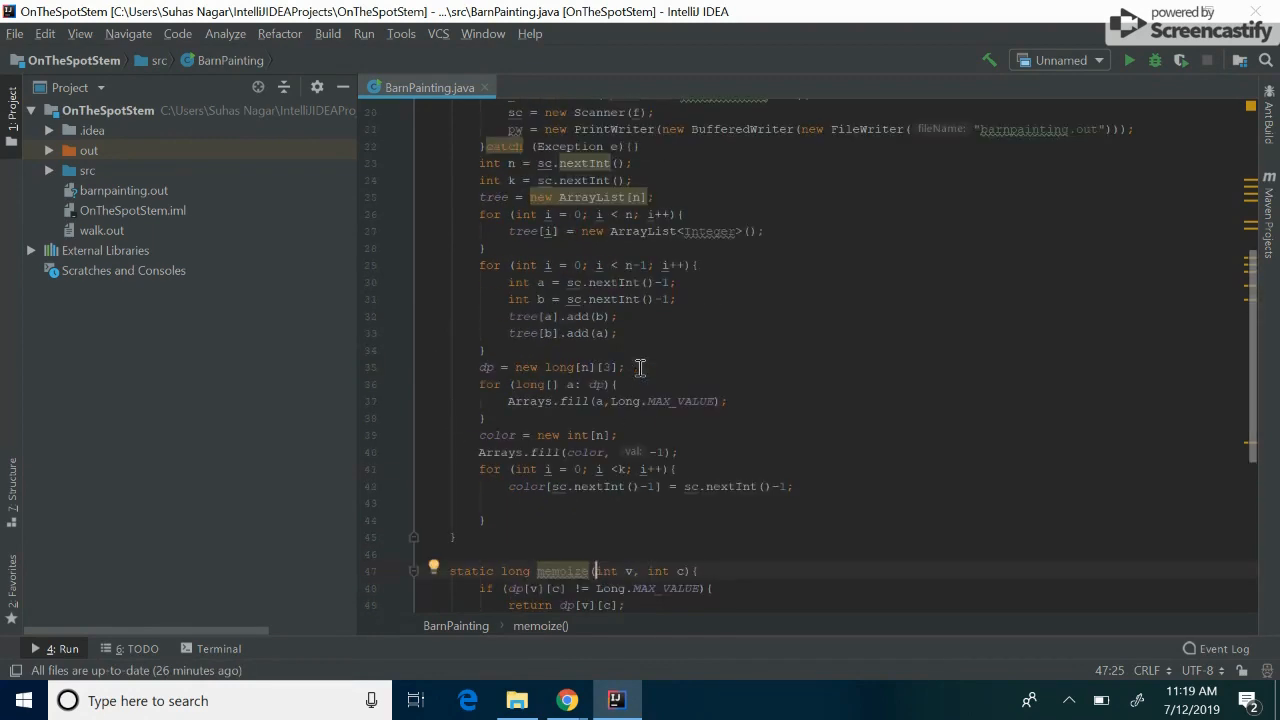
left_click(598, 316)
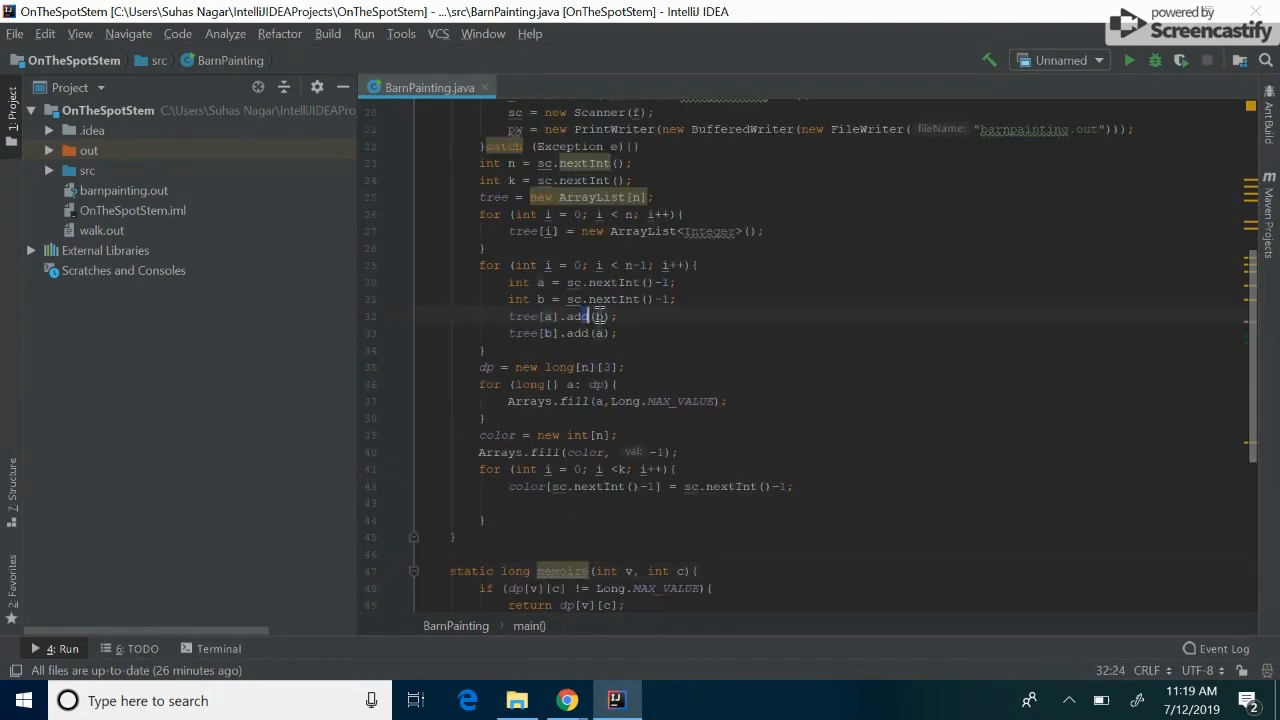
scroll("down", 3)
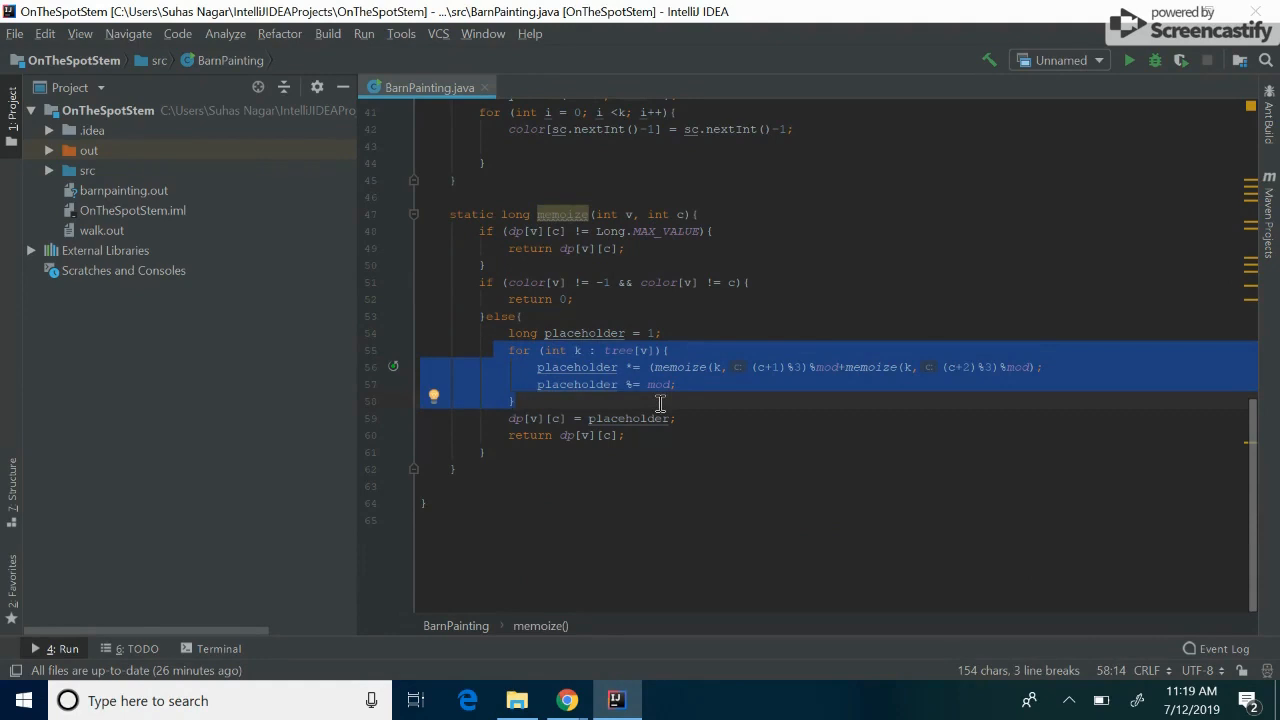
Add parent parameter int p, skip k == p, and pass v as parent recursively
left_click(605, 214)
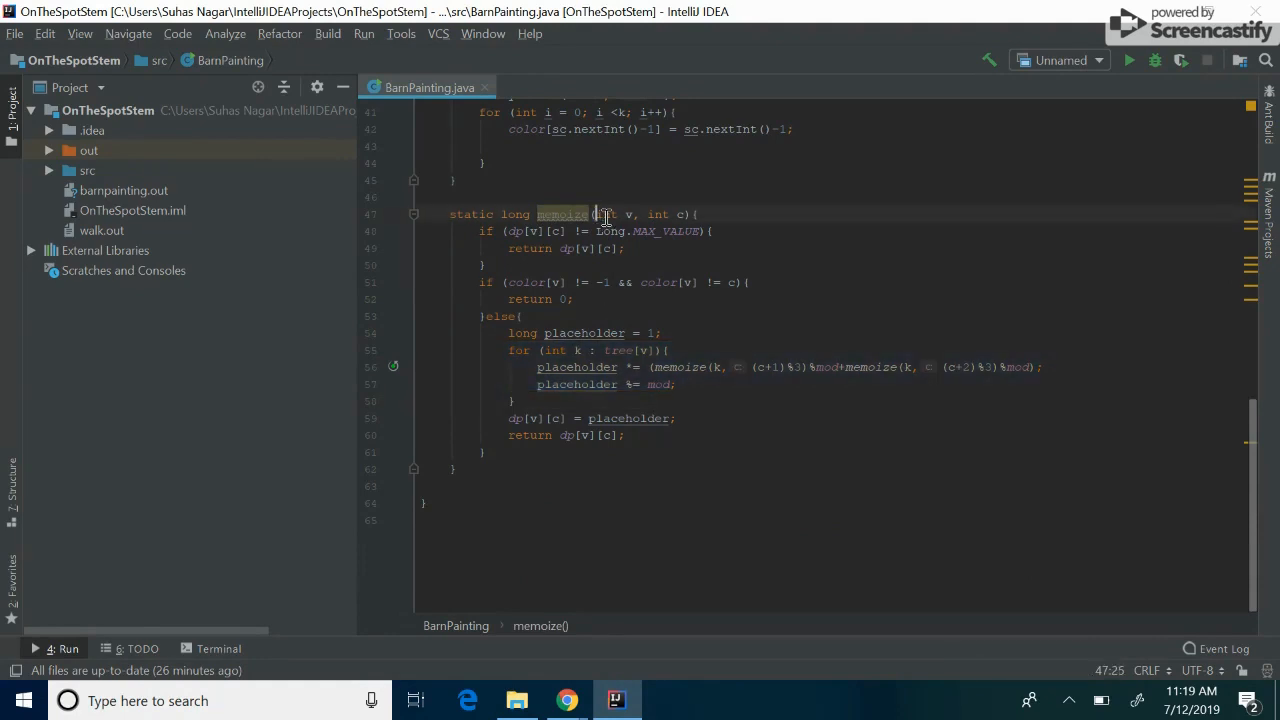
type("int p, int")
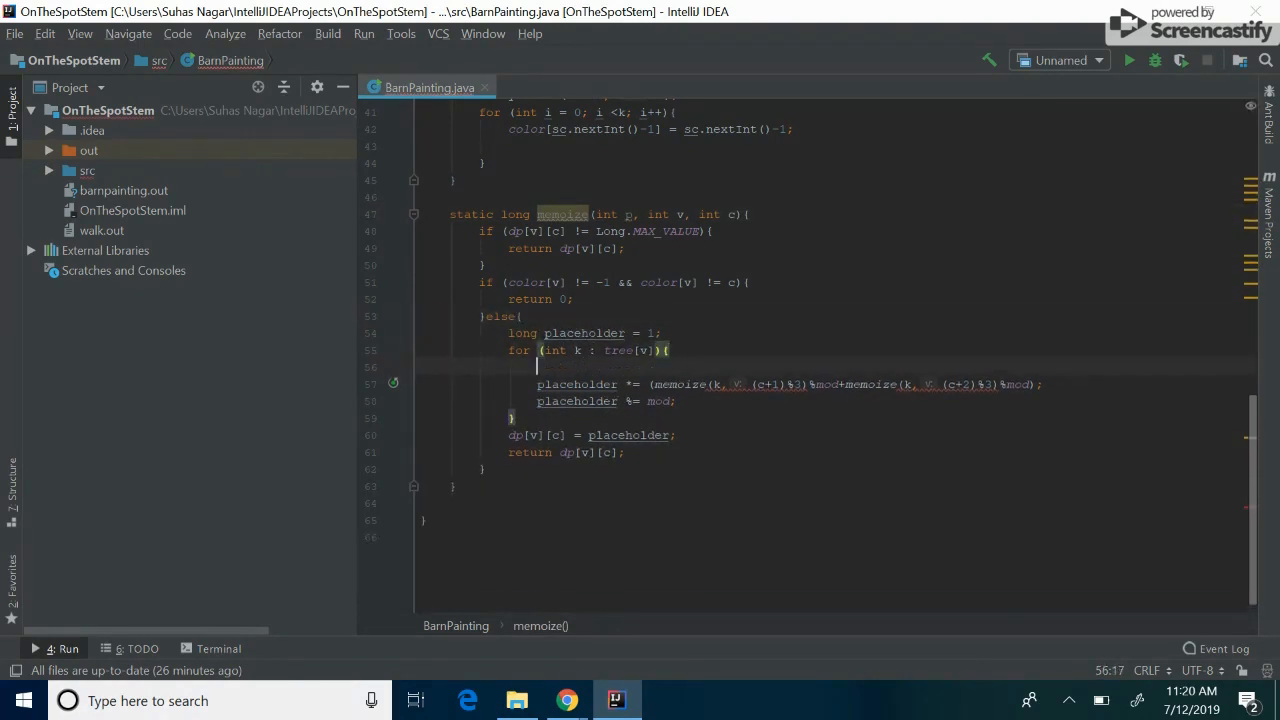
type("if (k == p)")
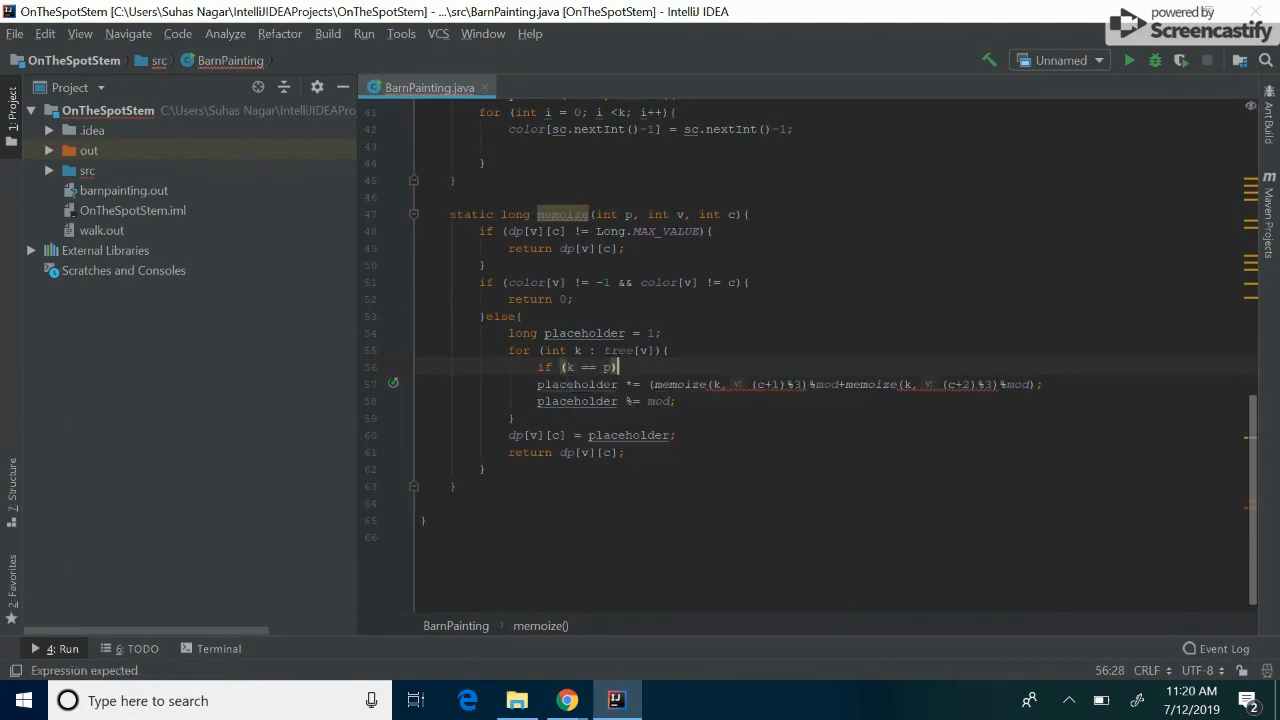
type("return")
type("continue;;")
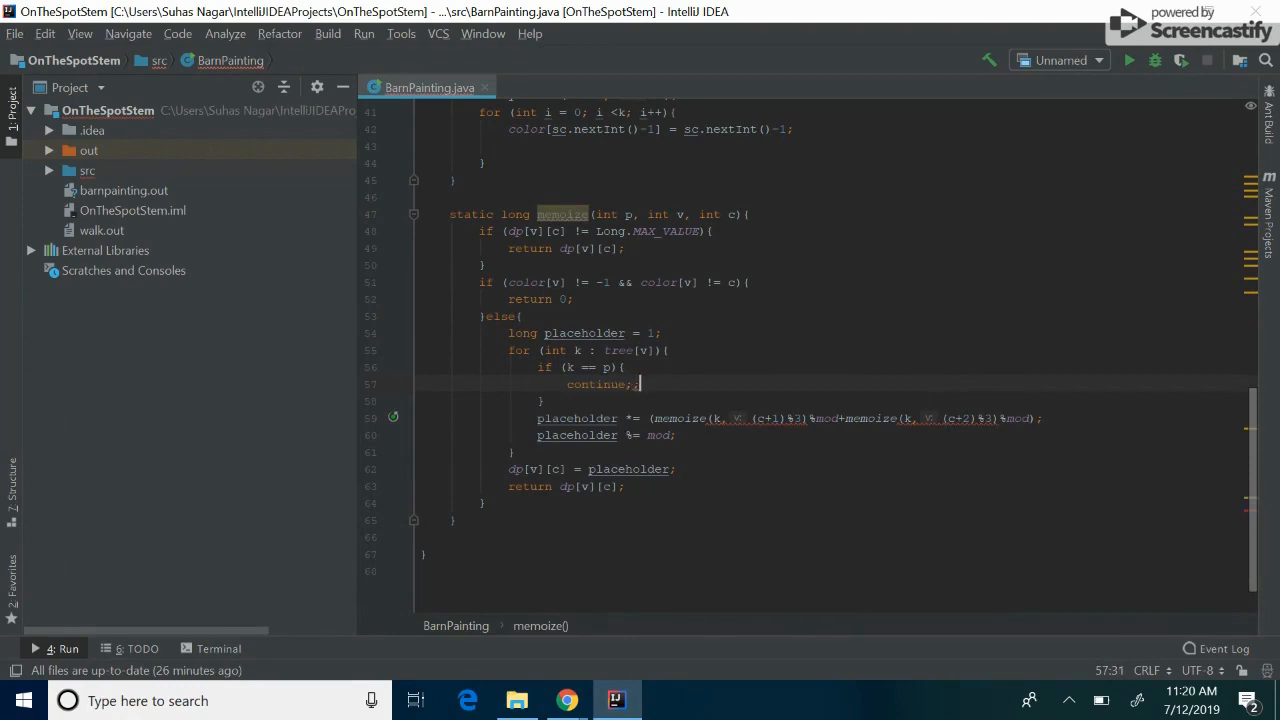
left_click(713, 418)
type("v,")
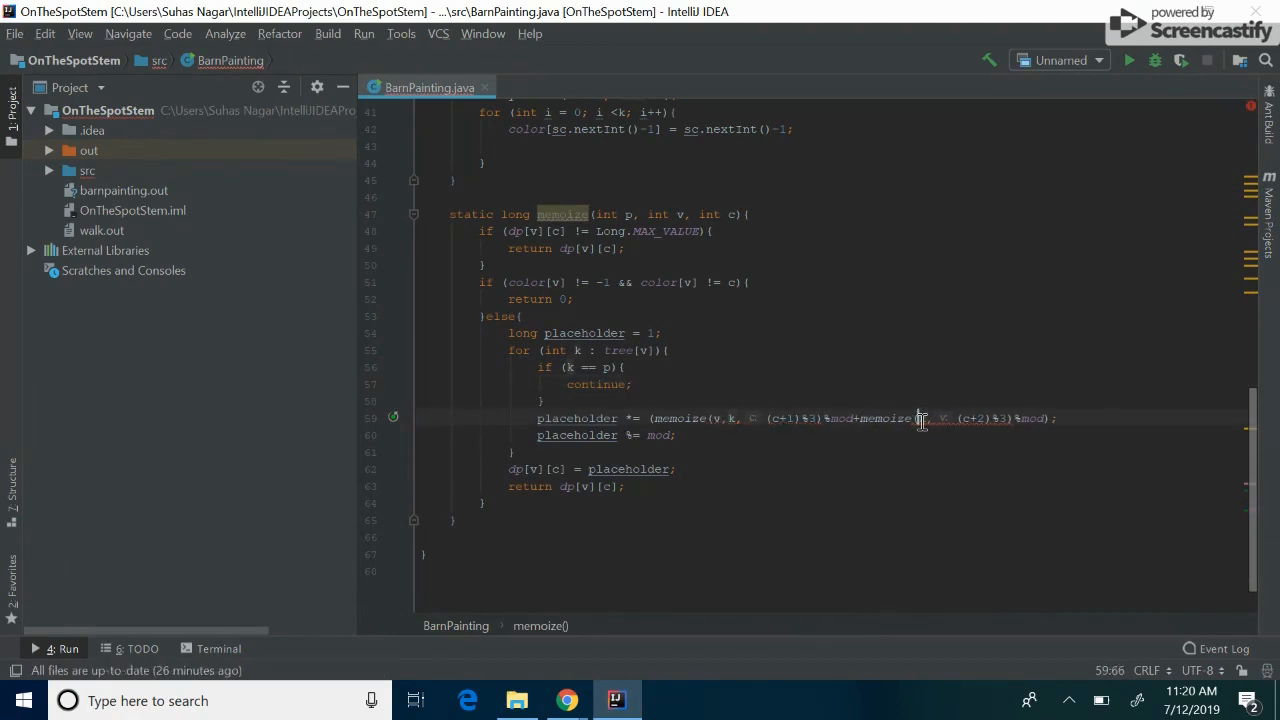
mouse_move(920, 418)
type("pw.println();")
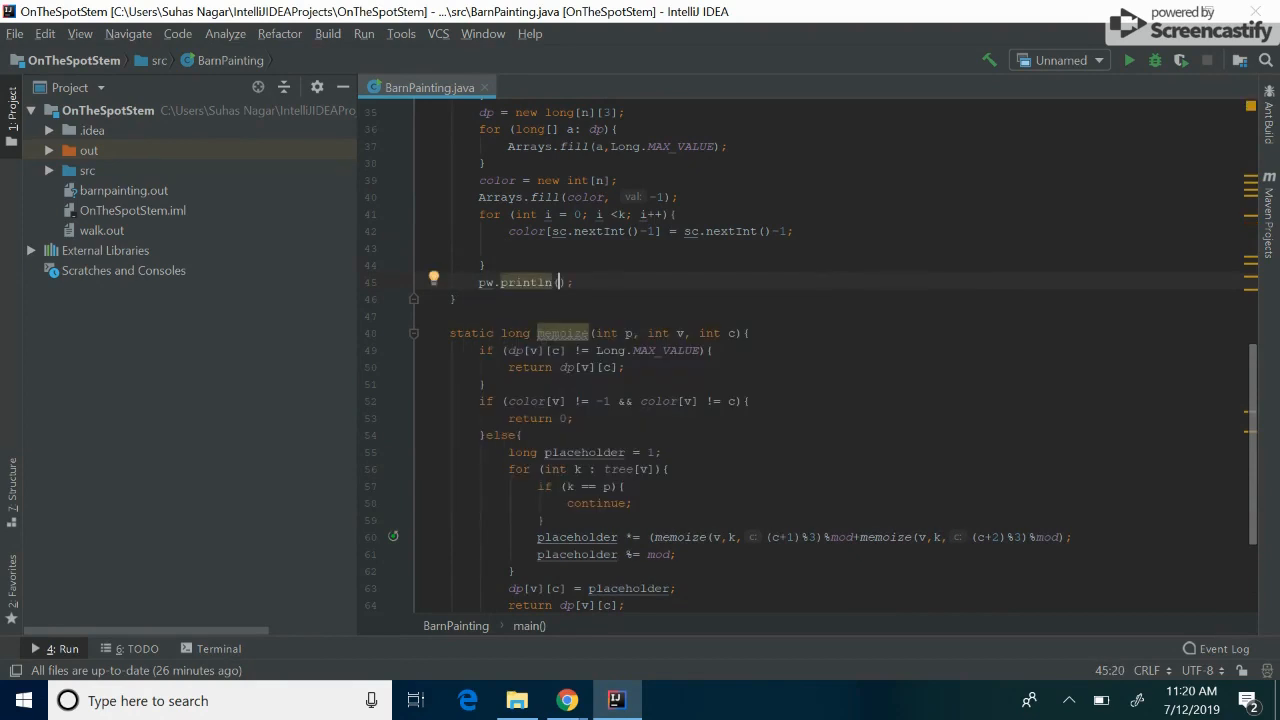
Print (memoize(-1,0,0)+memoize(-1,0,1)+memoize(-1,0,2))%mod in main and close pw
type("memoize(-1,")
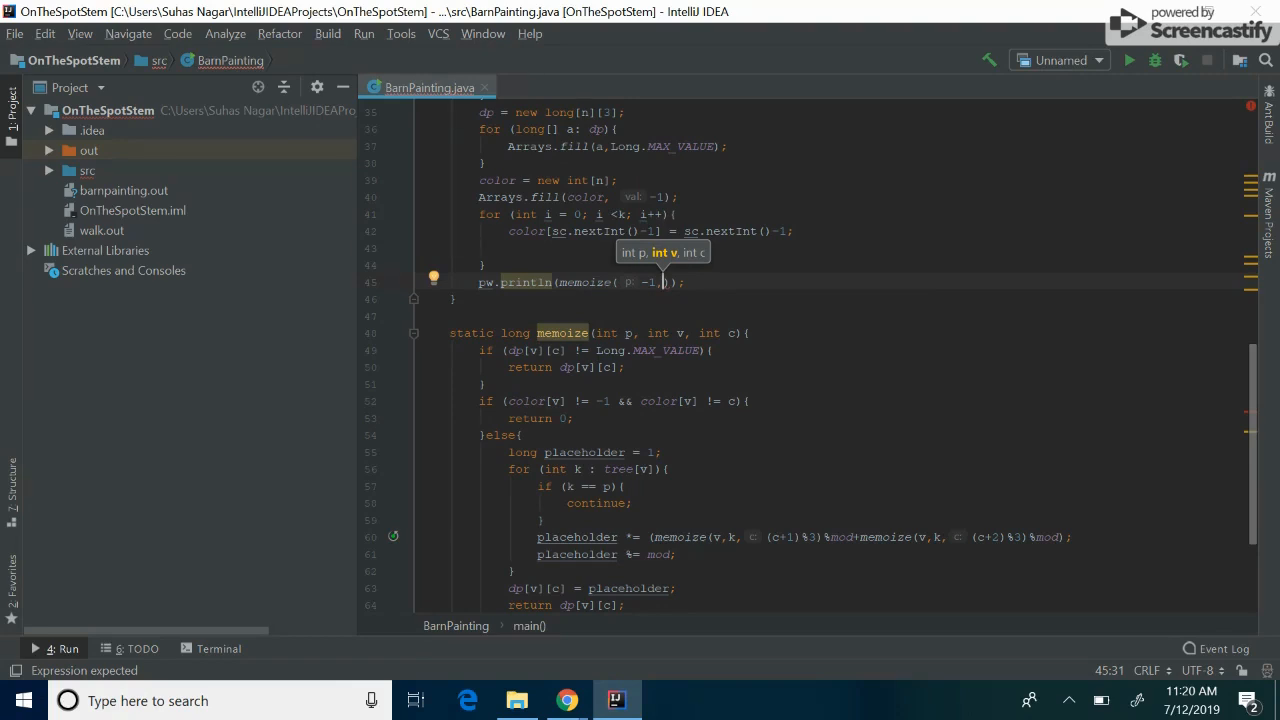
type("v, 0, 0")
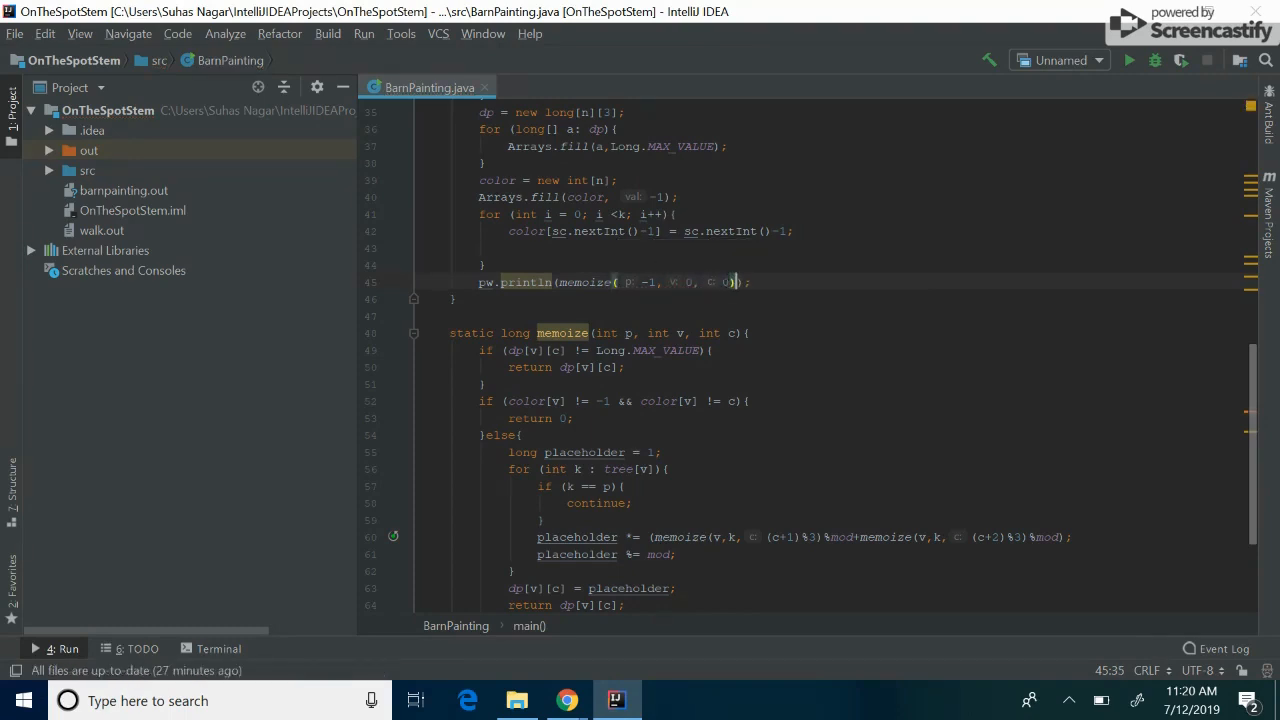
type("+memoize(-1, 0, 1)+memoize(-1, 0, 2))")
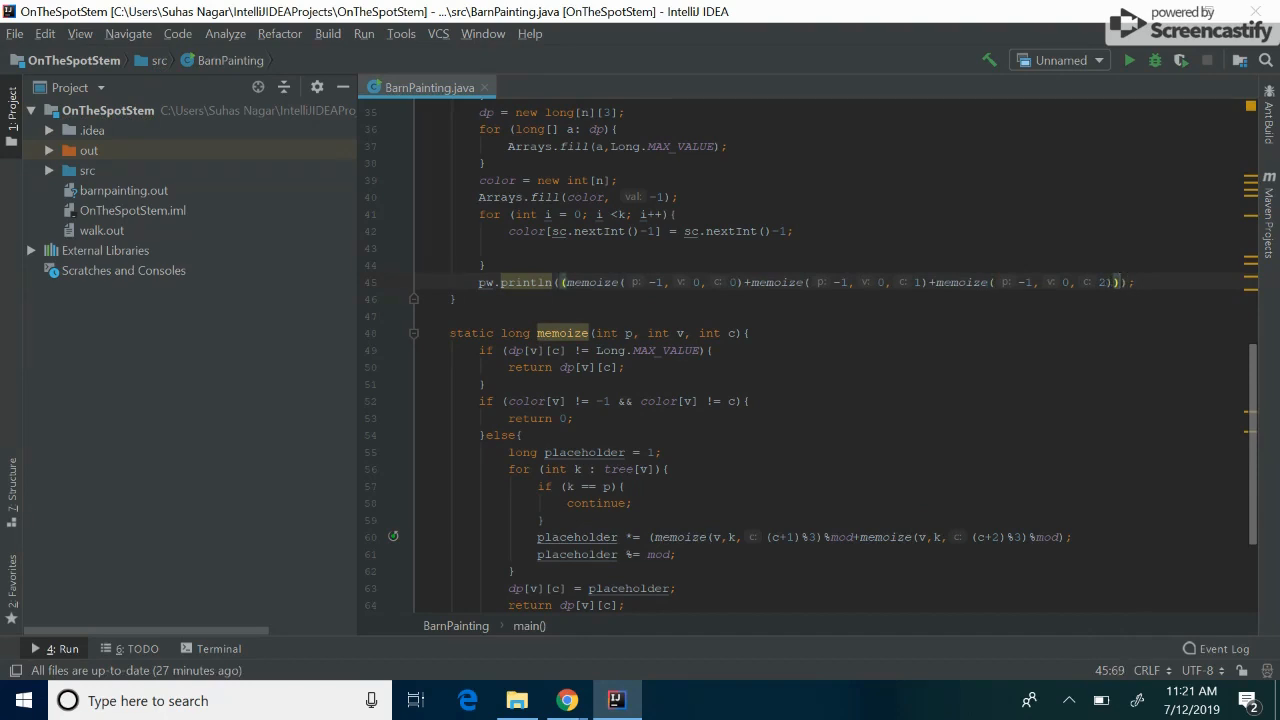
type("%mod")
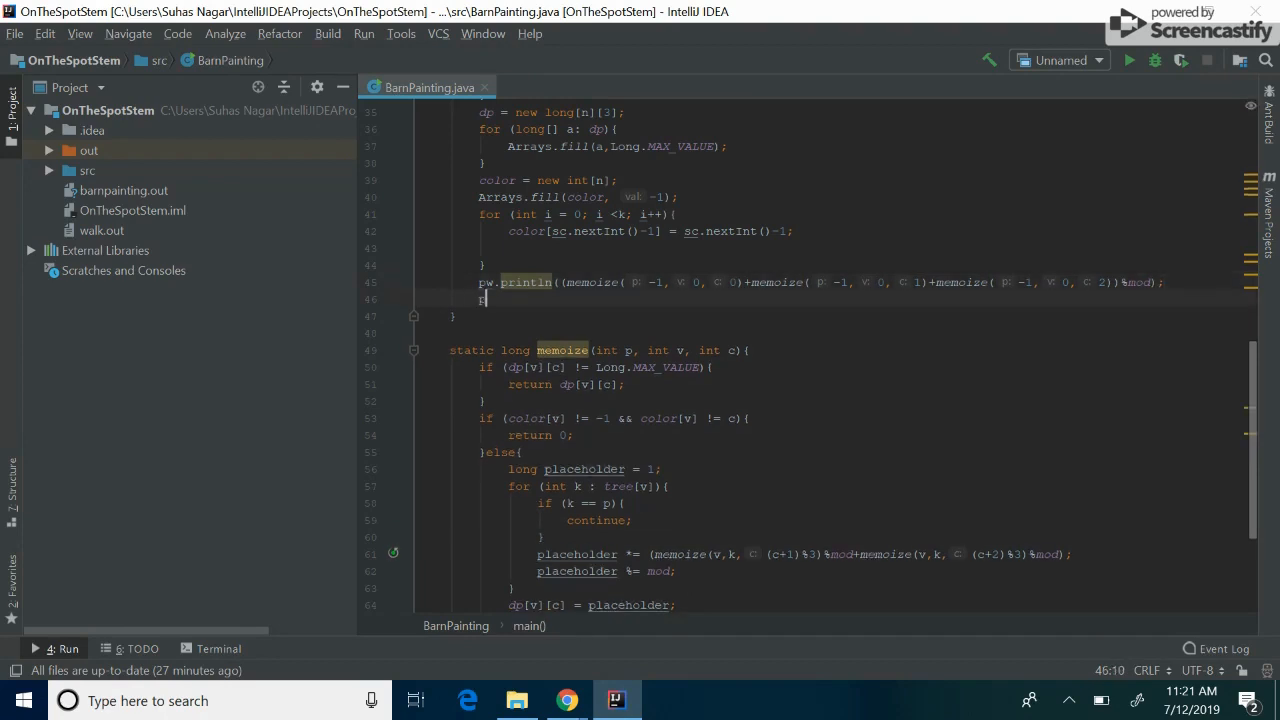
type("pw.close();")
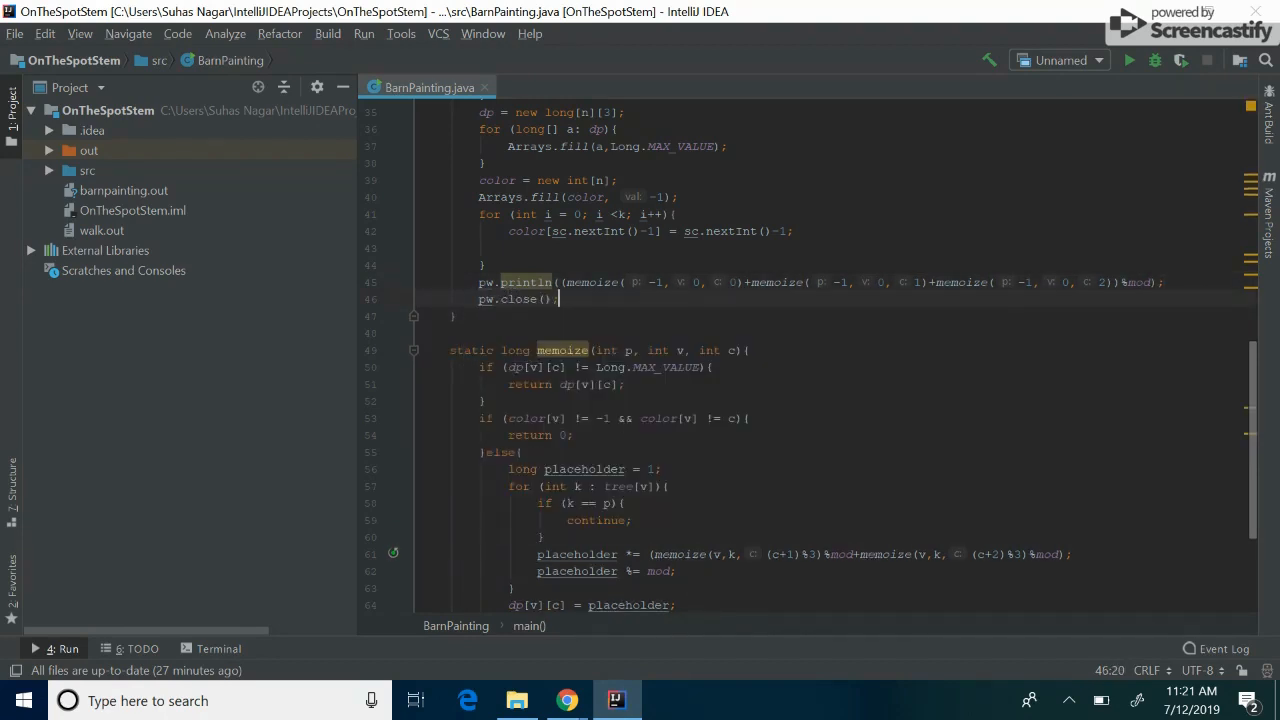
scroll("up", 3)
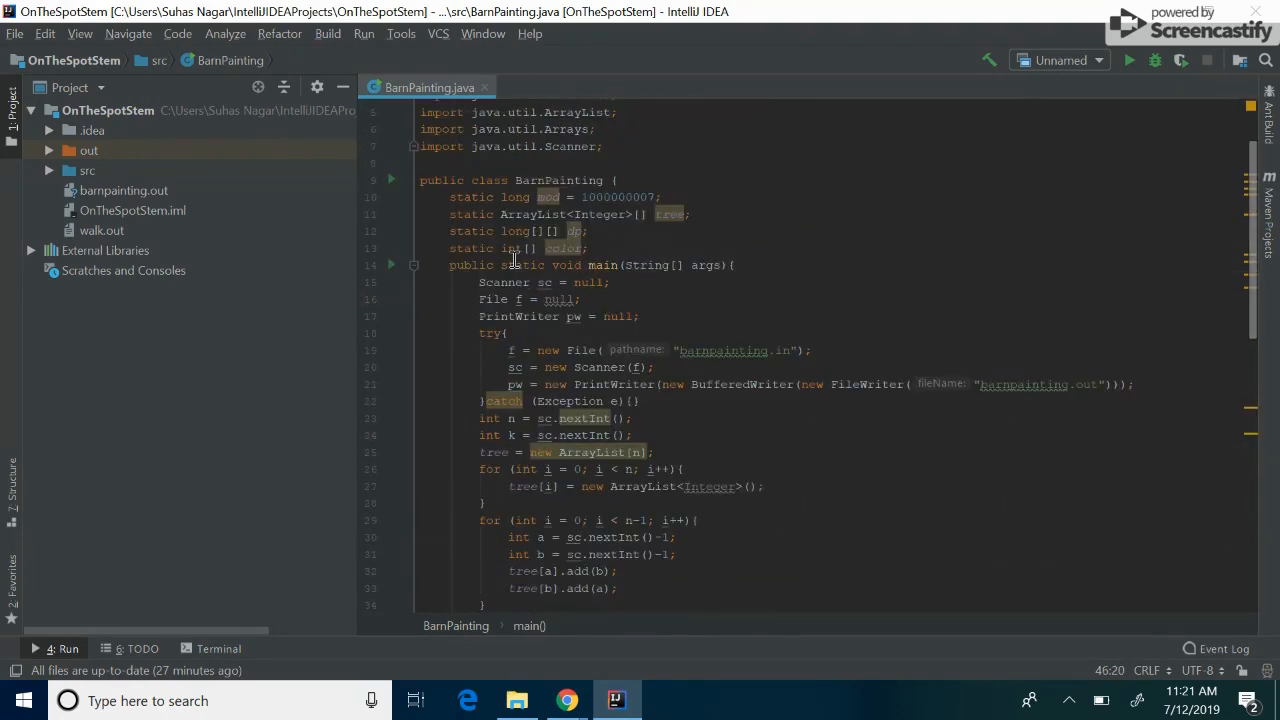
mouse_move(567, 699)
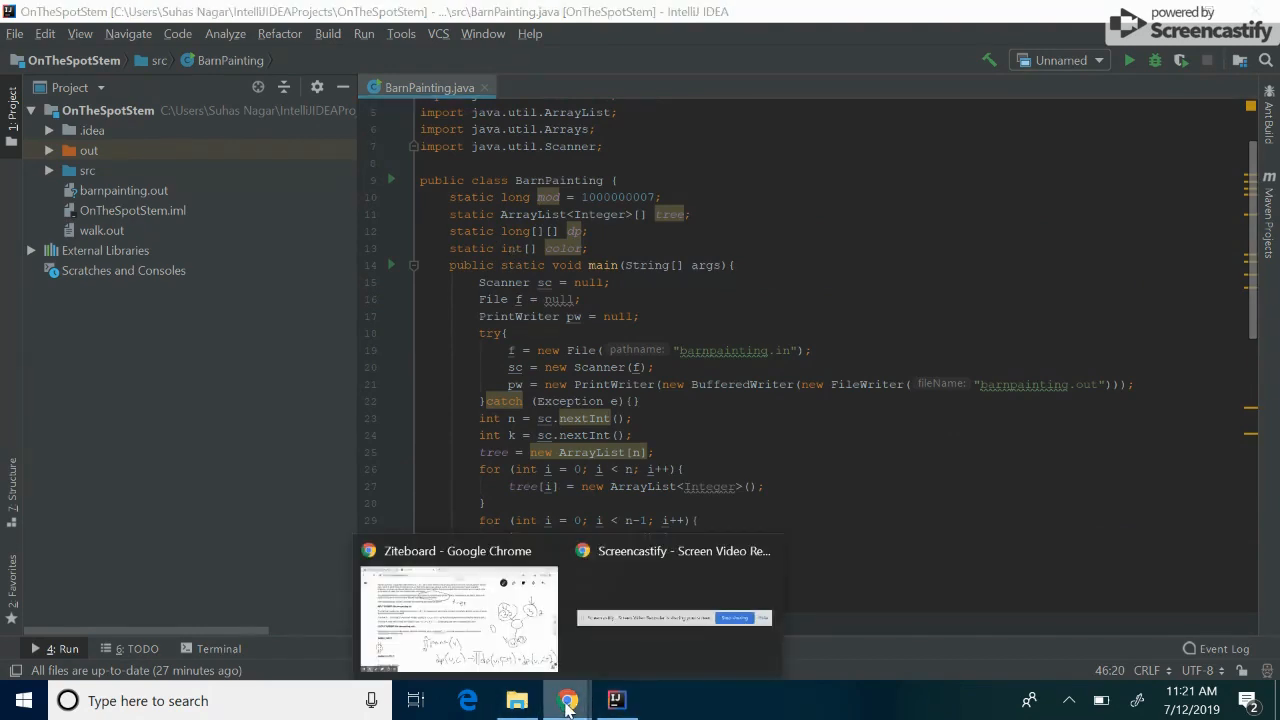
Submit BarnPainting.java as Java on the USACO Barn Painting page
left_click(458, 615)
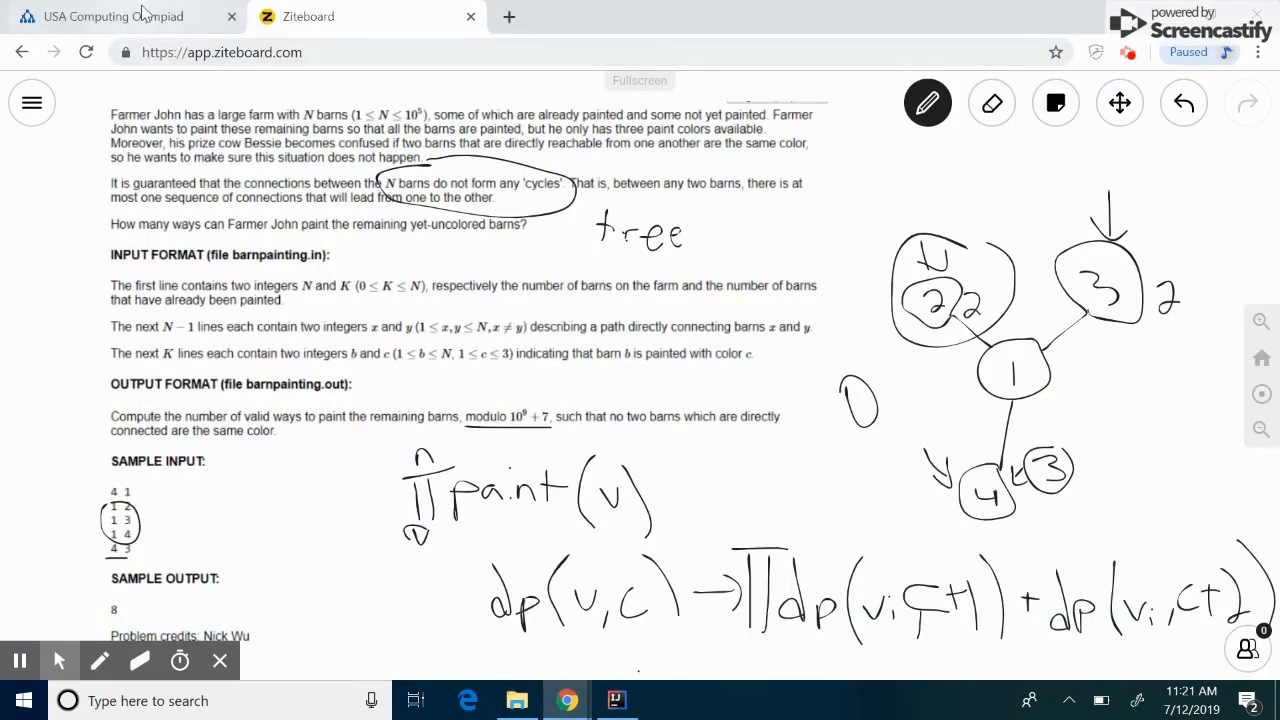
left_click(113, 16)
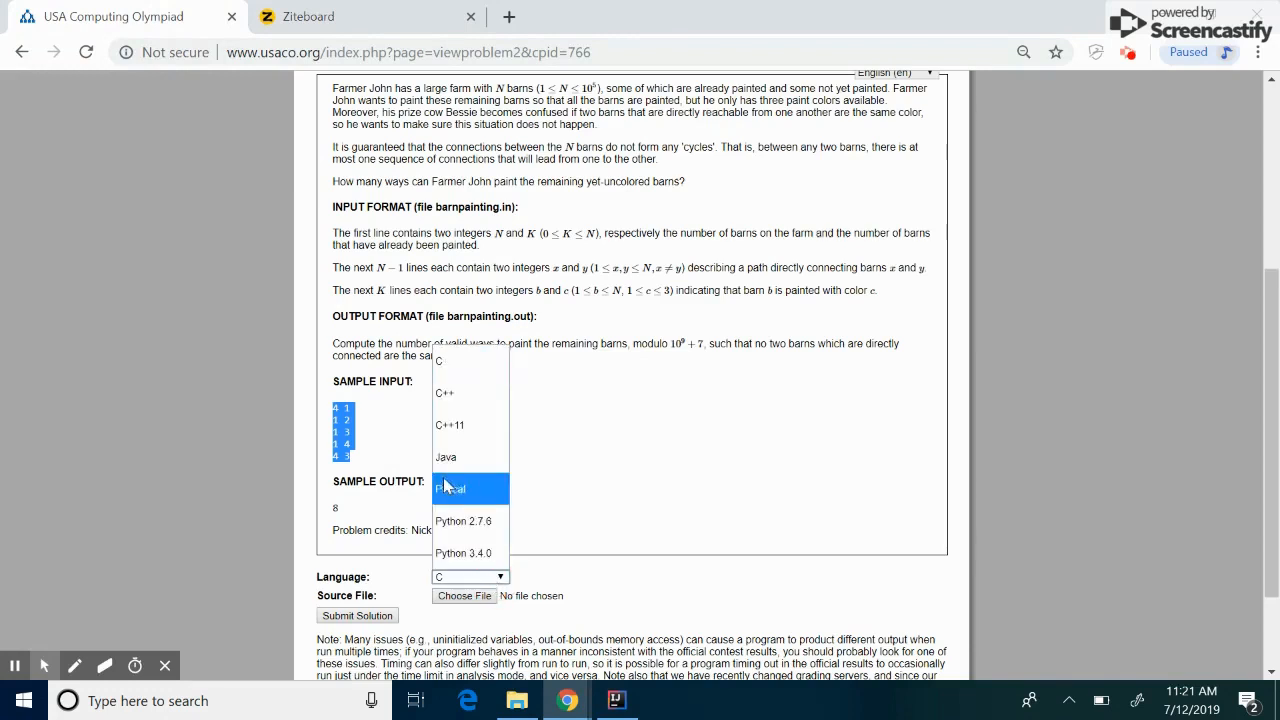
left_click(445, 457)
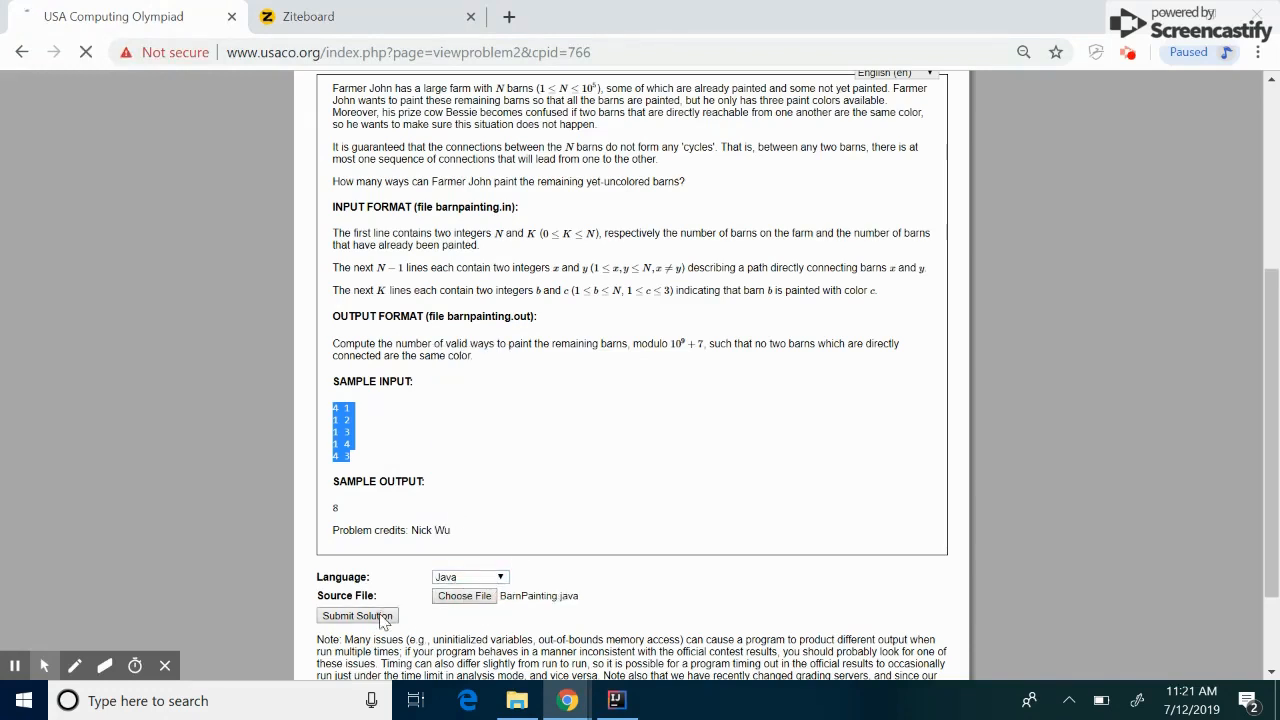
left_click(357, 615)
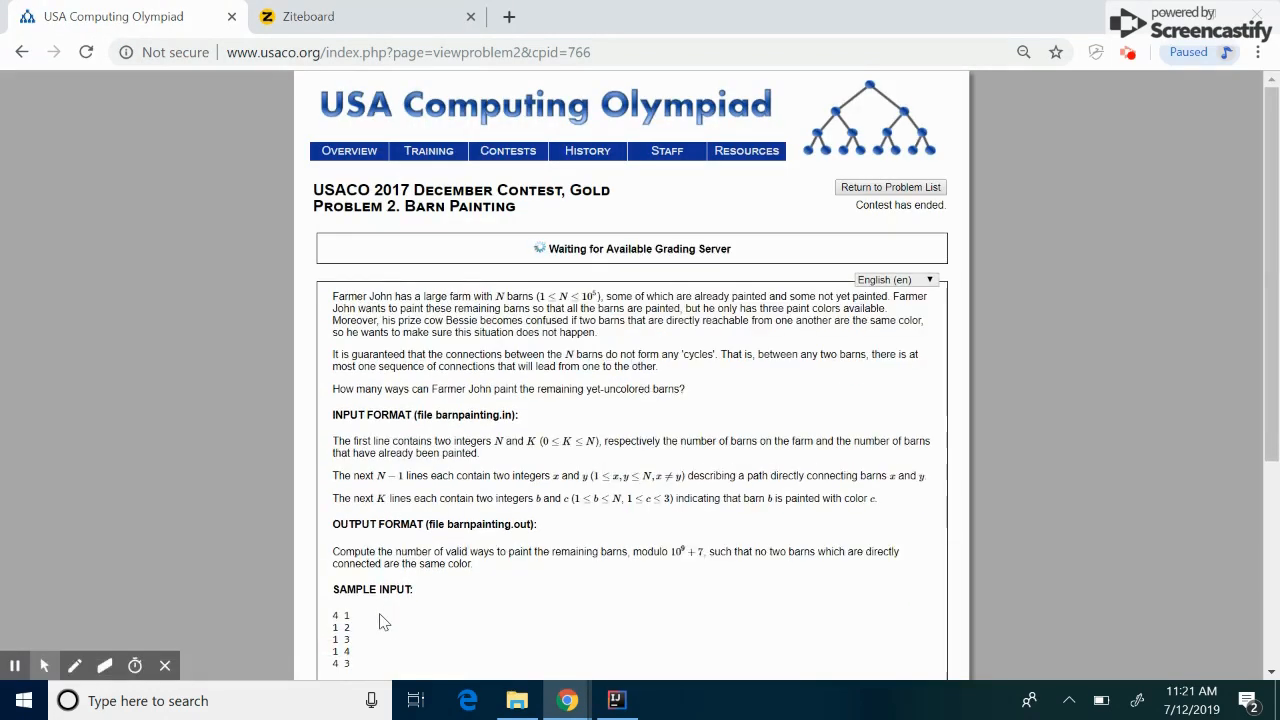